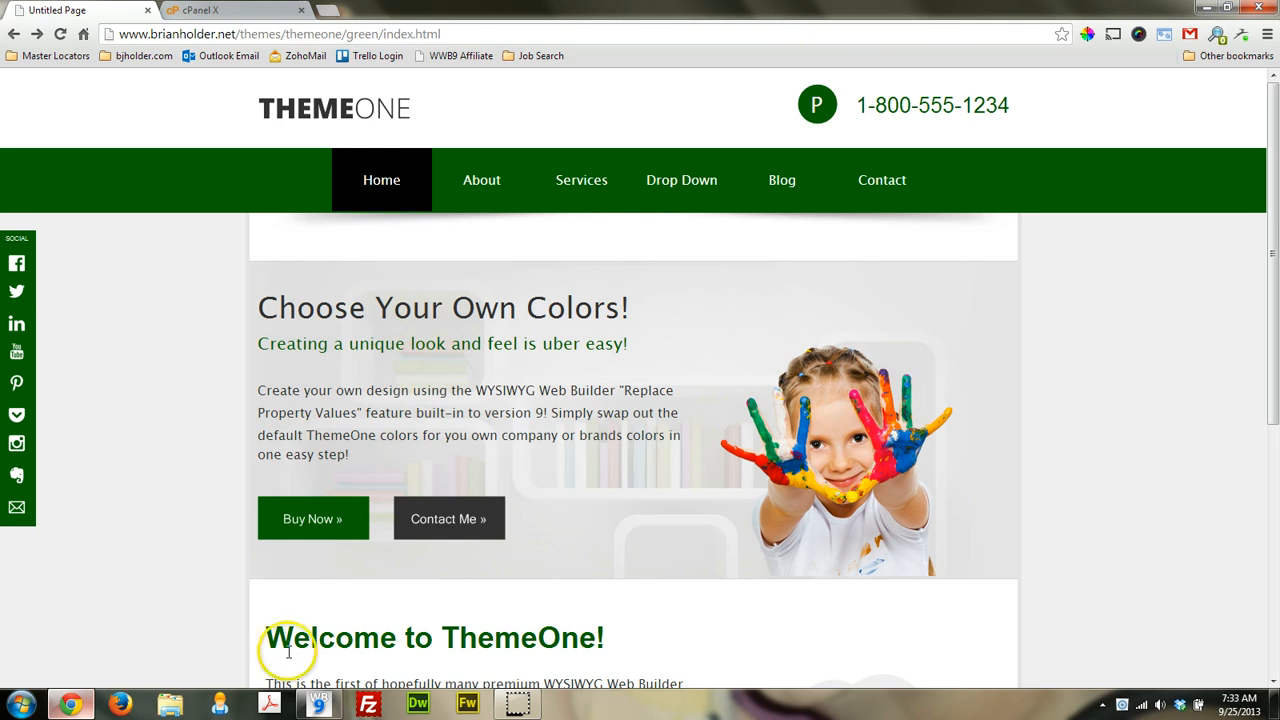
{"action": "mouse_move", "coordinate": [312, 676]}
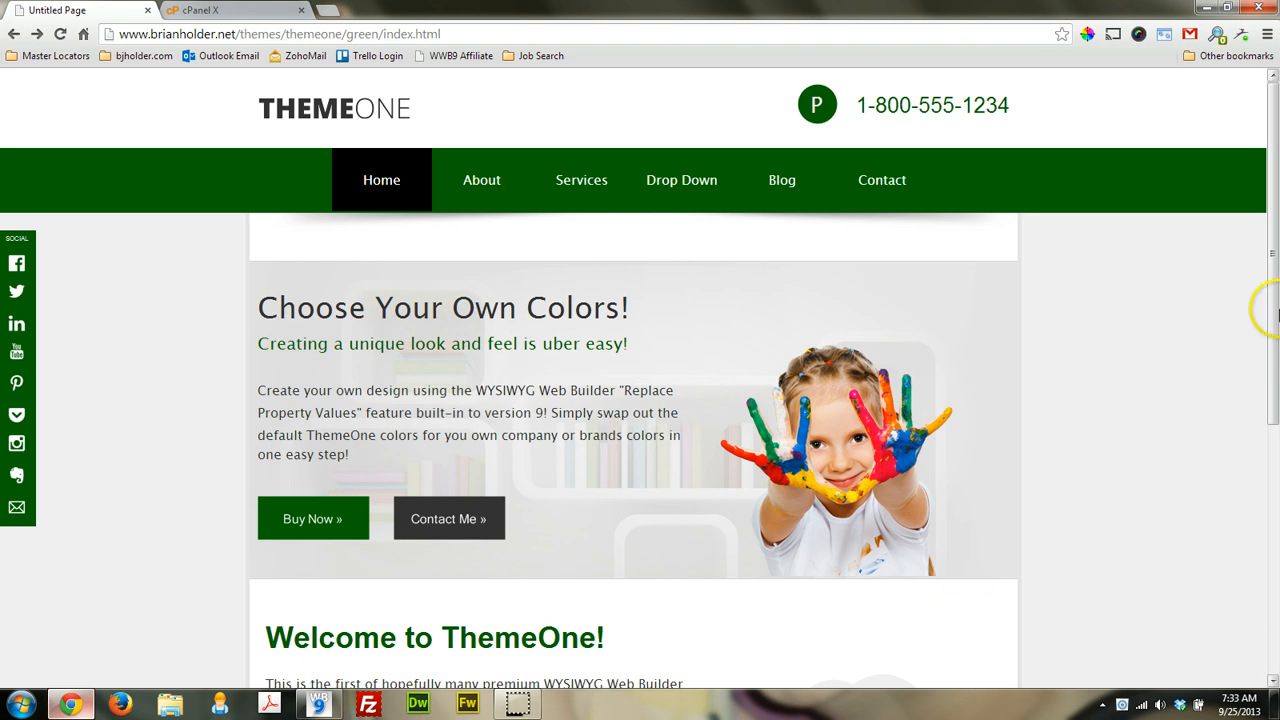
{"action": "mouse_move", "coordinate": [560, 322]}
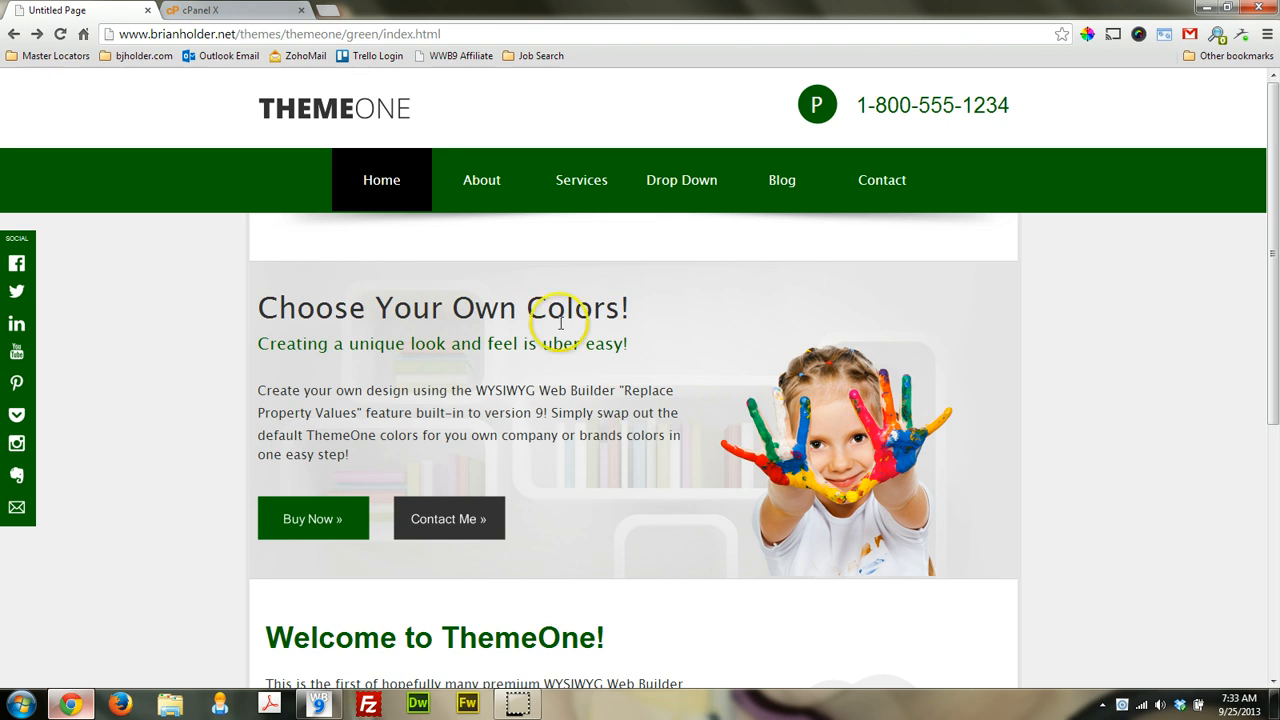
Step: Navigate from the live ThemeOne home page to its About page in Chrome
{"action": "left_click", "coordinate": [480, 180]}
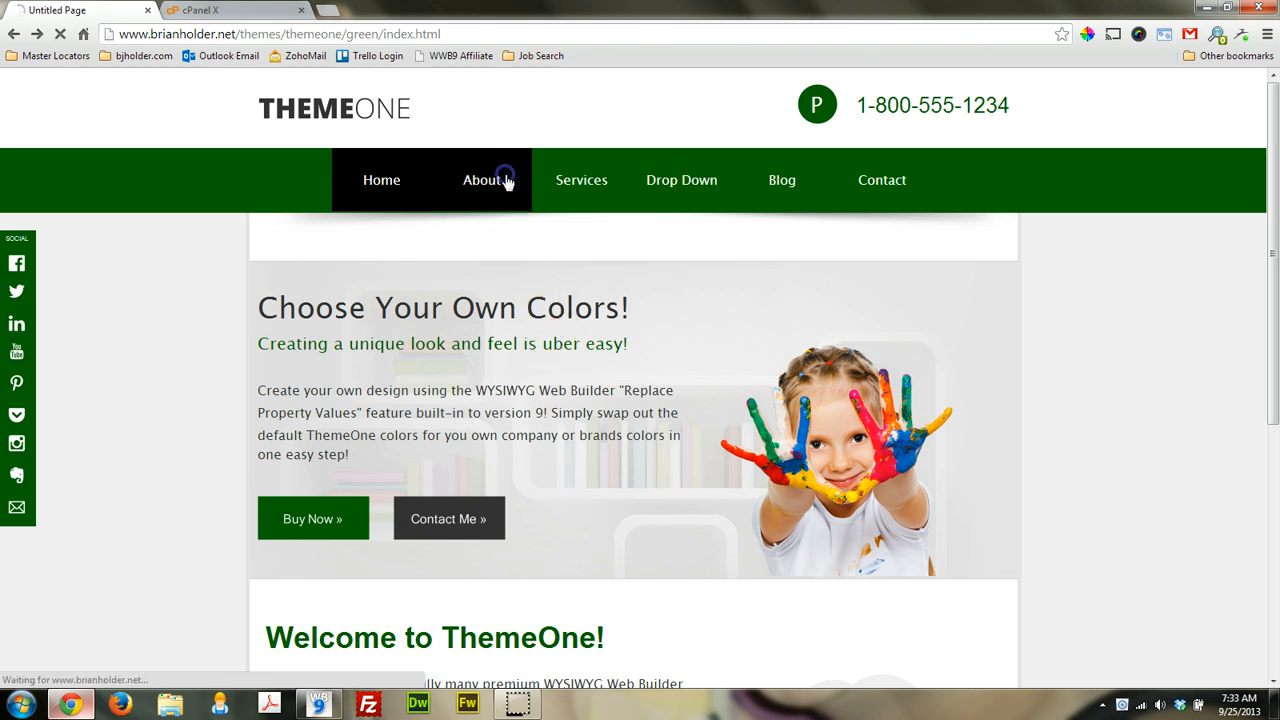
{"action": "left_click", "coordinate": [480, 180]}
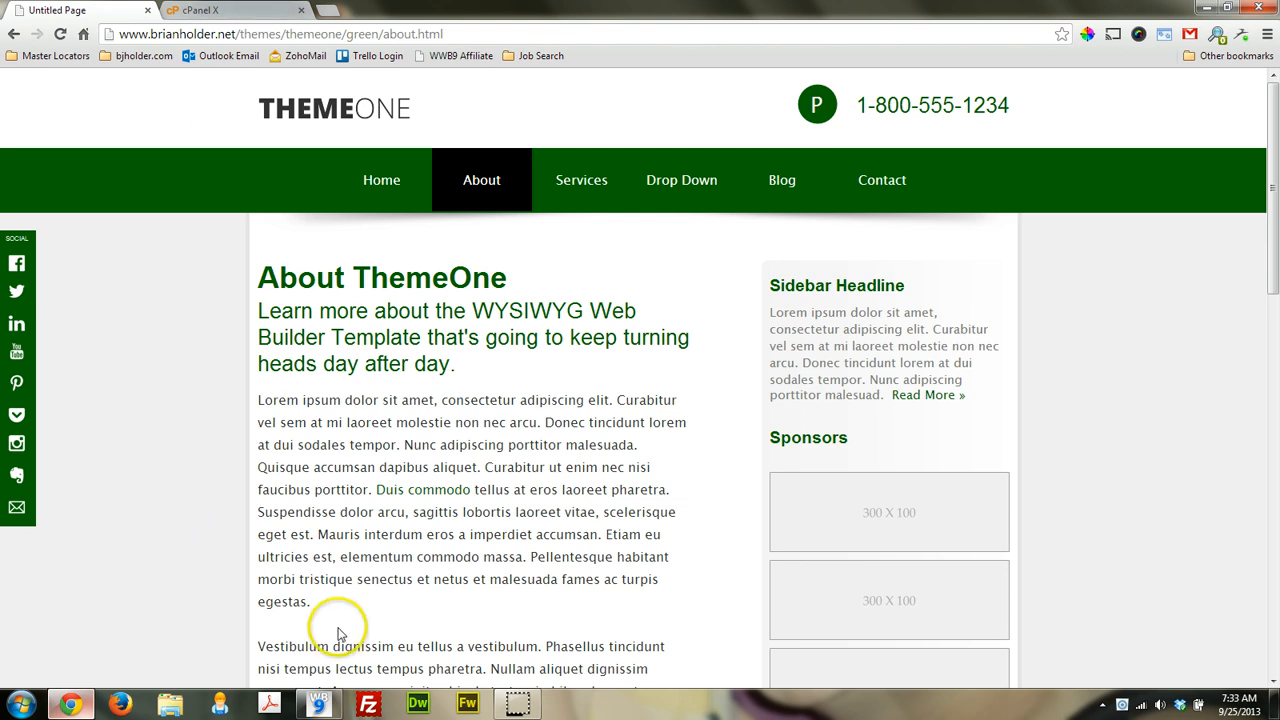
{"action": "left_click", "coordinate": [318, 704]}
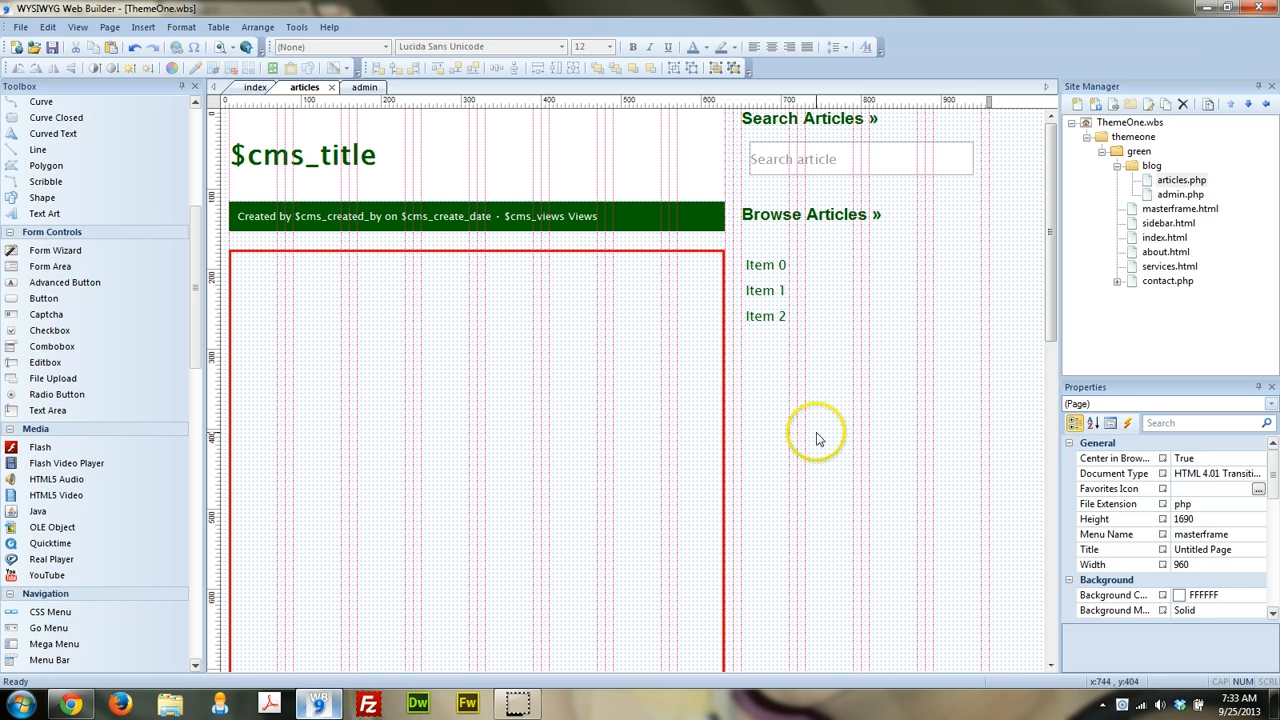
{"action": "mouse_move", "coordinate": [840, 400]}
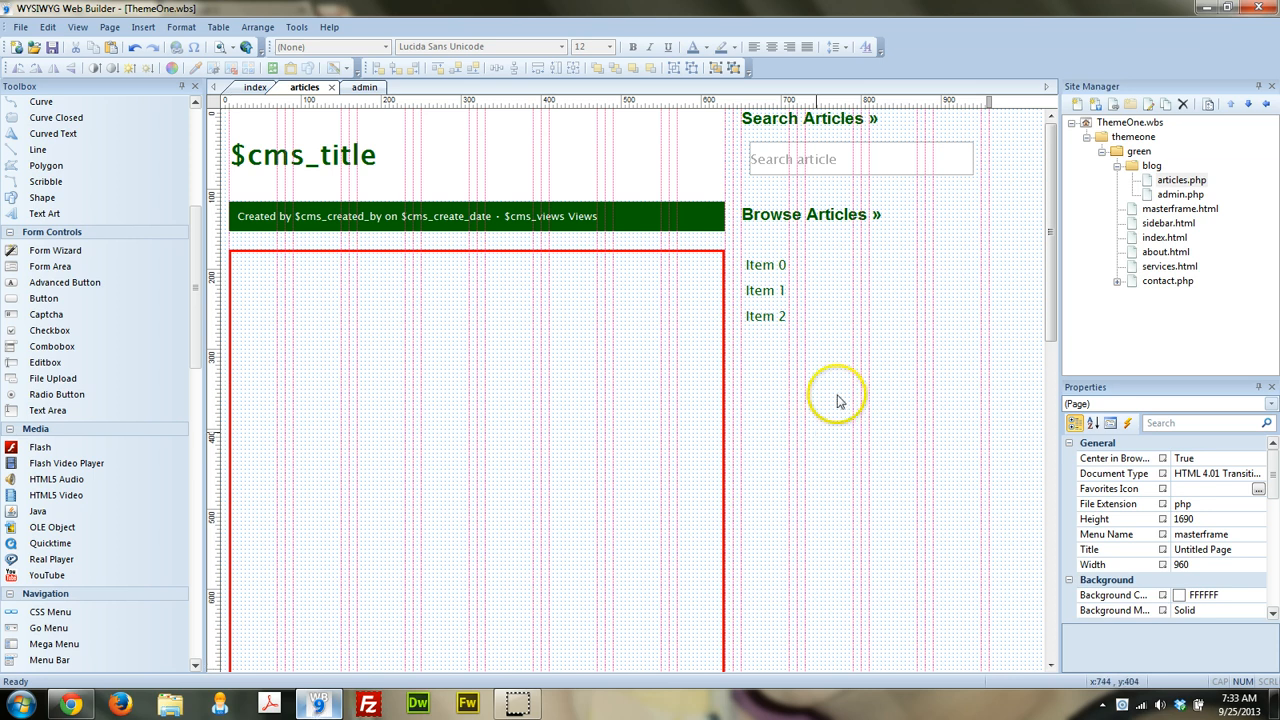
{"action": "mouse_move", "coordinate": [1048, 136]}
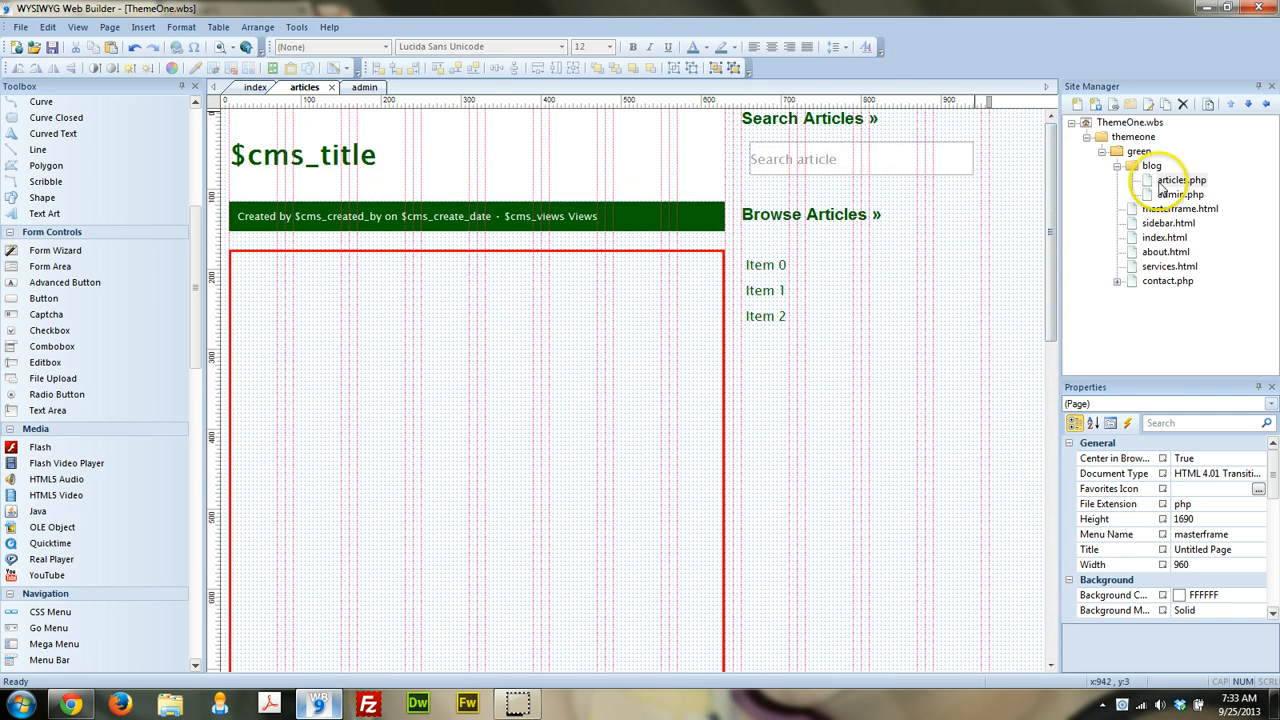
Step: Open the masterframe page for editing and select the $cms_title label on the articles page
{"action": "double_click", "coordinate": [1180, 208]}
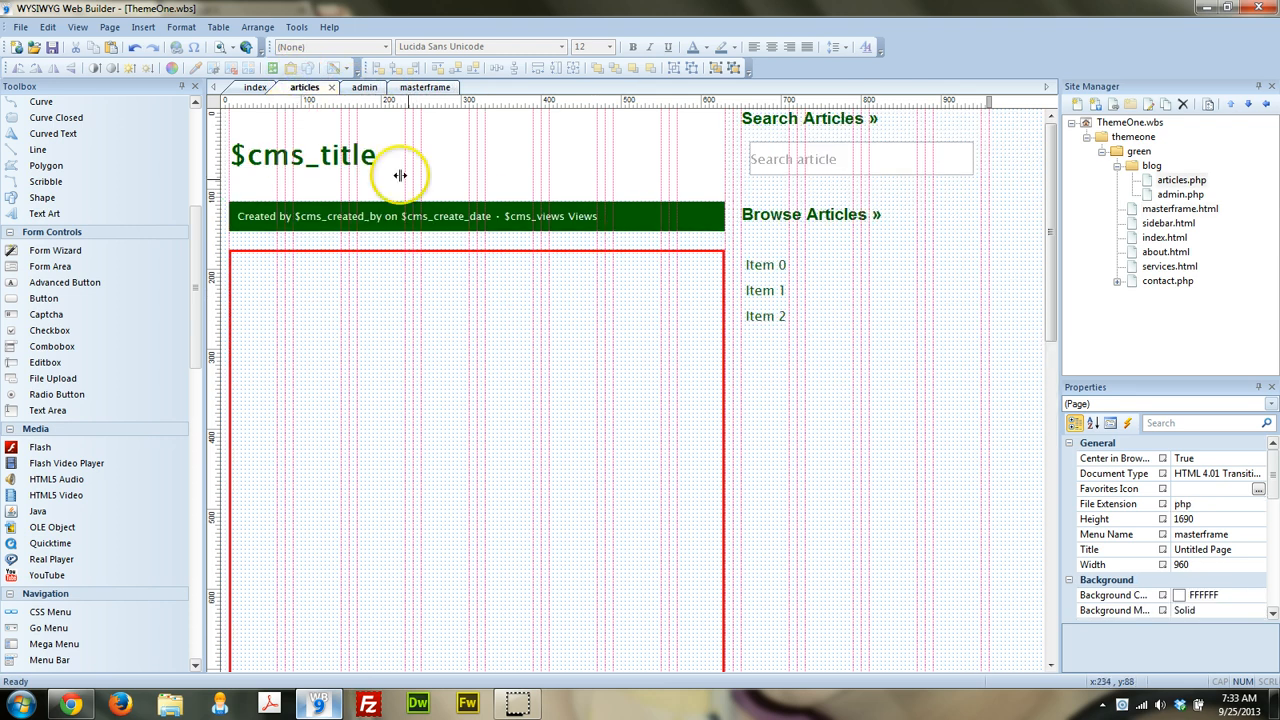
{"action": "left_click", "coordinate": [304, 156]}
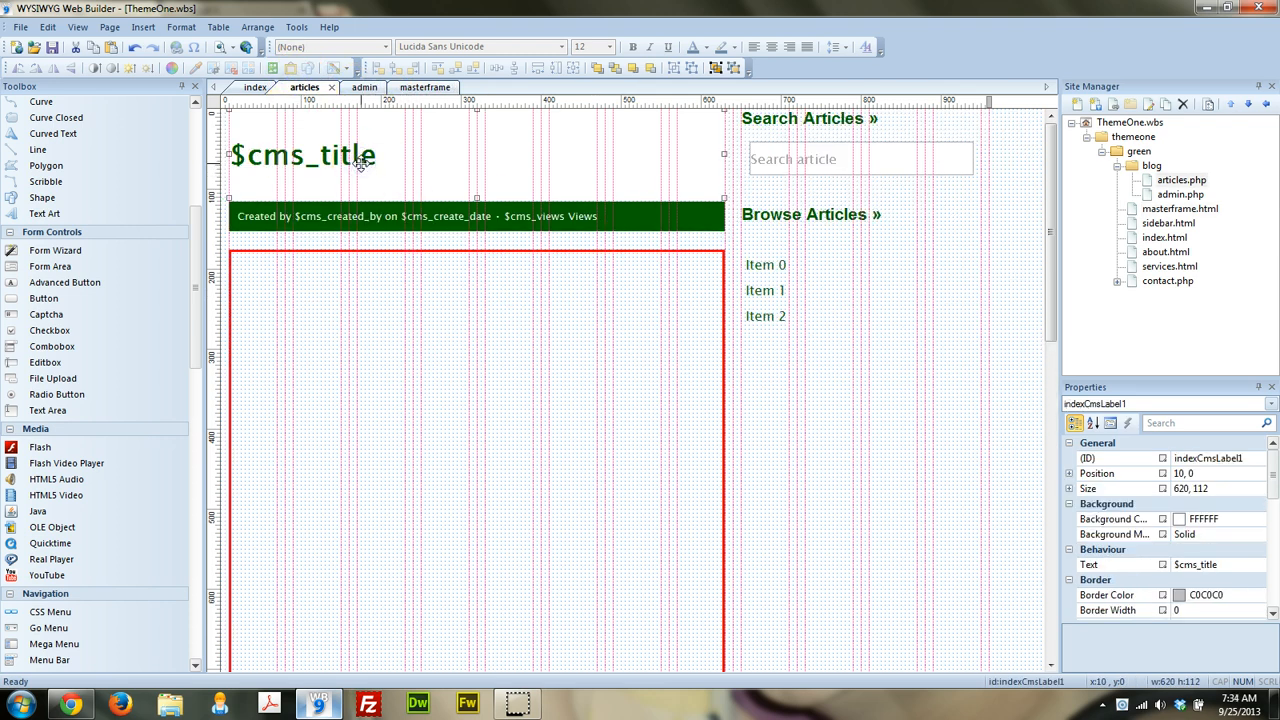
{"action": "double_click", "coordinate": [304, 156]}
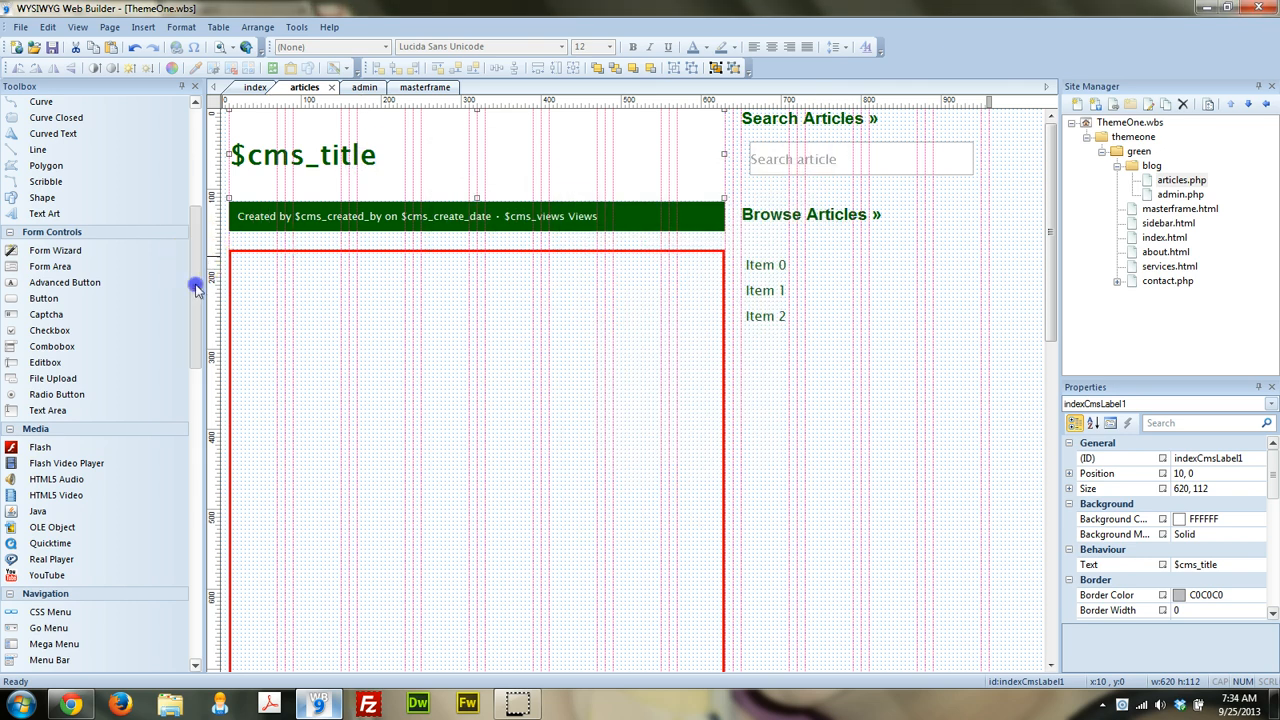
{"action": "scroll", "scroll_direction": "down", "scroll_amount": 3}
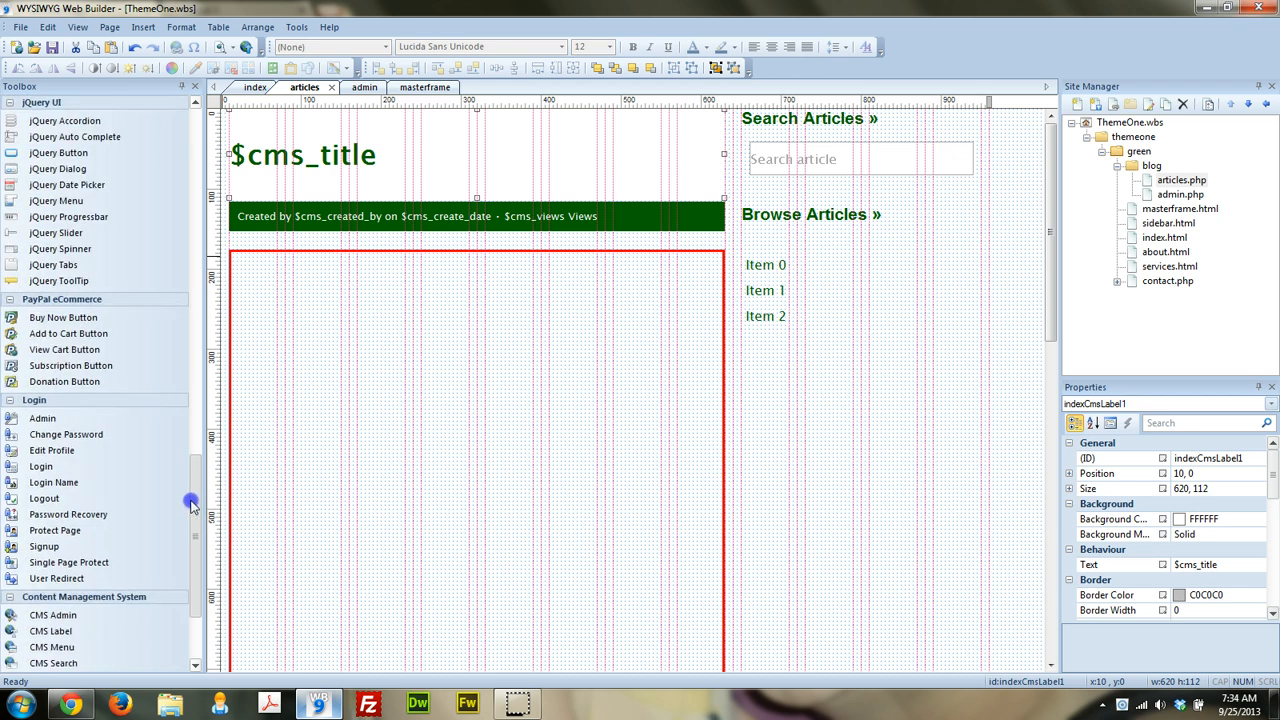
{"action": "scroll", "scroll_direction": "down", "scroll_amount": 3}
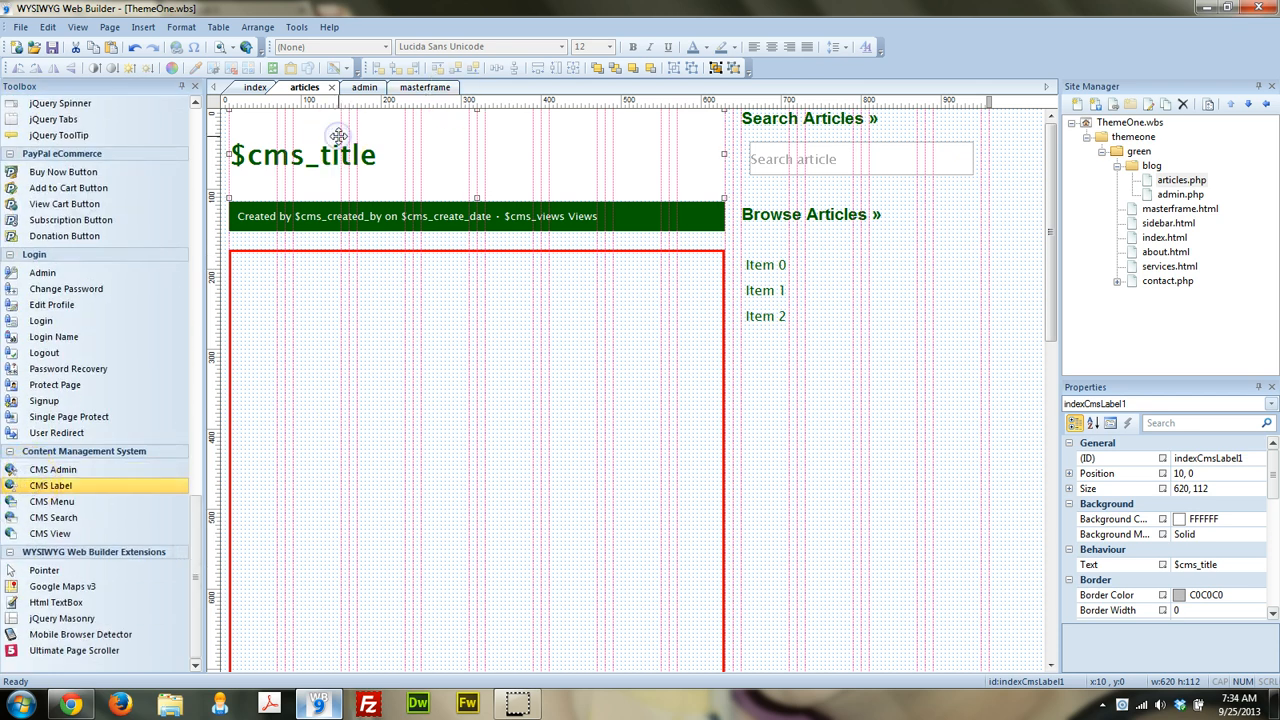
{"action": "double_click", "coordinate": [338, 156]}
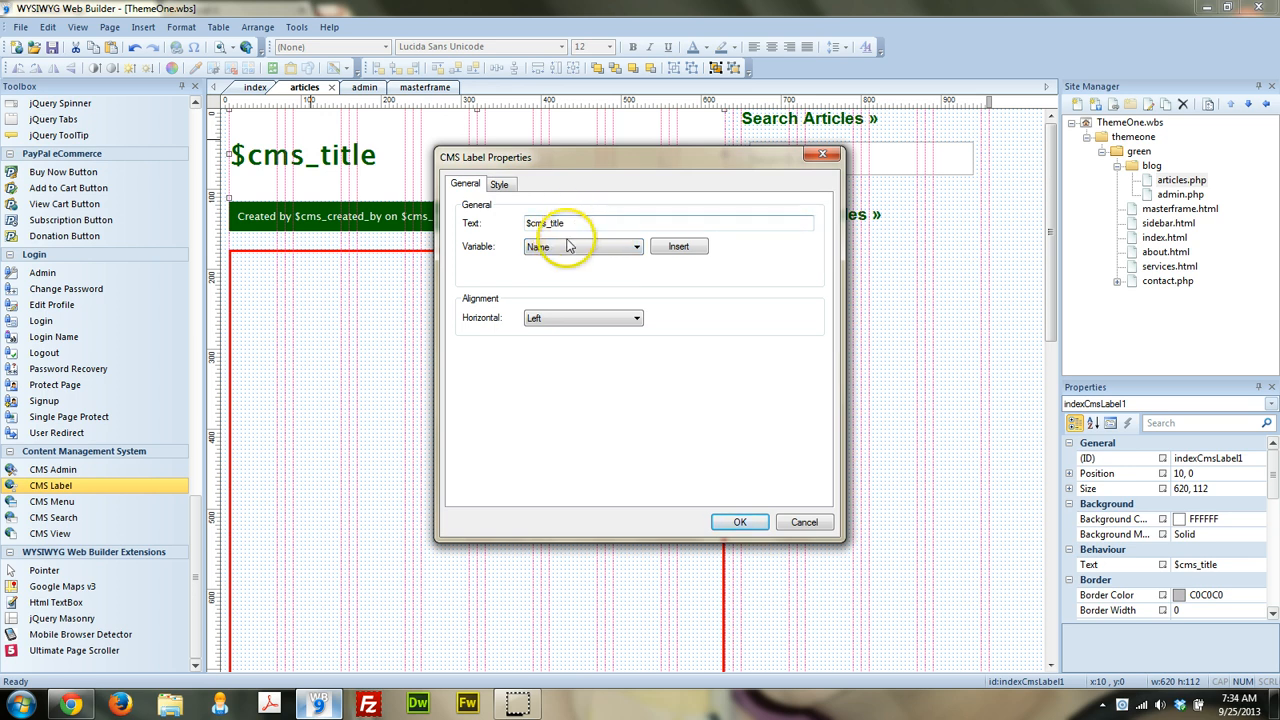
{"action": "left_click", "coordinate": [636, 248]}
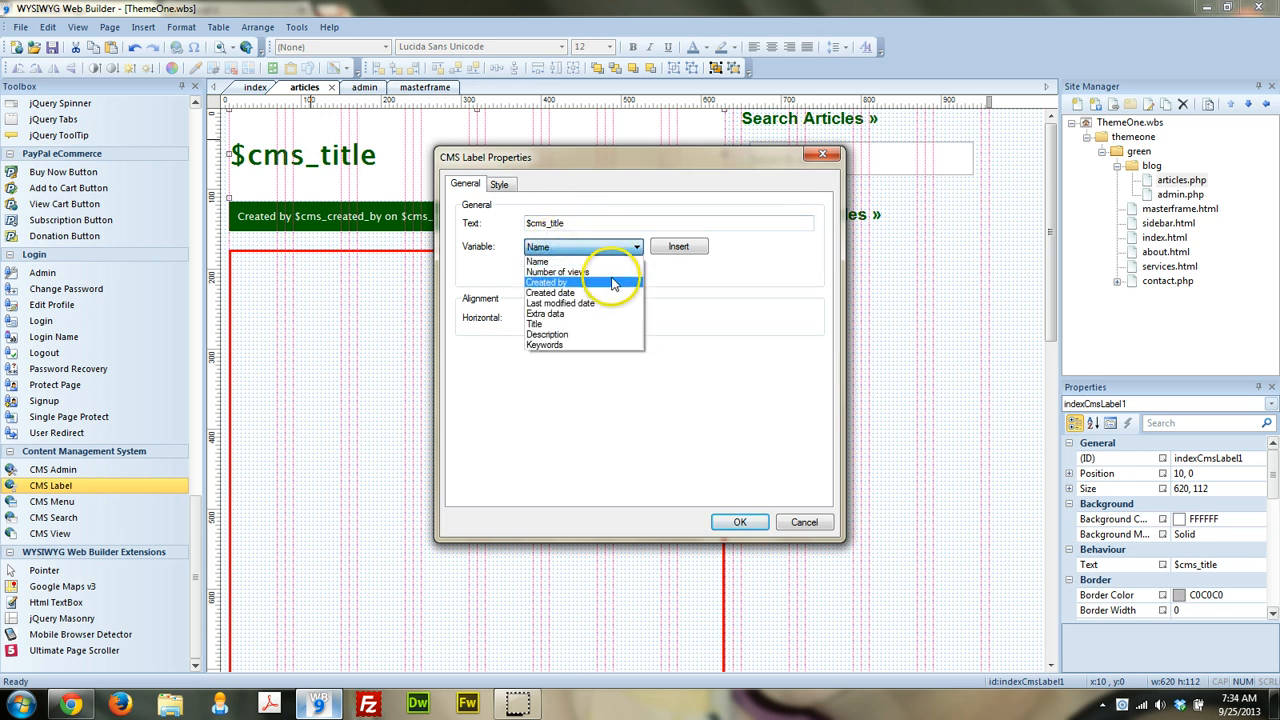
{"action": "mouse_move", "coordinate": [620, 272]}
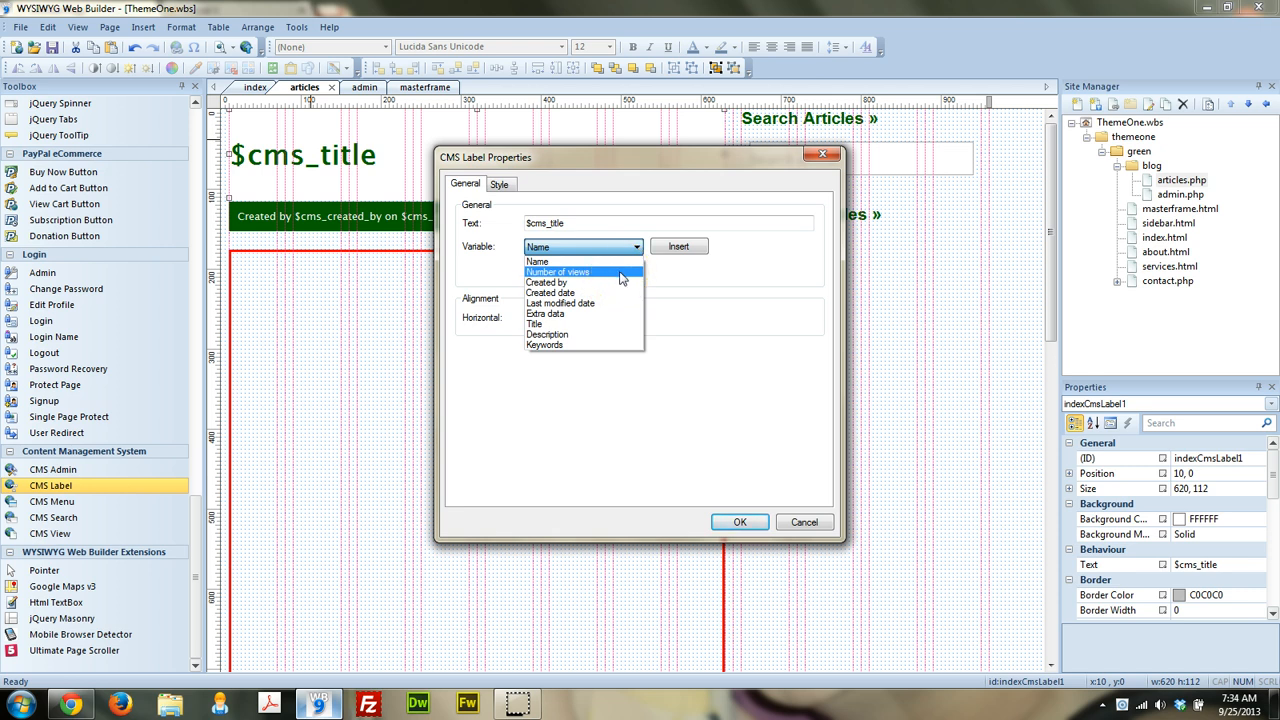
{"action": "mouse_move", "coordinate": [612, 282]}
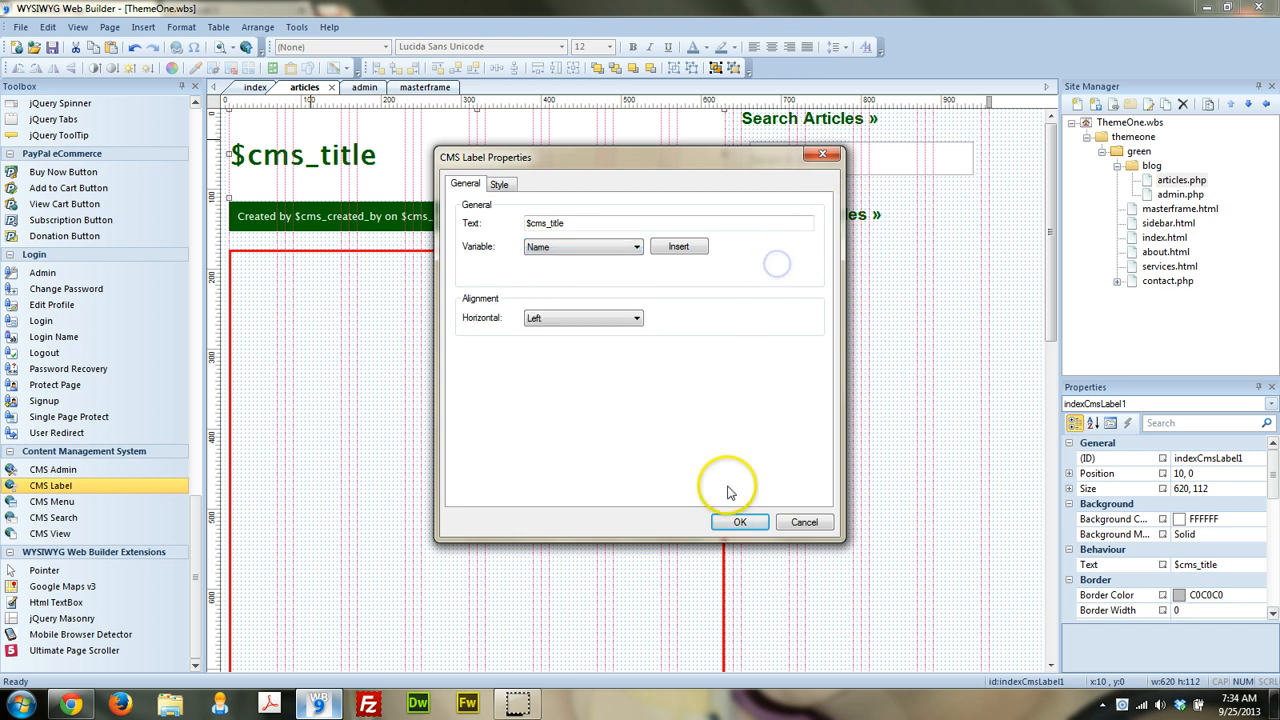
{"action": "left_click", "coordinate": [740, 520]}
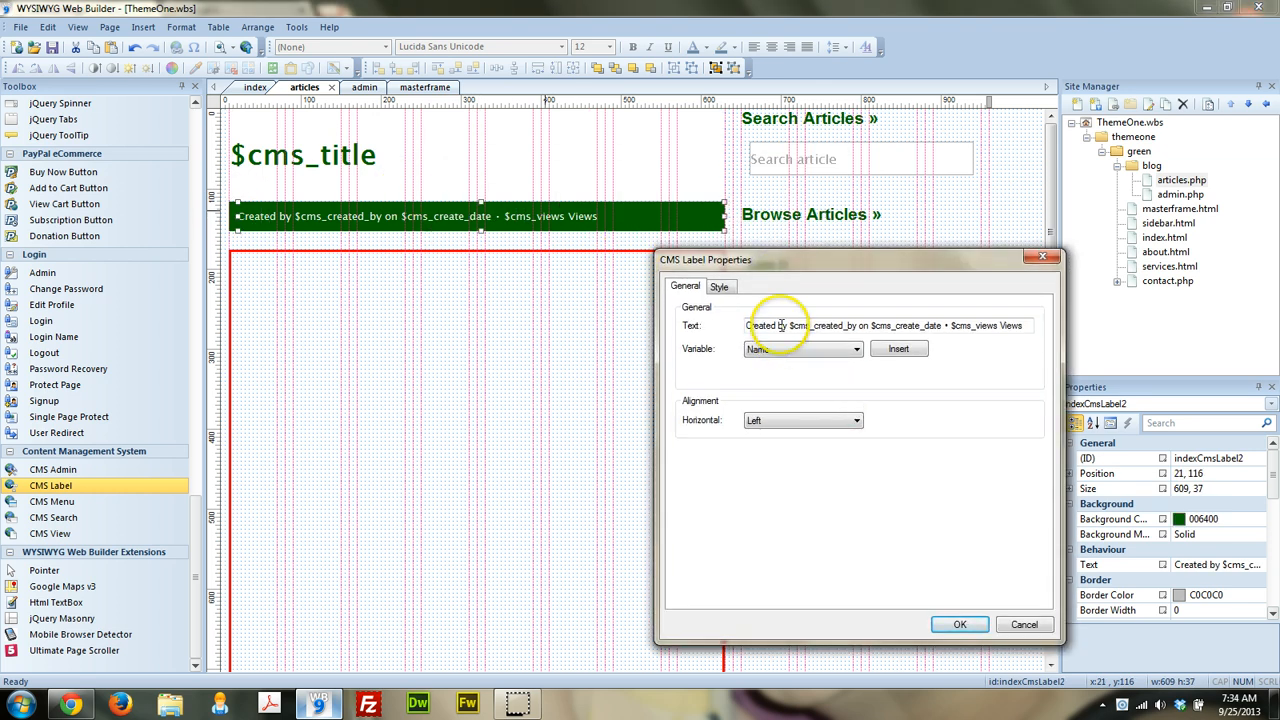
{"action": "double_click", "coordinate": [800, 324]}
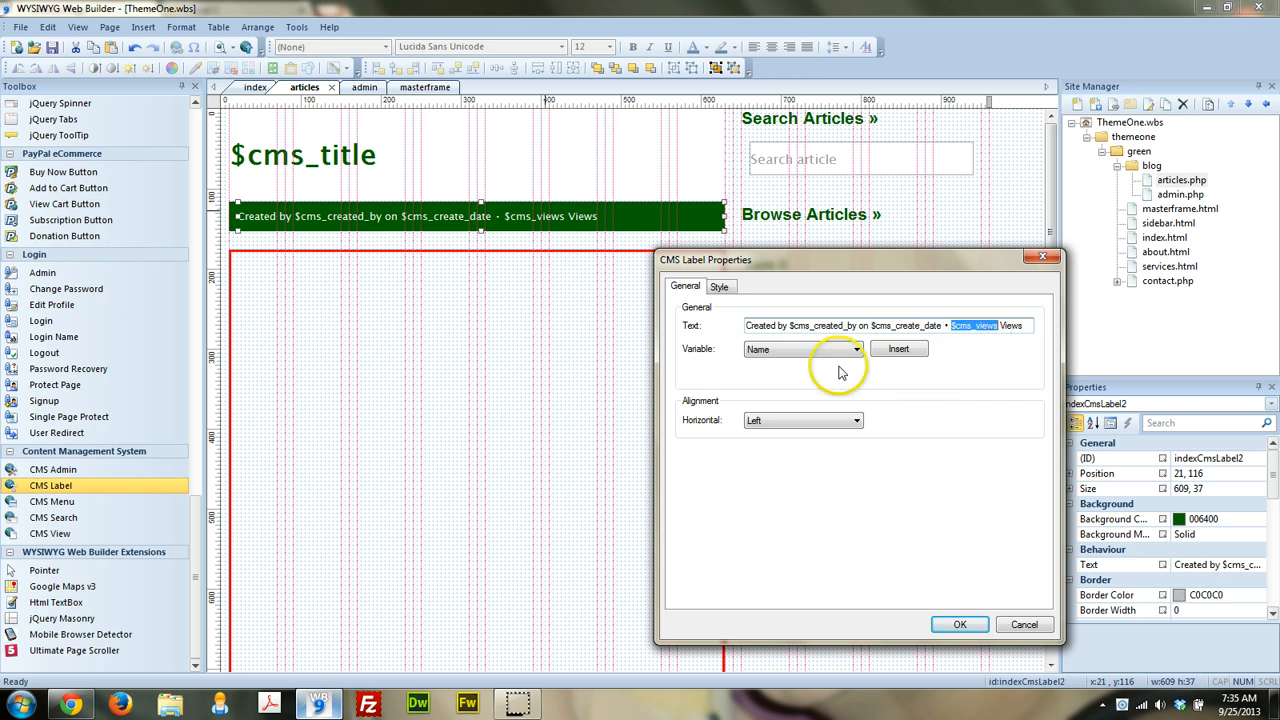
{"action": "mouse_move", "coordinate": [988, 650]}
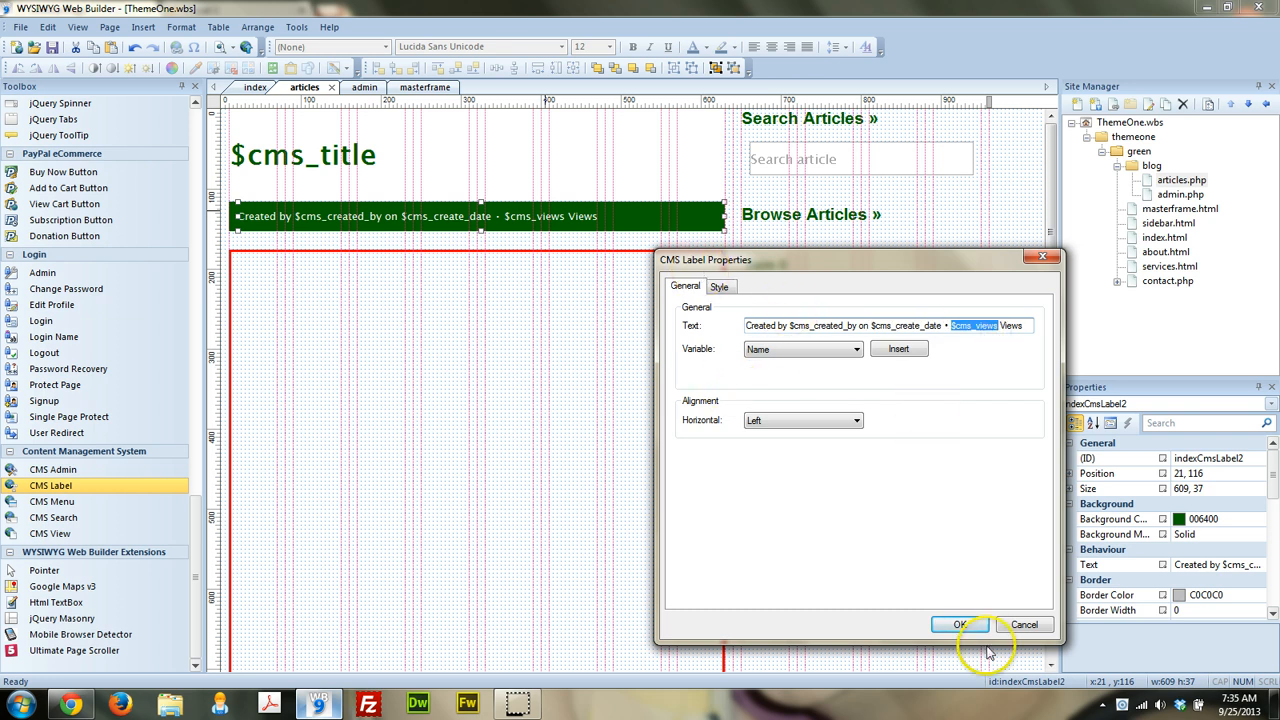
{"action": "left_click", "coordinate": [960, 624]}
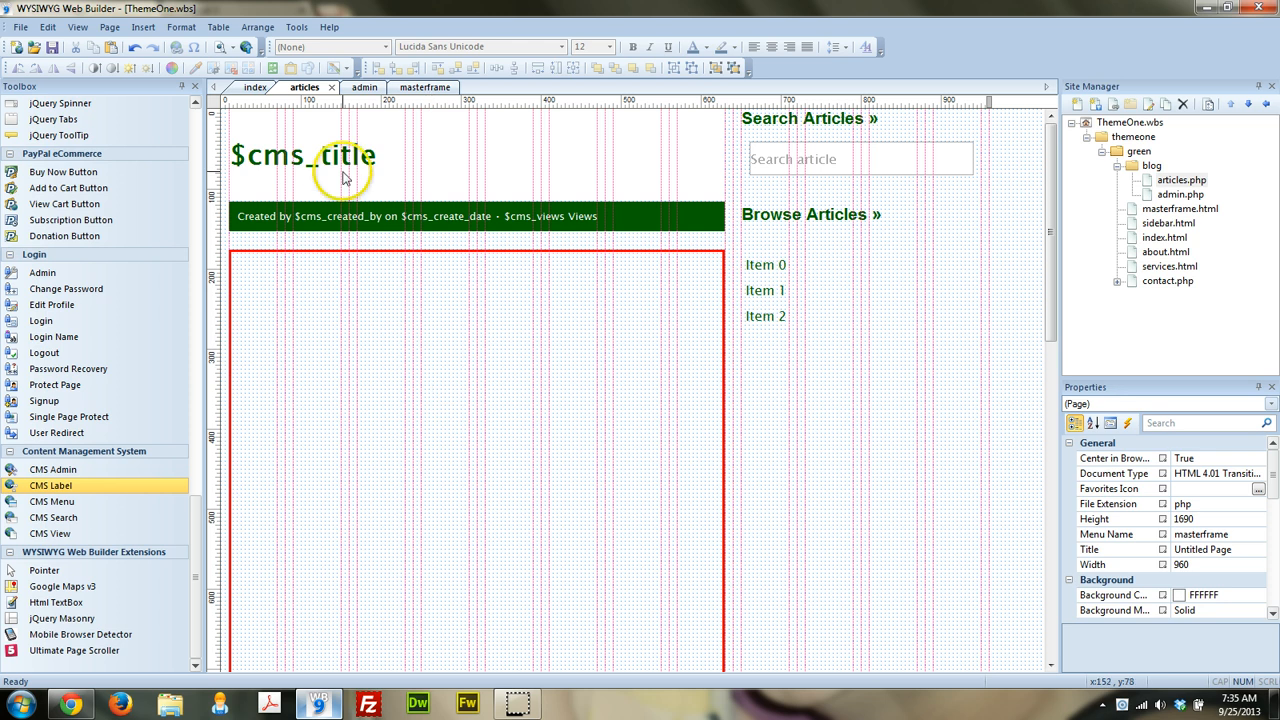
{"action": "mouse_move", "coordinate": [498, 352]}
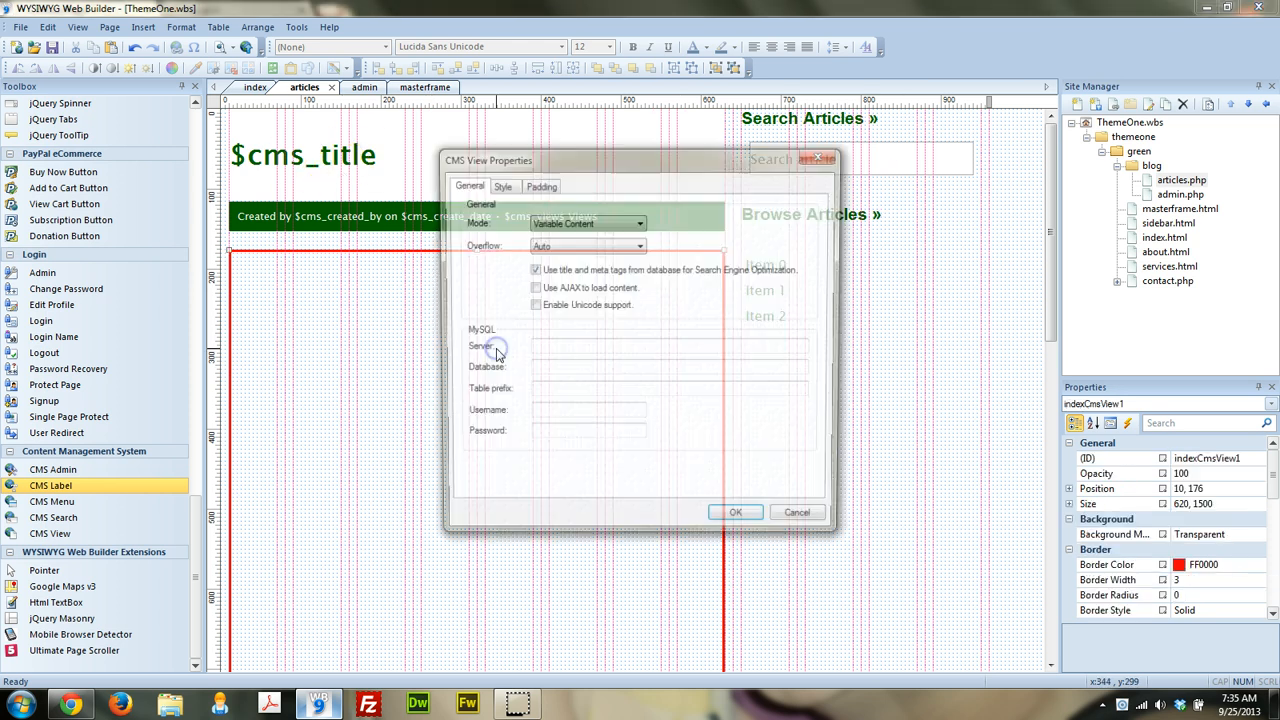
Step: Review the CMS View properties, keeping Variable Content mode and Auto overflow
{"action": "left_click", "coordinate": [796, 512]}
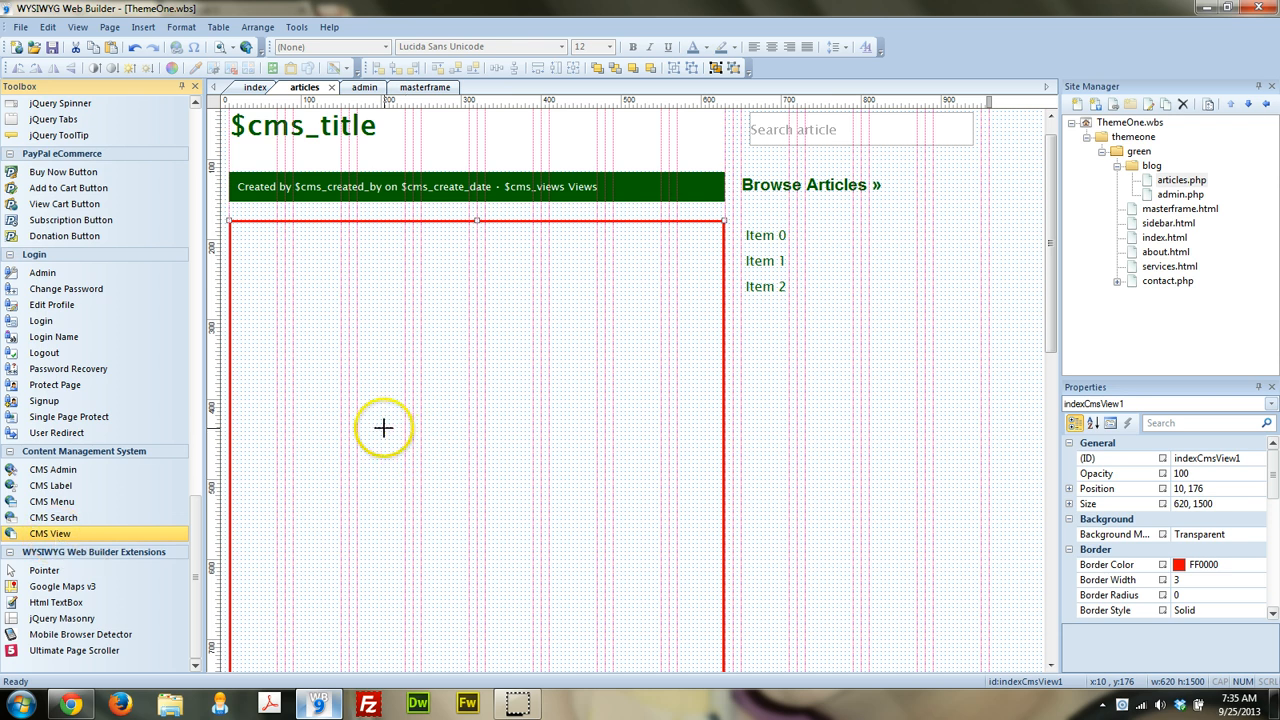
{"action": "mouse_move", "coordinate": [244, 248]}
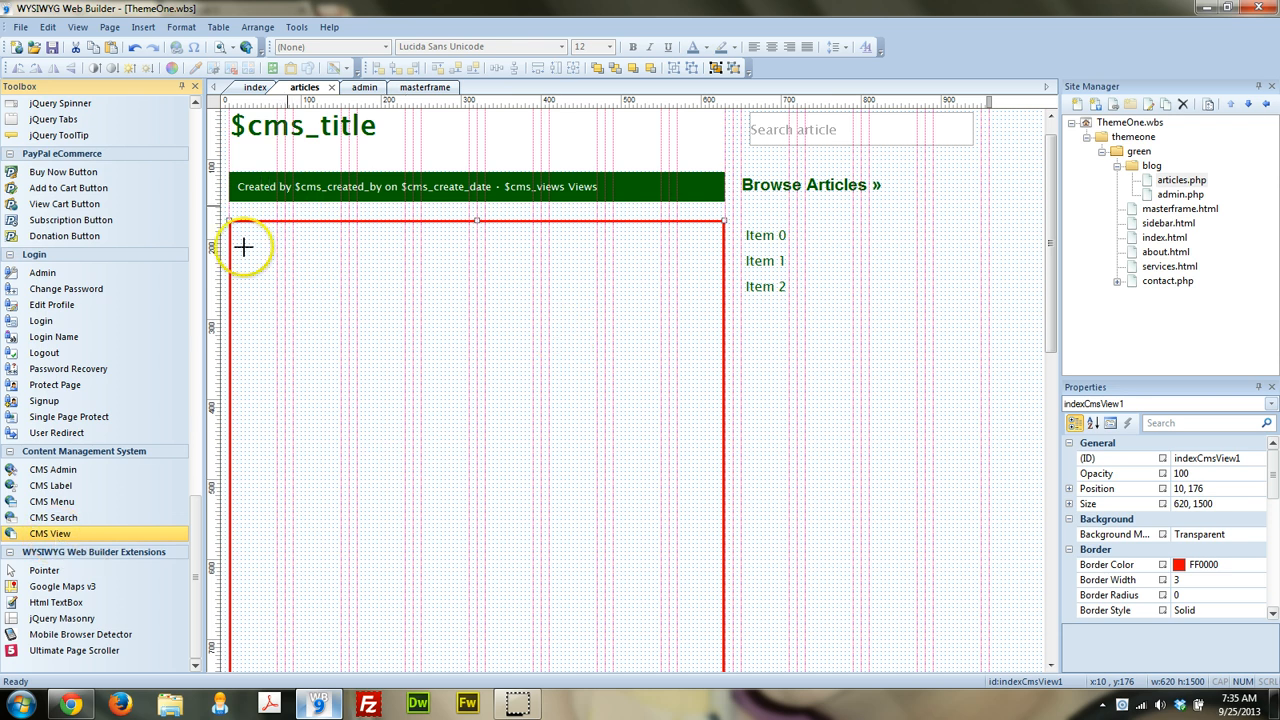
{"action": "mouse_move", "coordinate": [514, 228]}
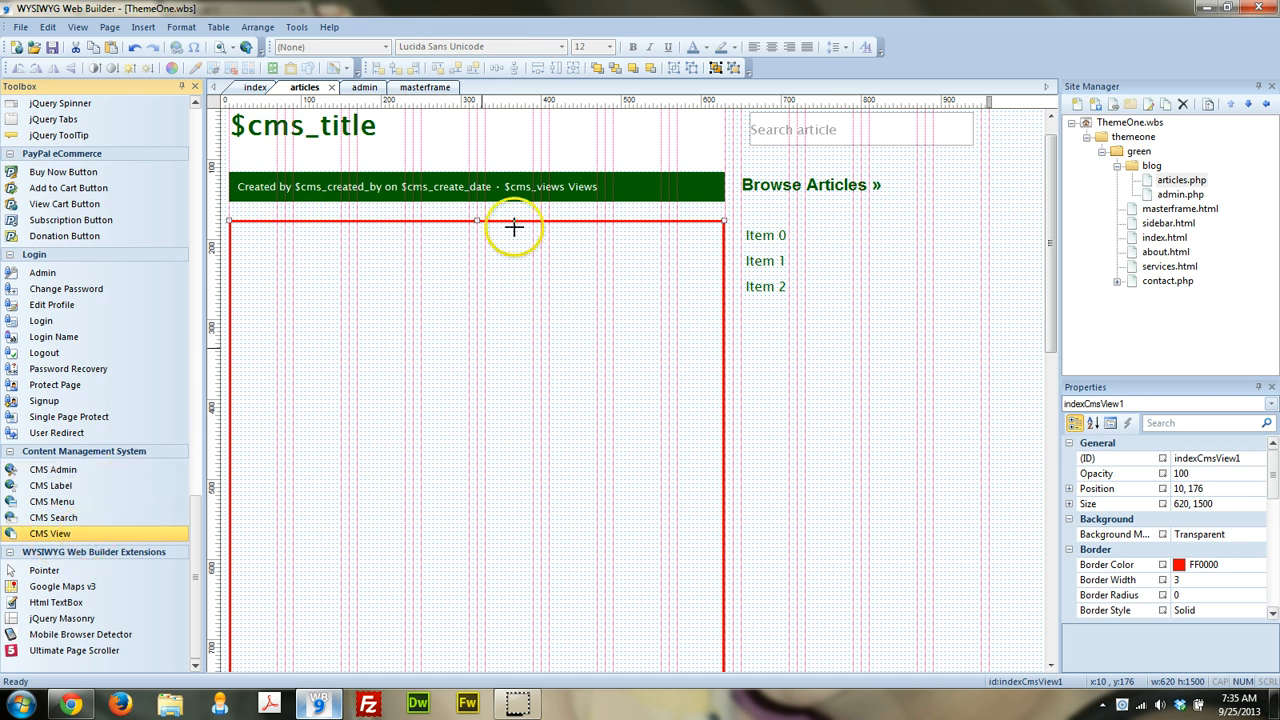
{"action": "double_click", "coordinate": [512, 228]}
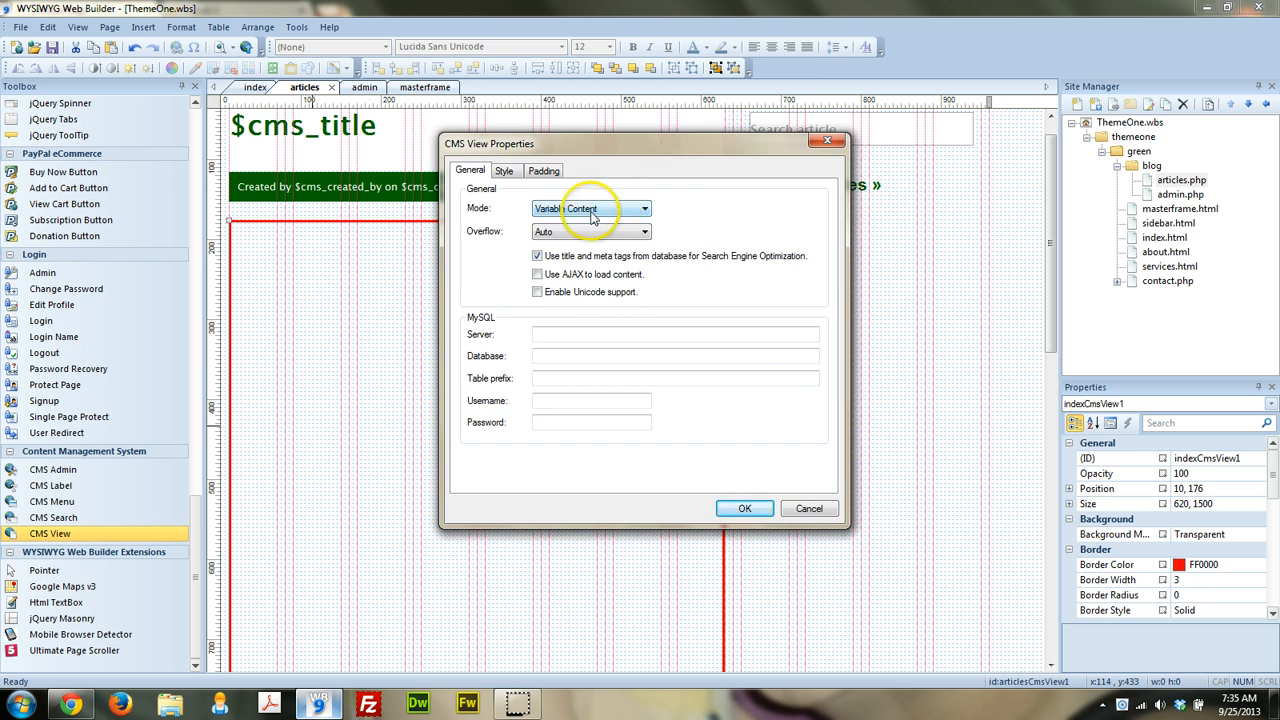
{"action": "left_click", "coordinate": [644, 208]}
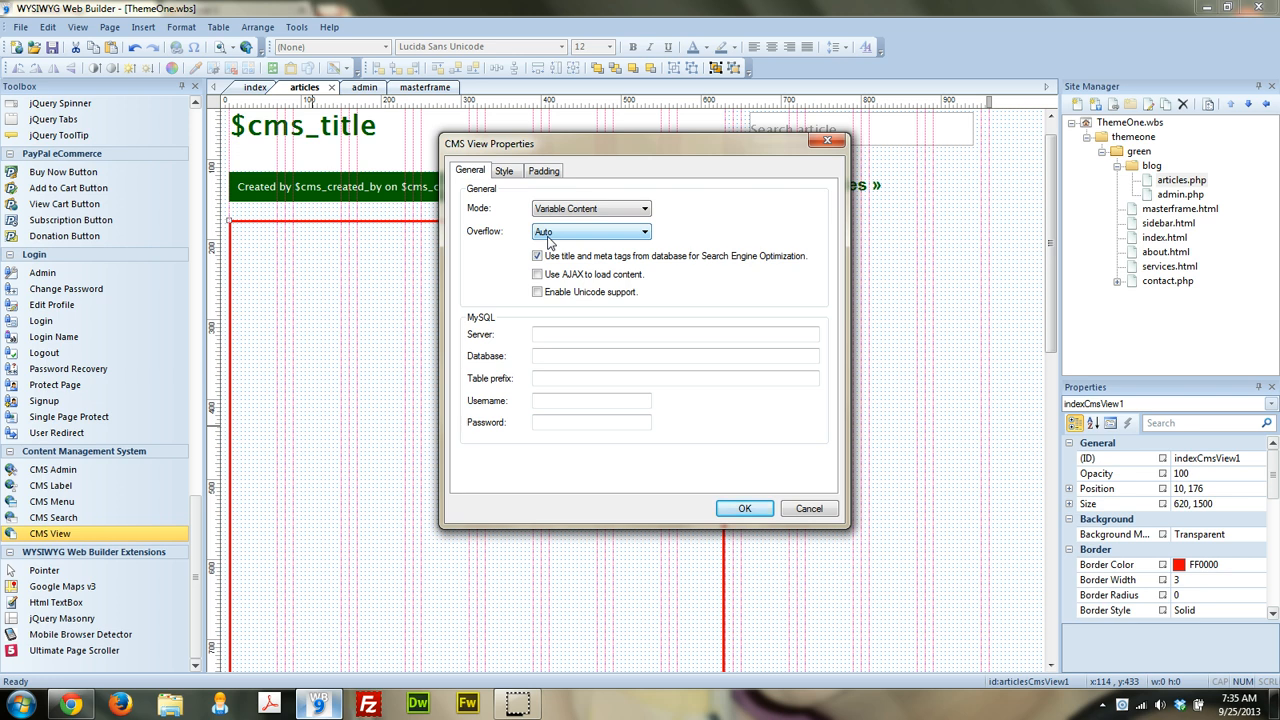
{"action": "mouse_move", "coordinate": [584, 240]}
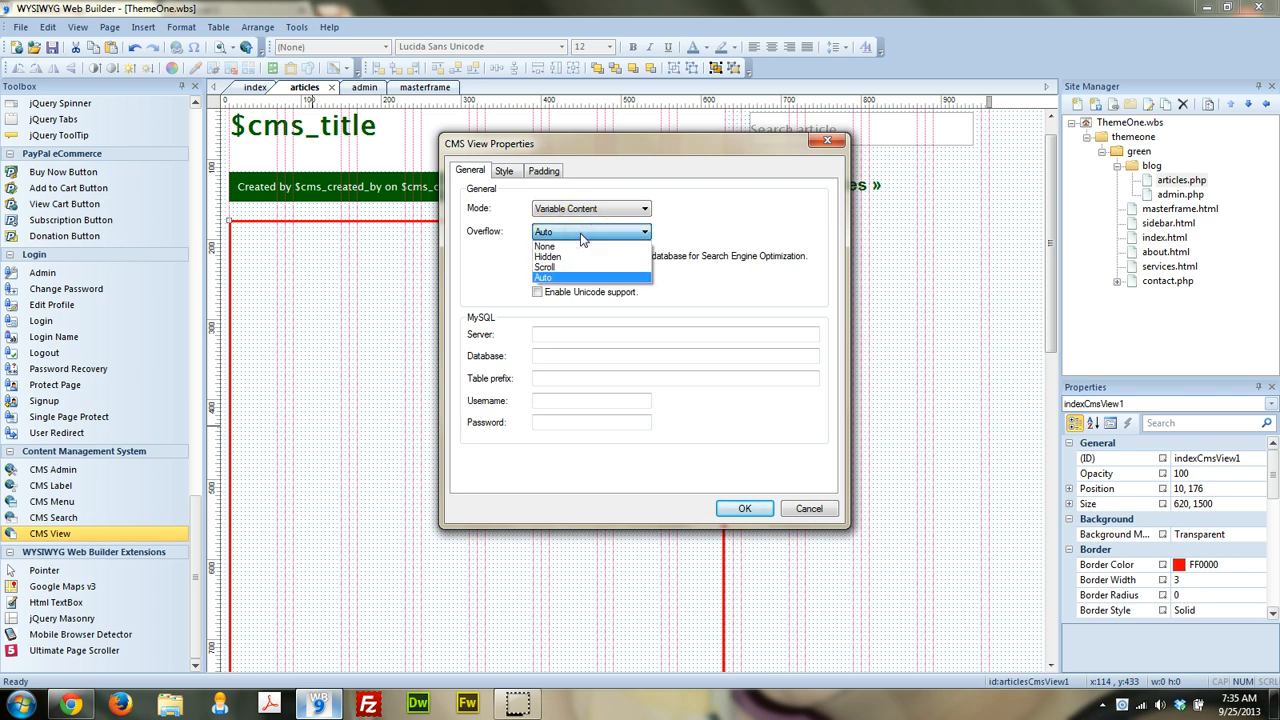
{"action": "mouse_move", "coordinate": [576, 256]}
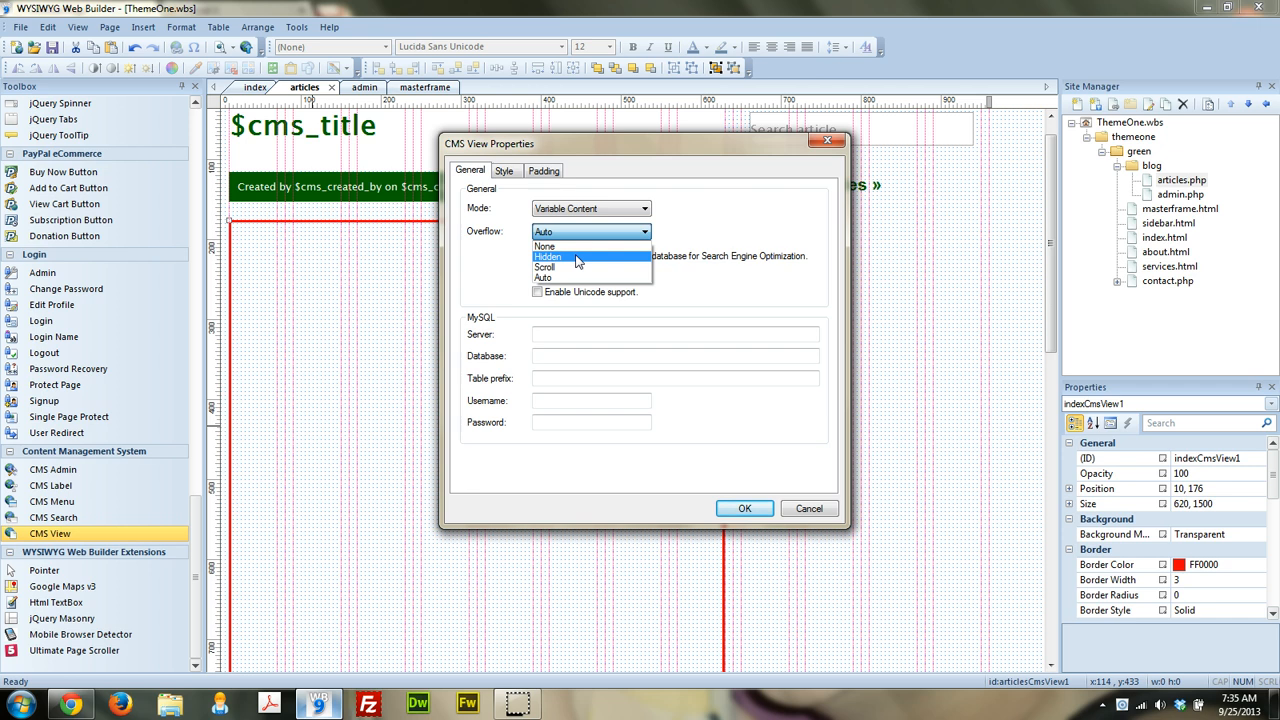
{"action": "mouse_move", "coordinate": [560, 268]}
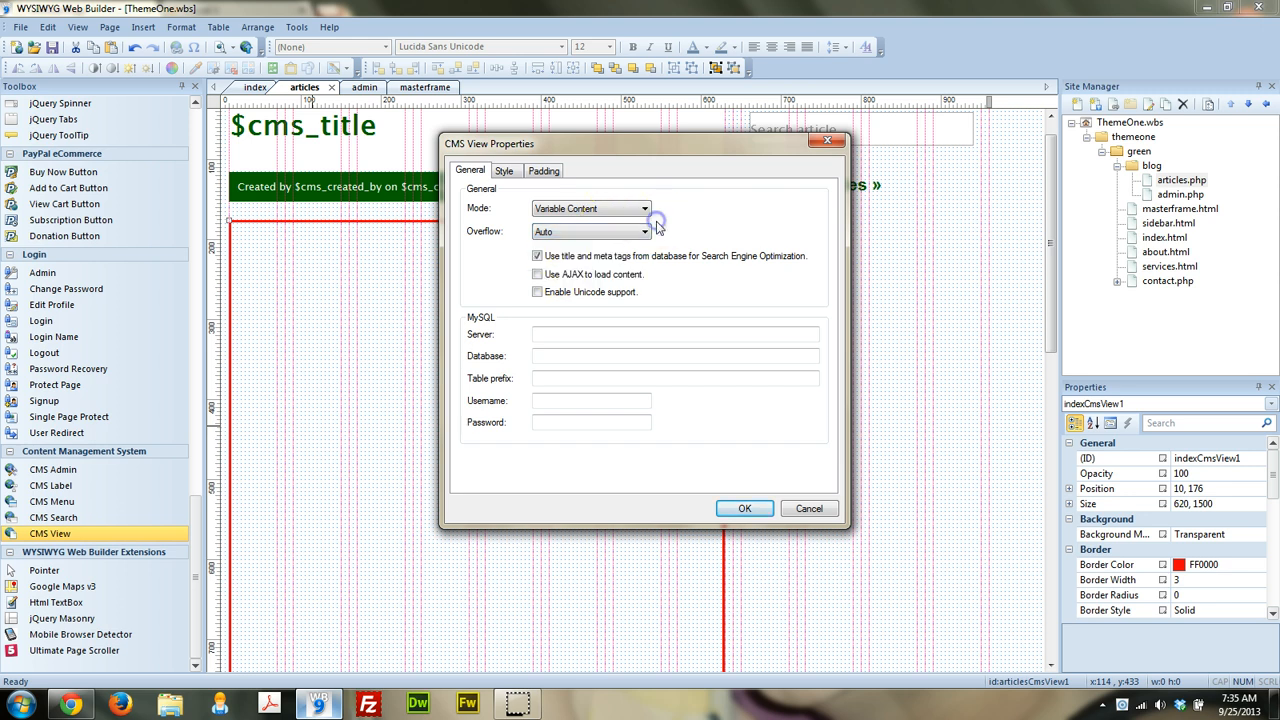
{"action": "mouse_move", "coordinate": [408, 538]}
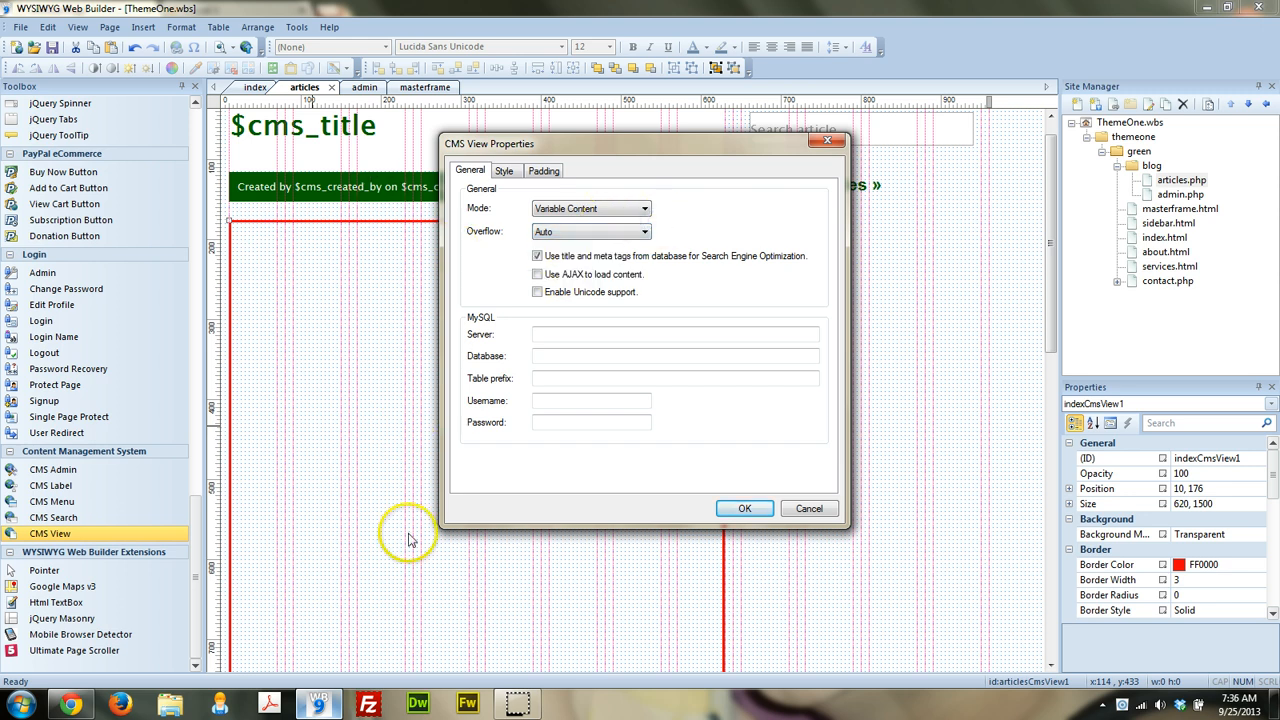
{"action": "mouse_move", "coordinate": [784, 292]}
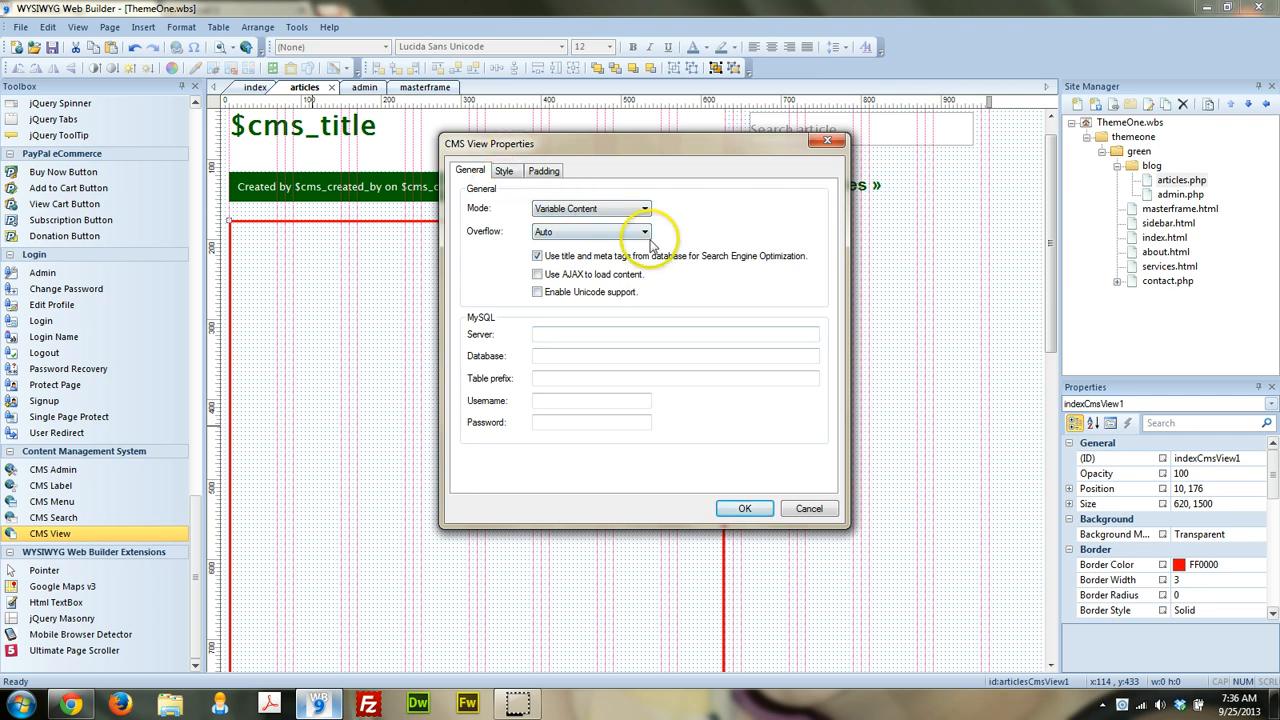
{"action": "left_click", "coordinate": [644, 232]}
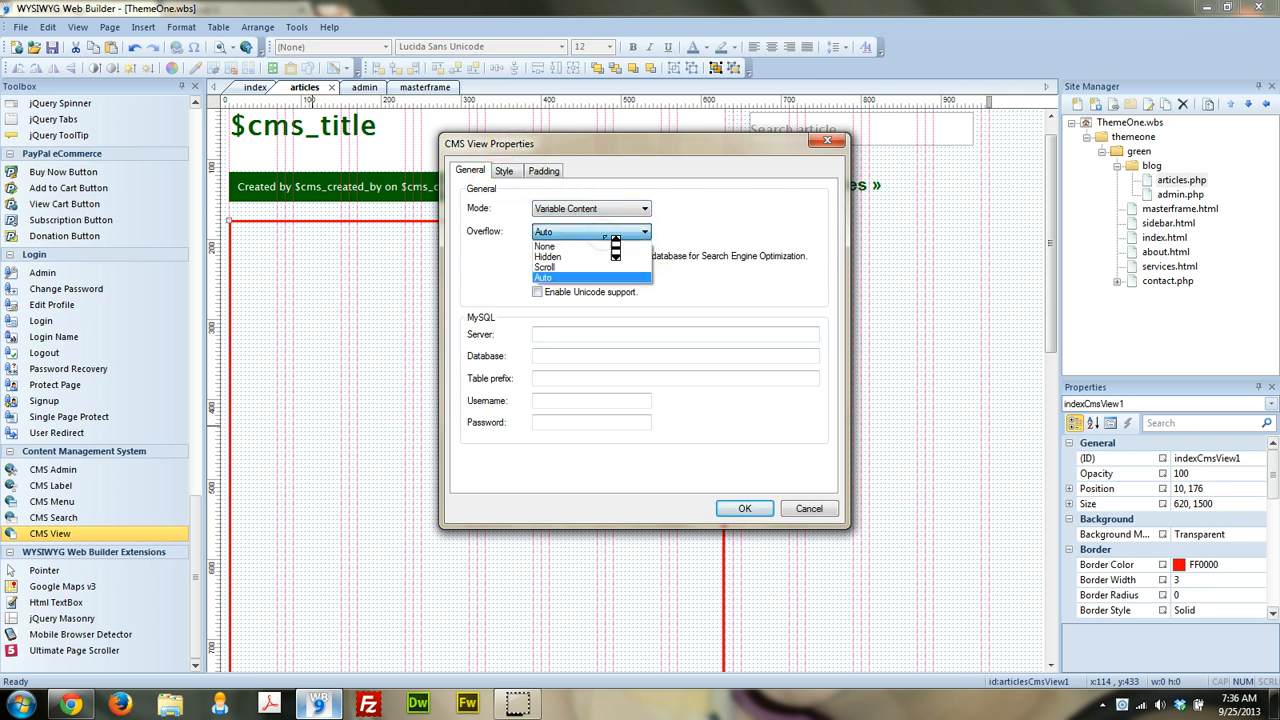
{"action": "left_click", "coordinate": [544, 276]}
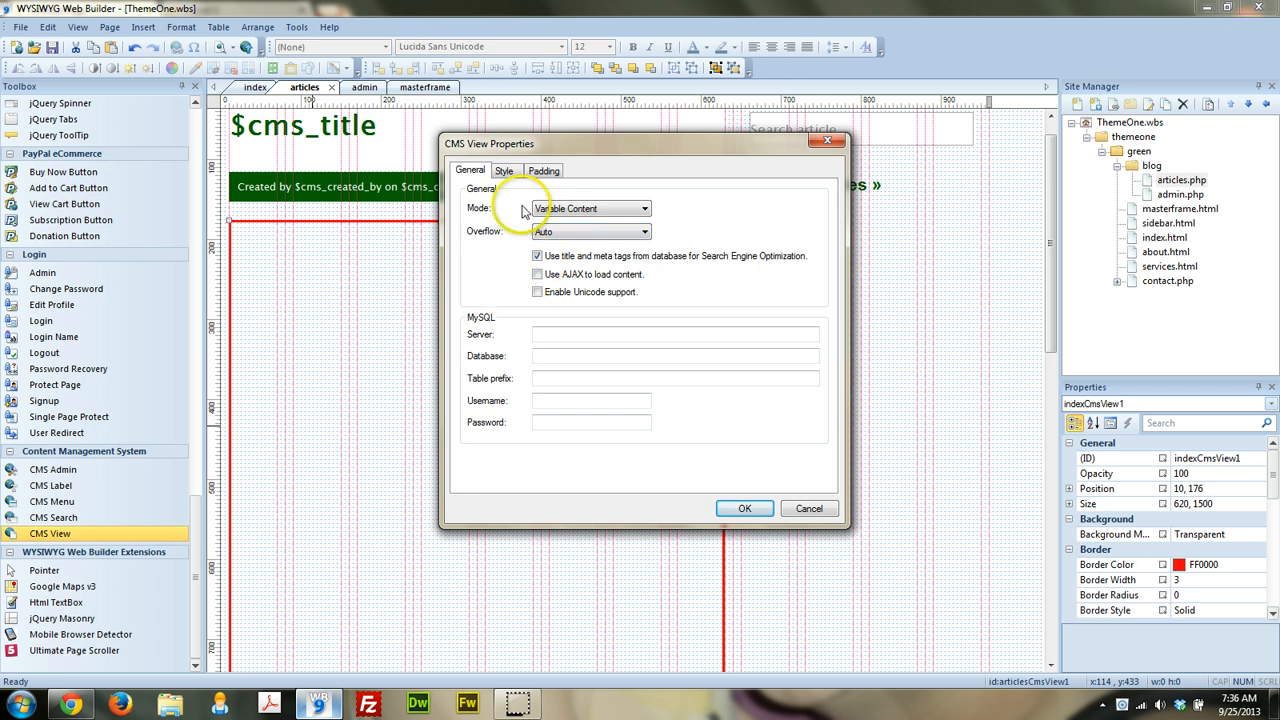
{"action": "mouse_move", "coordinate": [490, 350]}
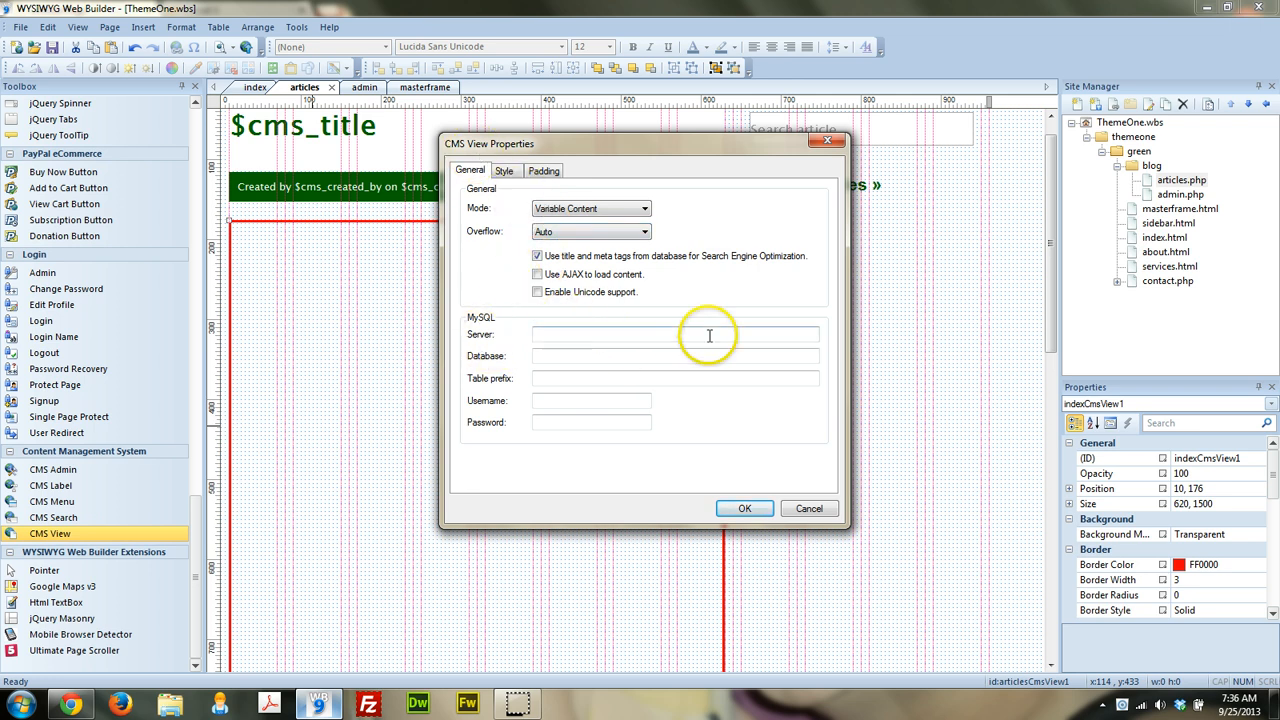
{"action": "mouse_move", "coordinate": [504, 334]}
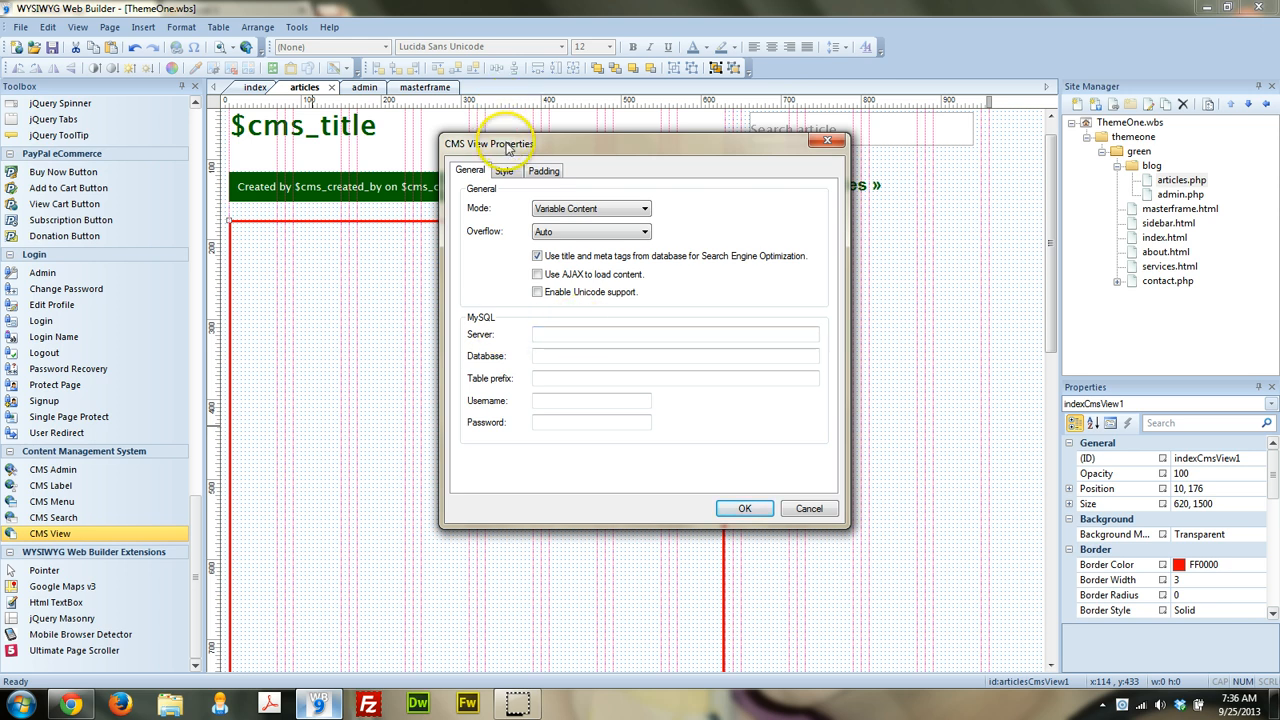
Step: Set the CMS View's border style to None and apply the change
{"action": "left_click", "coordinate": [504, 170]}
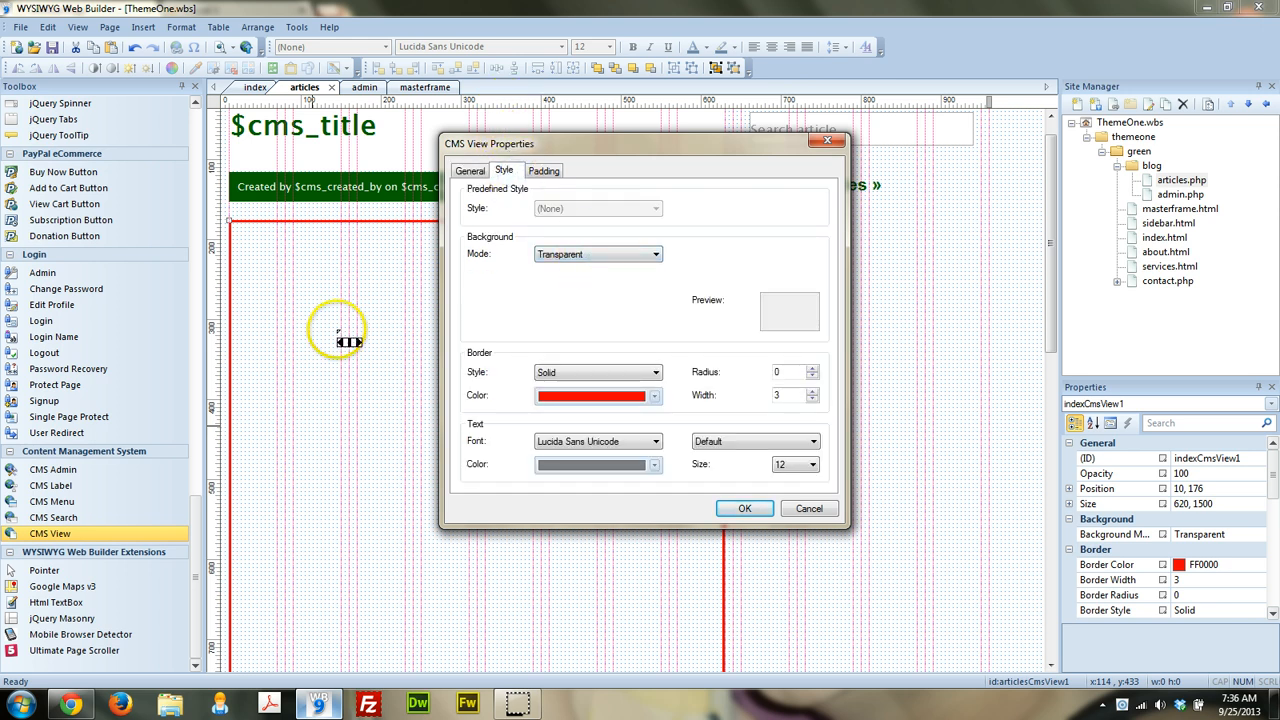
{"action": "mouse_move", "coordinate": [588, 244]}
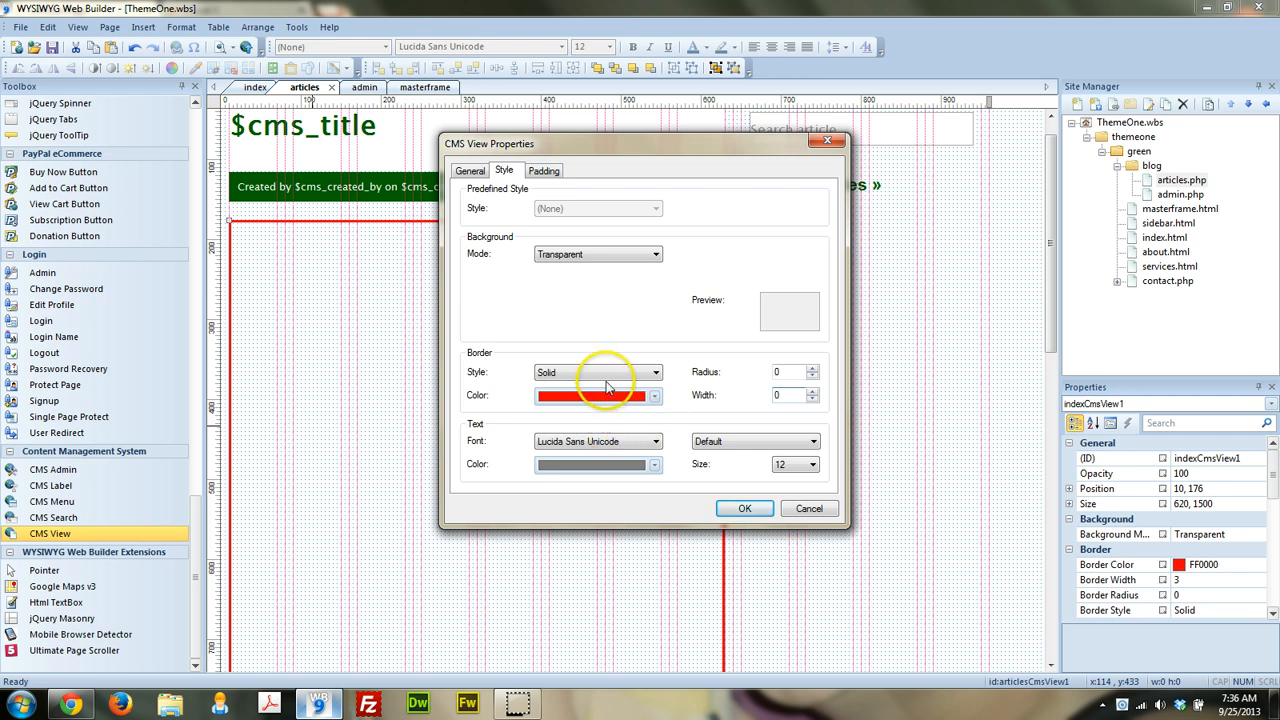
{"action": "left_click", "coordinate": [596, 372]}
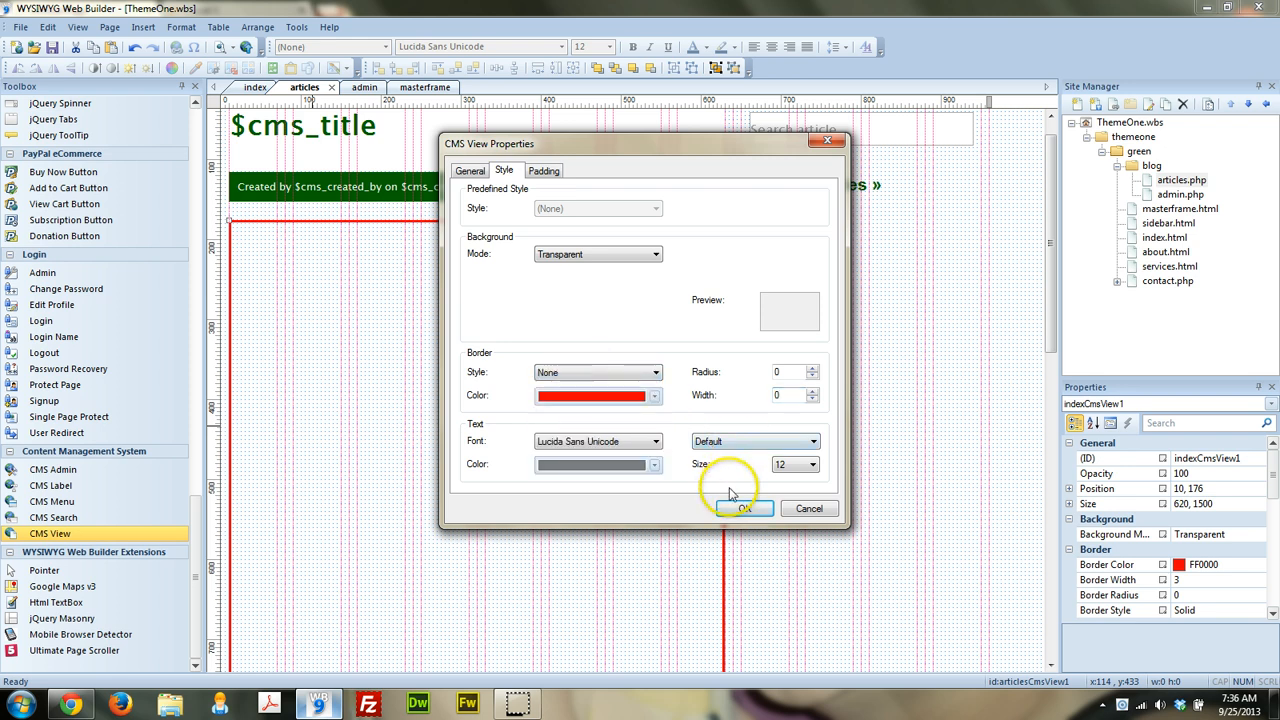
{"action": "left_click", "coordinate": [744, 508]}
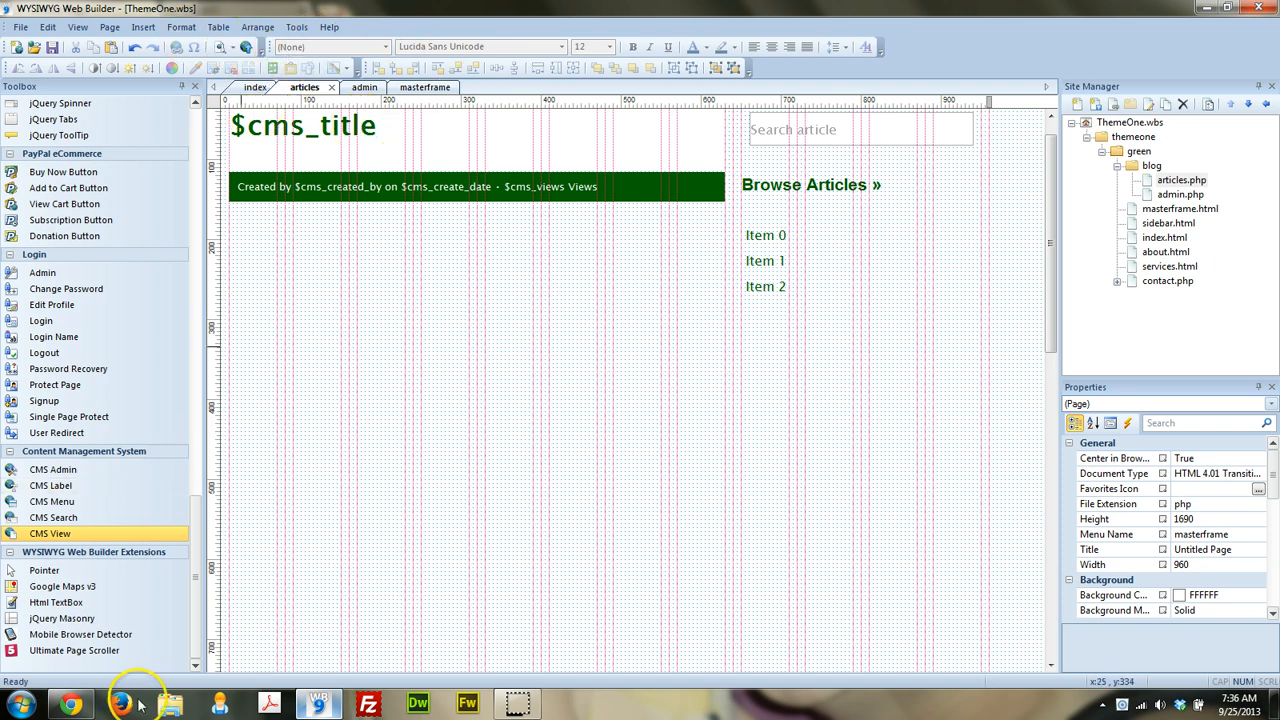
Step: Browse the live site's Services page, then its Blog page (articles.php) in Chrome
{"action": "left_click", "coordinate": [118, 704]}
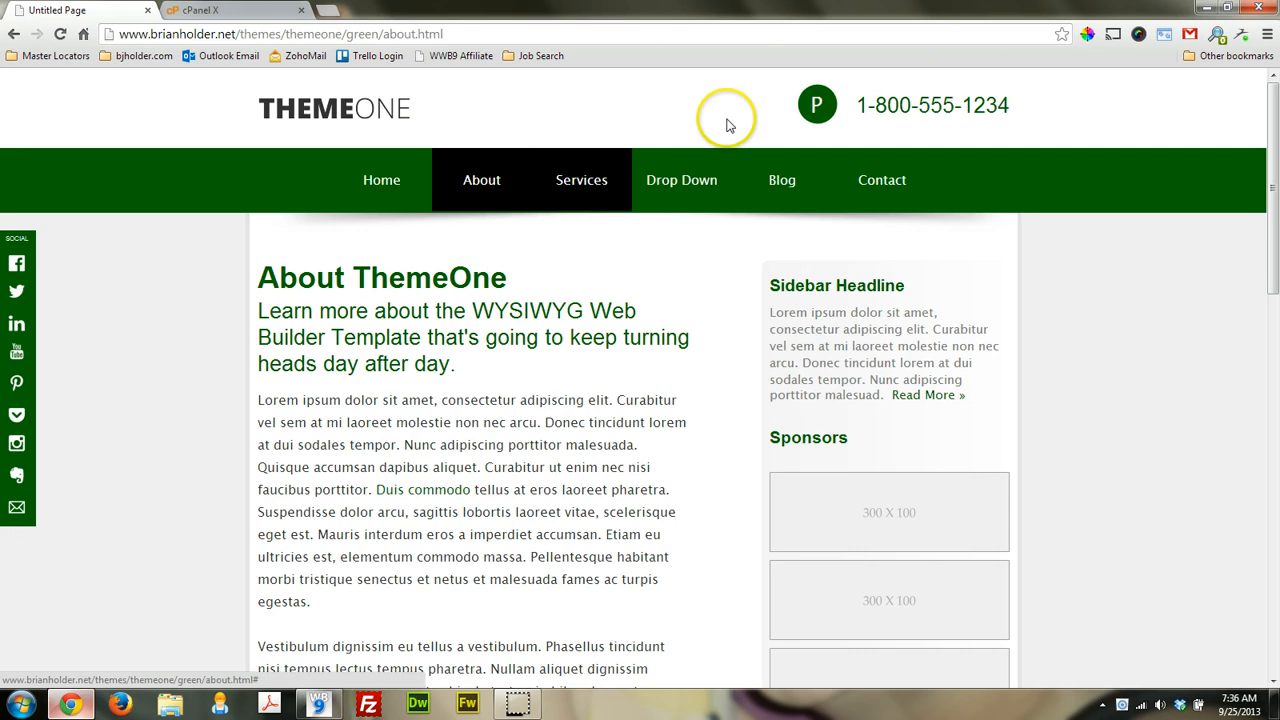
{"action": "scroll", "scroll_direction": "down", "scroll_amount": 3}
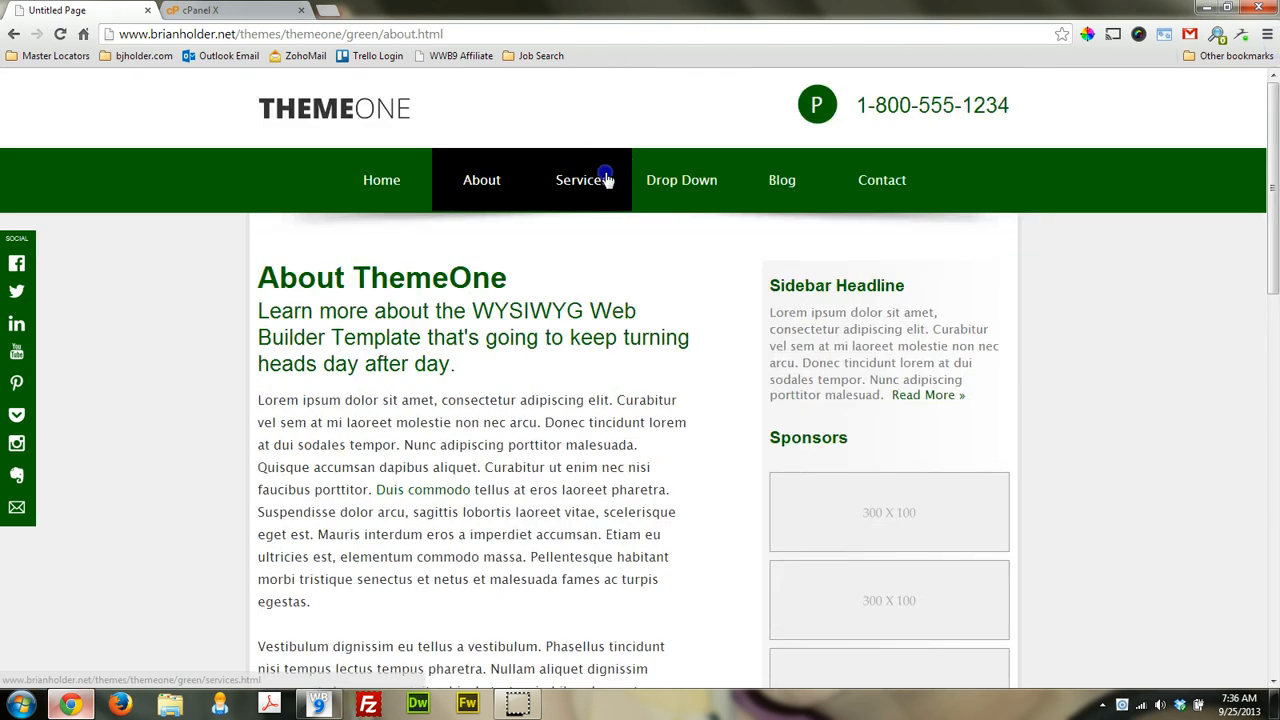
{"action": "left_click", "coordinate": [580, 180]}
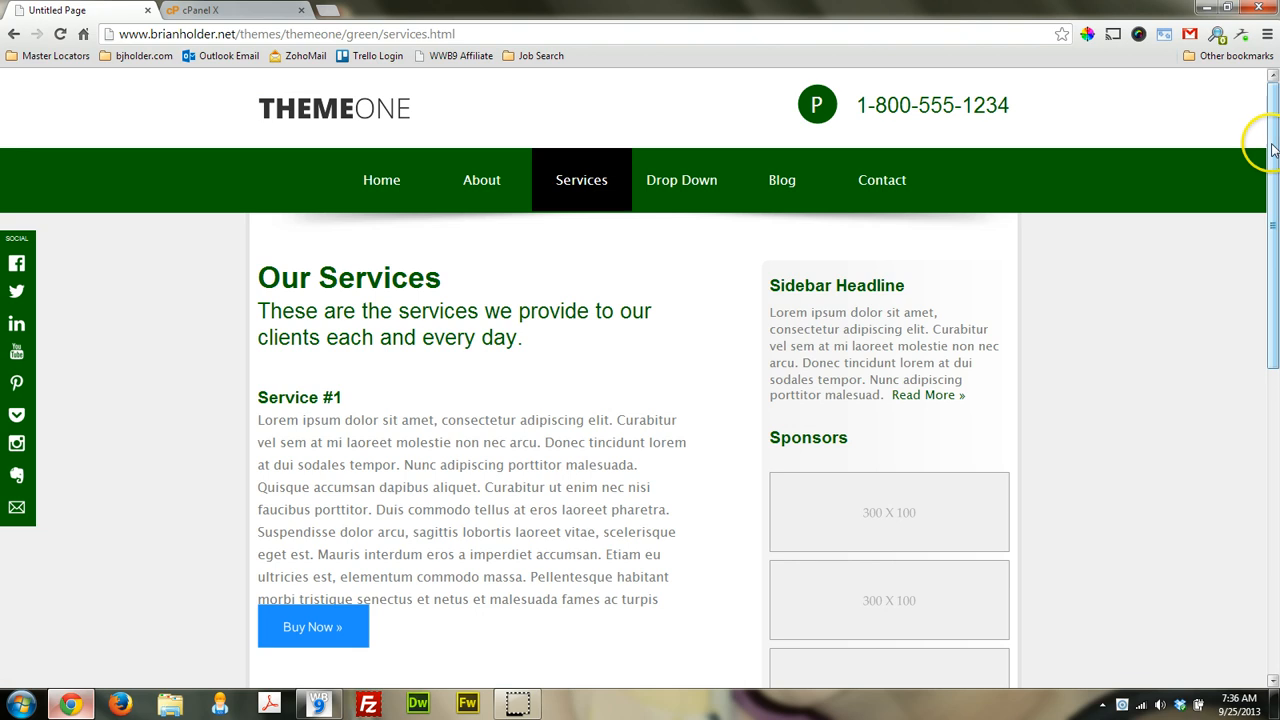
{"action": "scroll", "scroll_direction": "down", "scroll_amount": 3}
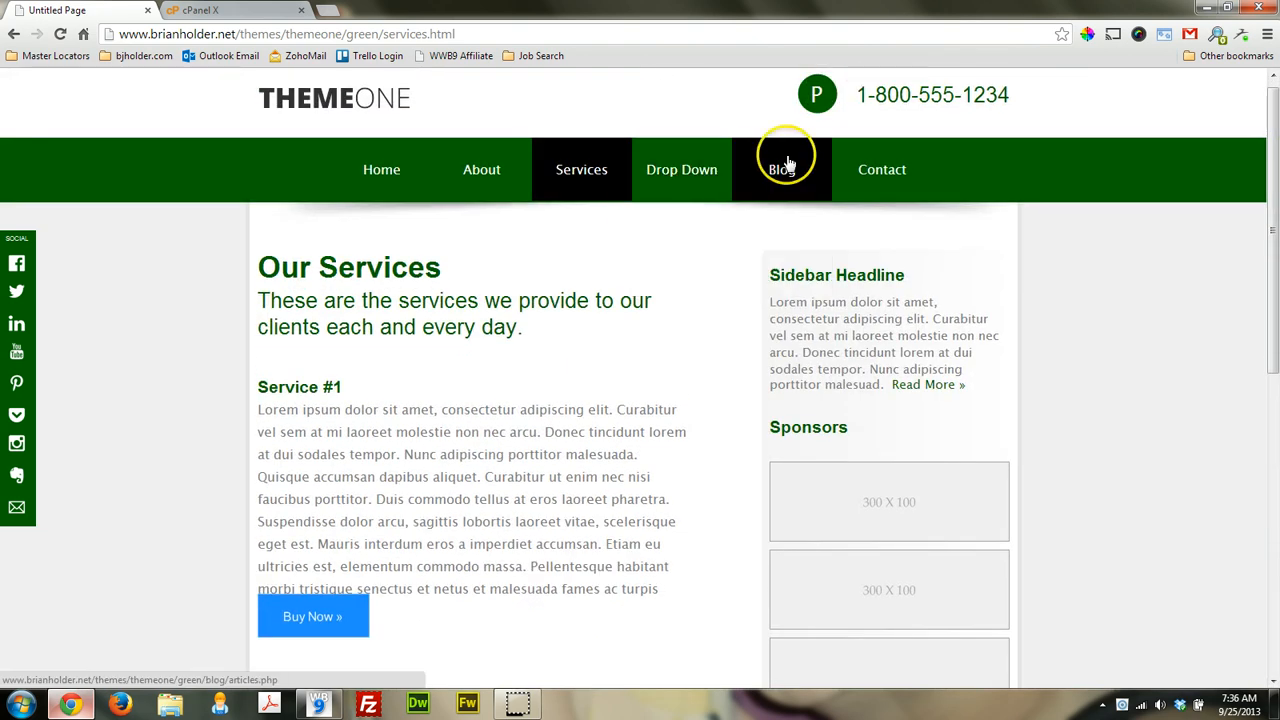
{"action": "left_click", "coordinate": [780, 168]}
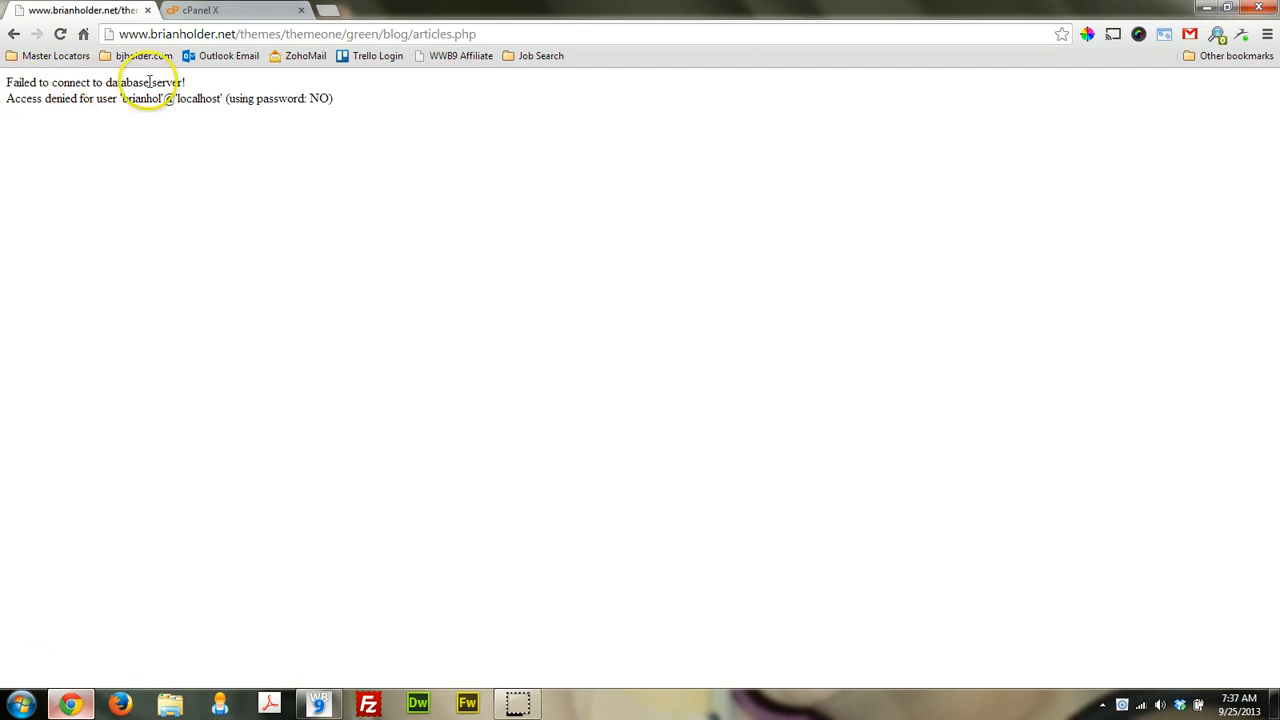
Step: Start the MySQL Database Wizard from cPanel's Databases section
{"action": "left_click", "coordinate": [236, 10]}
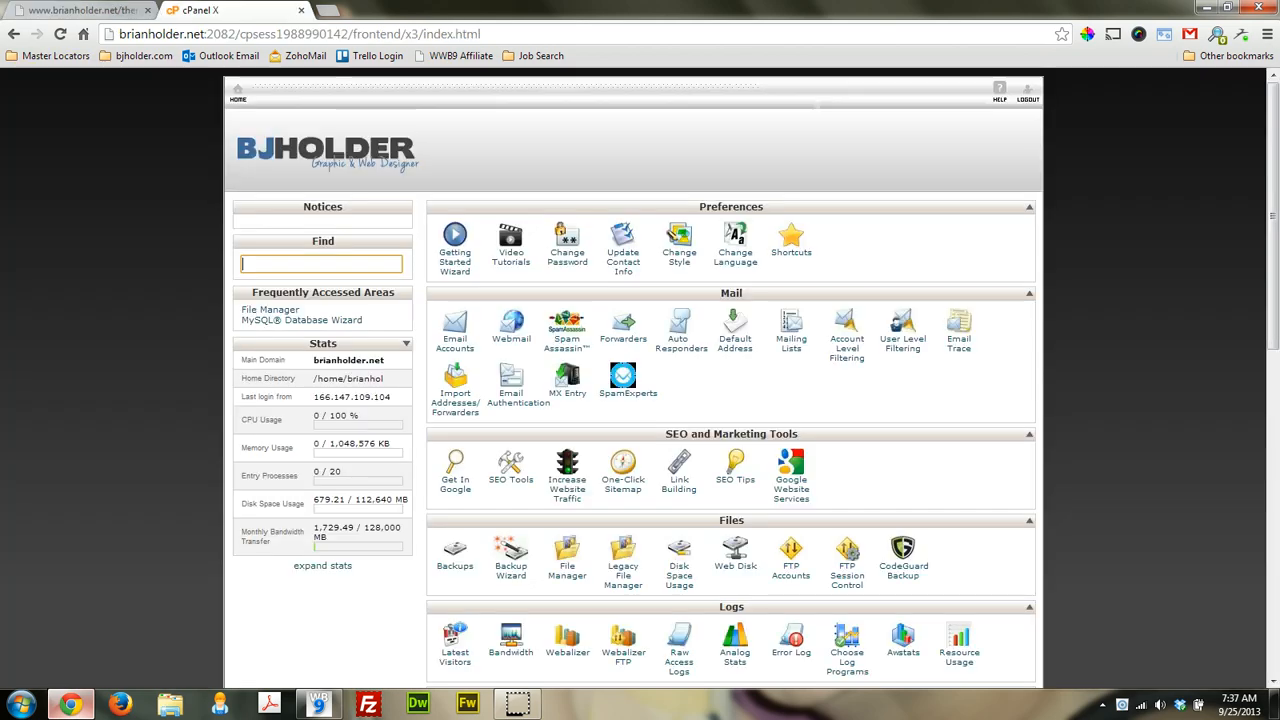
{"action": "mouse_move", "coordinate": [896, 170]}
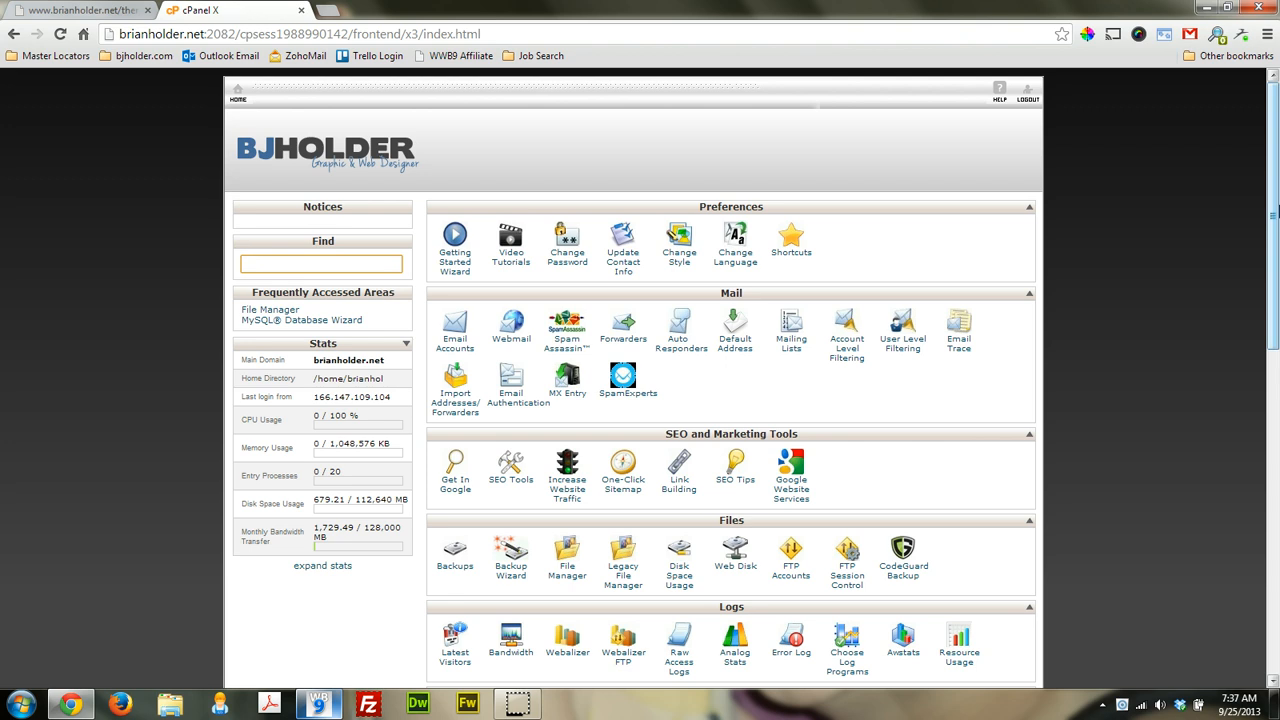
{"action": "scroll", "scroll_direction": "down", "scroll_amount": 3}
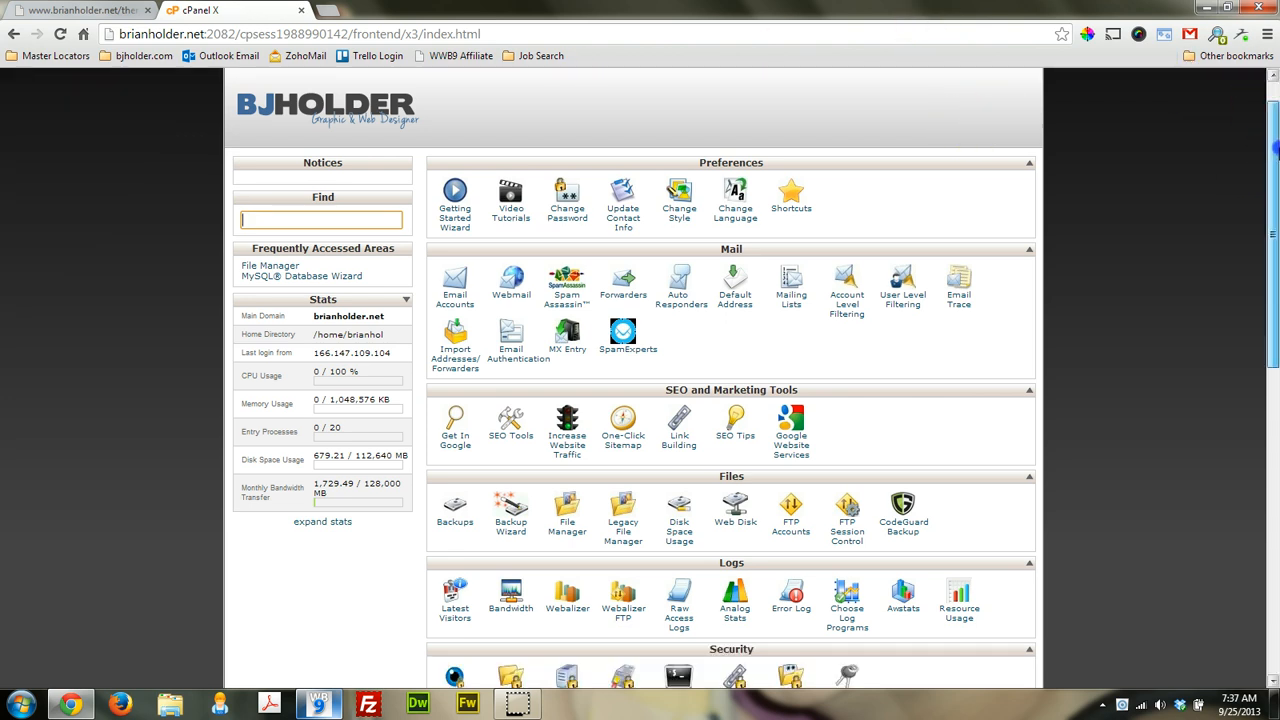
{"action": "scroll", "scroll_direction": "down", "scroll_amount": 3}
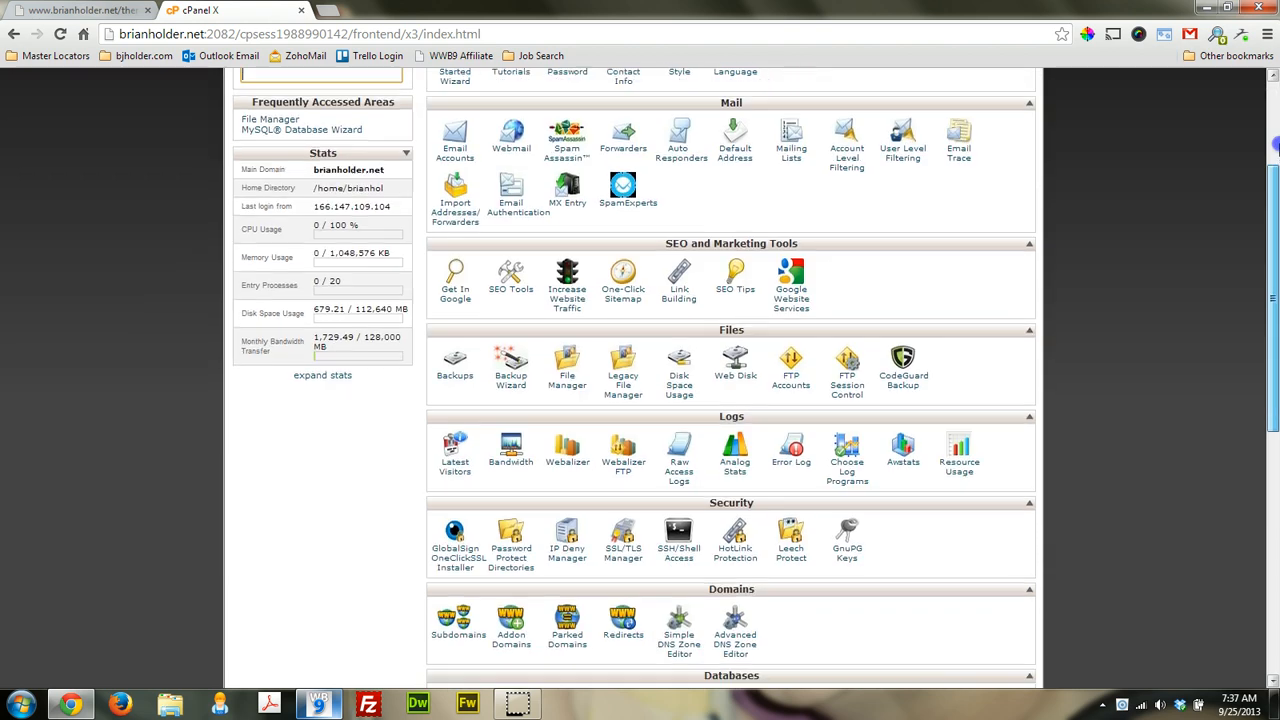
{"action": "scroll", "scroll_direction": "down", "scroll_amount": 3}
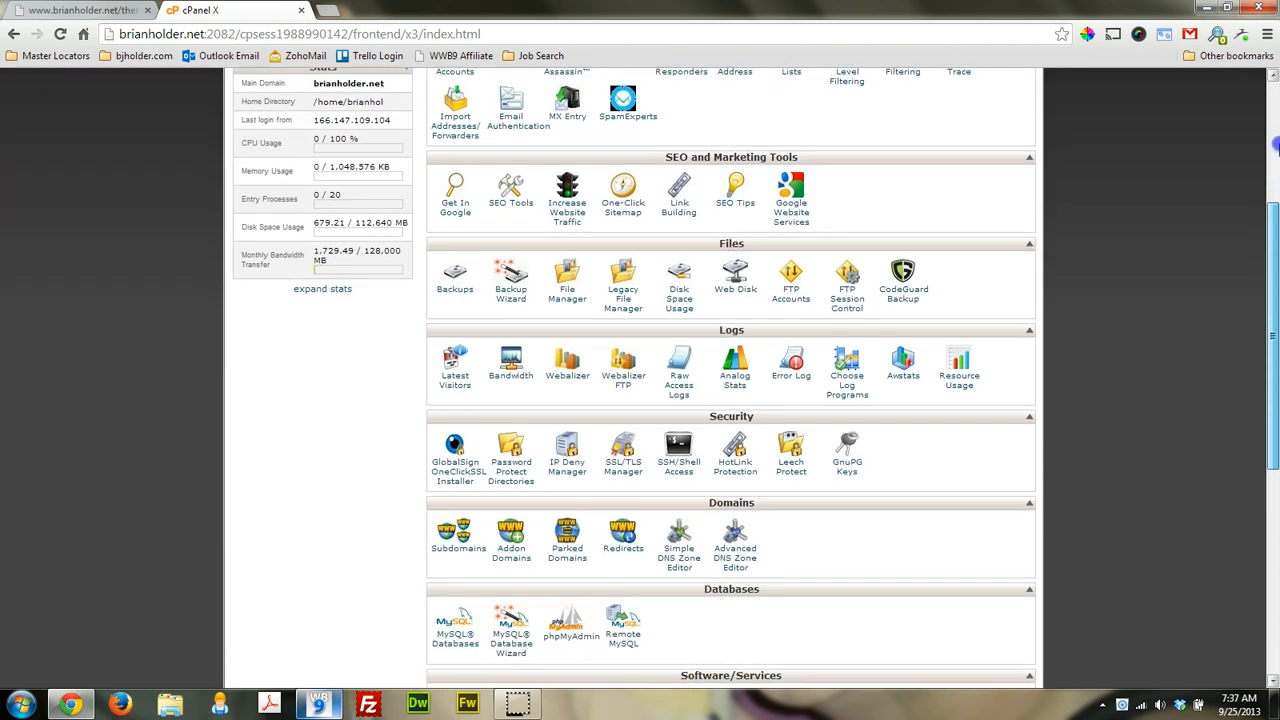
{"action": "scroll", "scroll_direction": "down", "scroll_amount": 3}
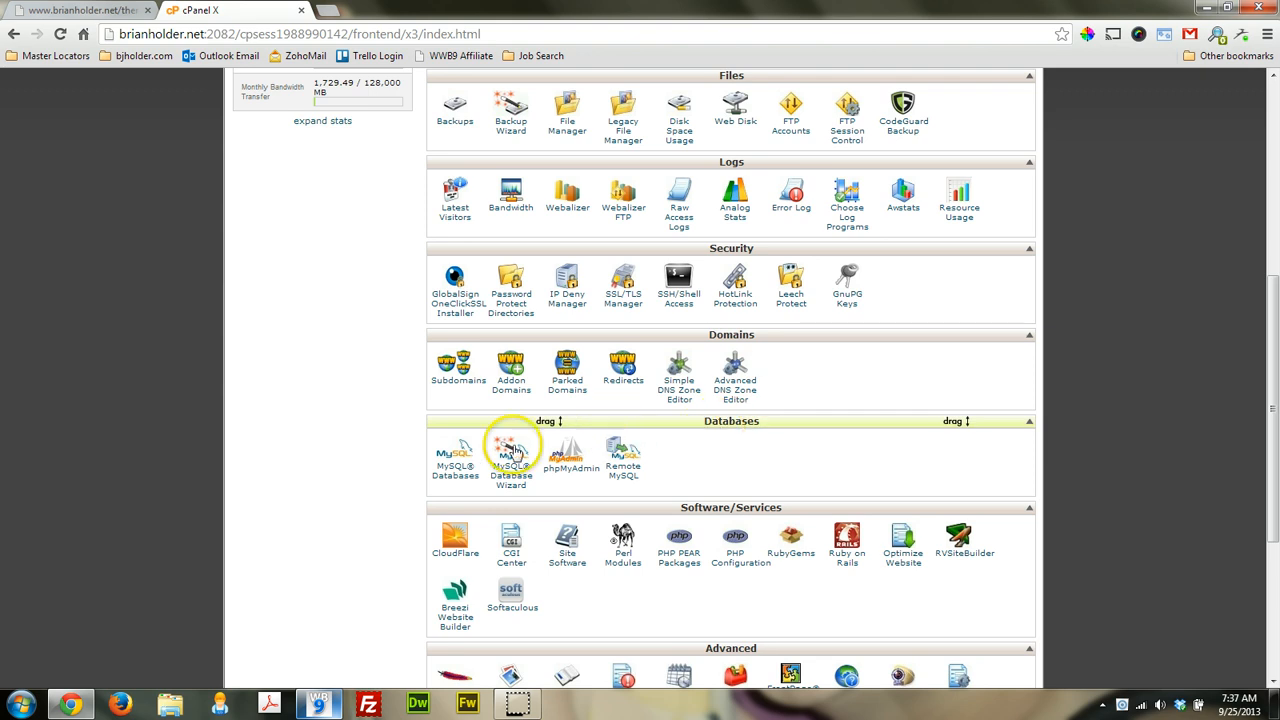
{"action": "left_click", "coordinate": [512, 456]}
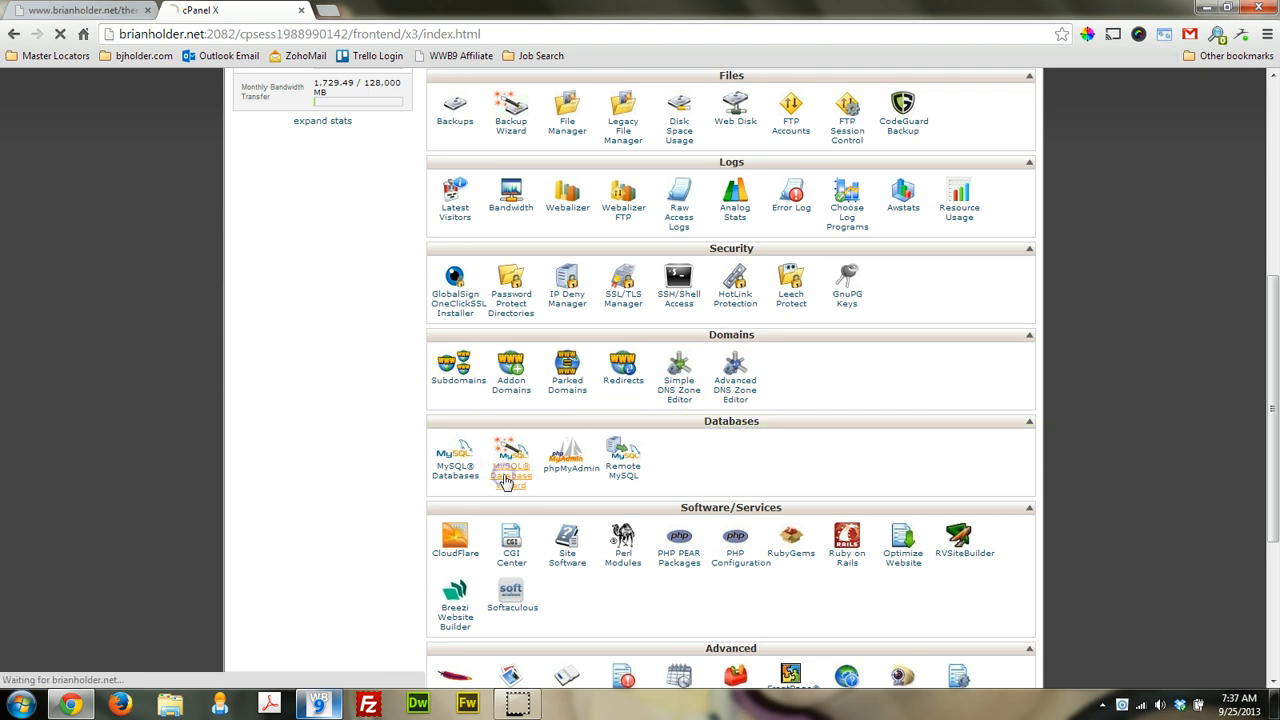
{"action": "left_click", "coordinate": [510, 460]}
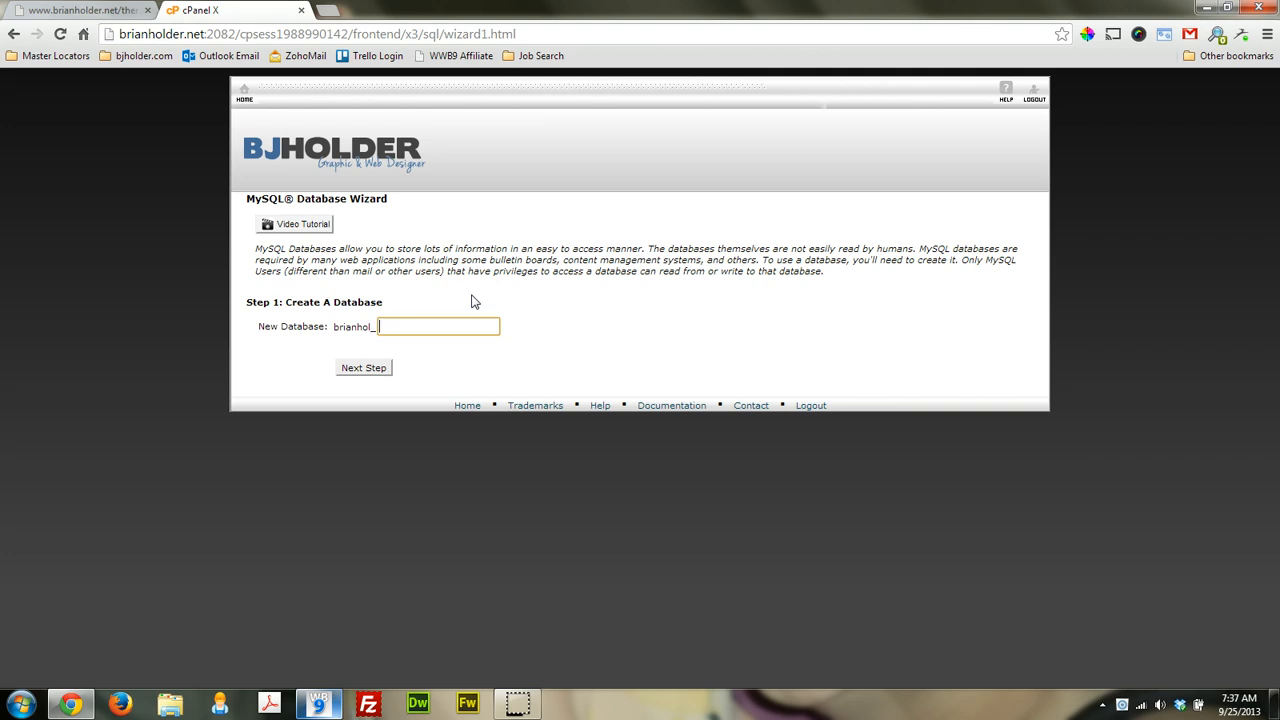
Step: Create the brianhol_wwb database in the wizard's first step
{"action": "type", "text": "wwb"}
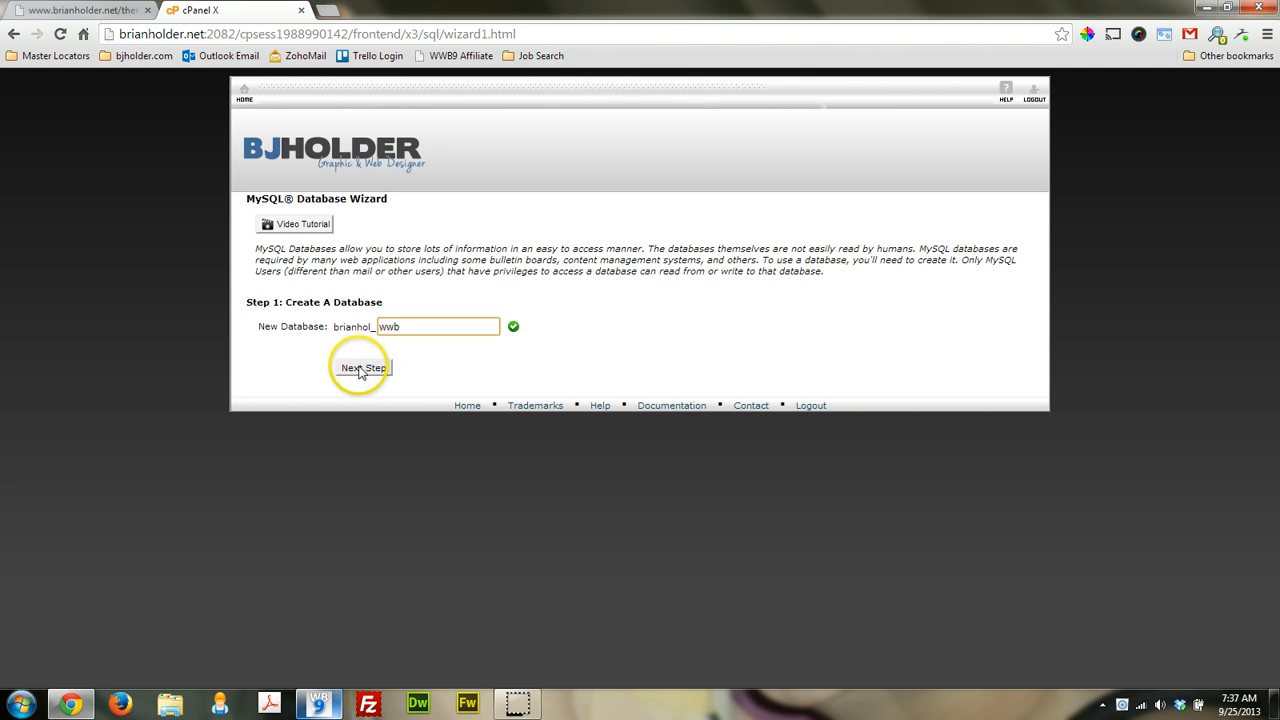
{"action": "left_click", "coordinate": [362, 368]}
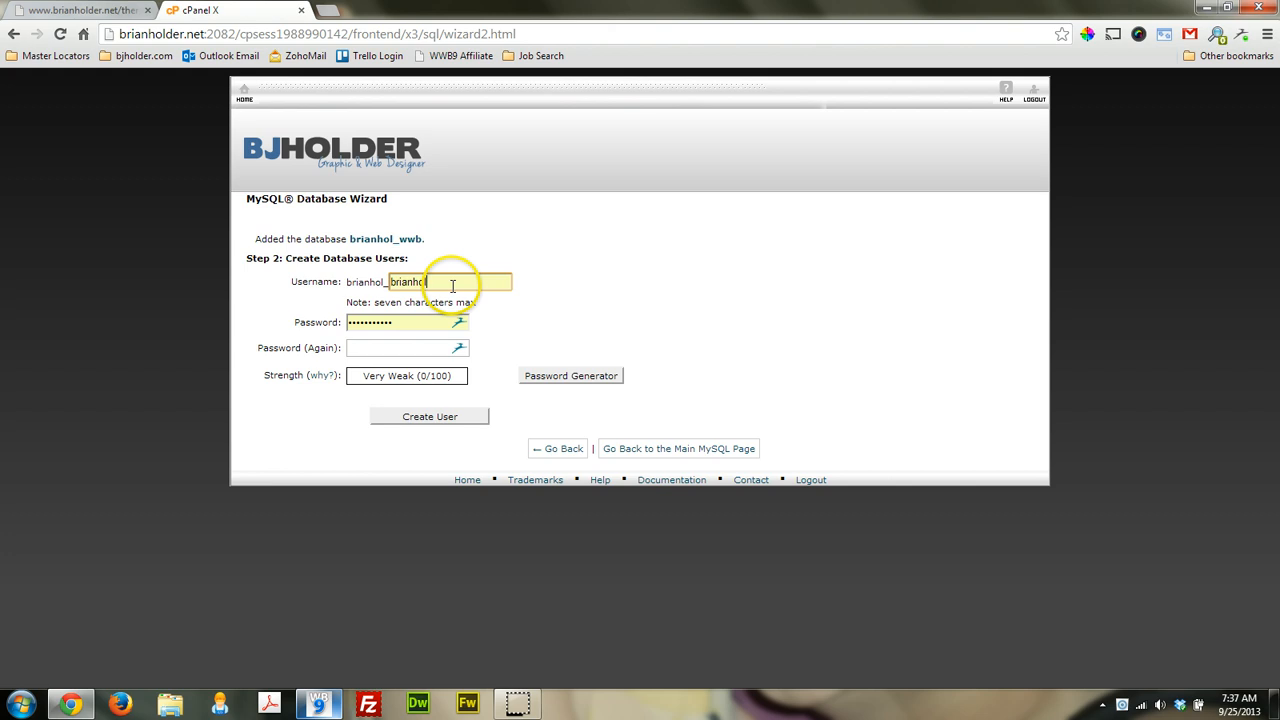
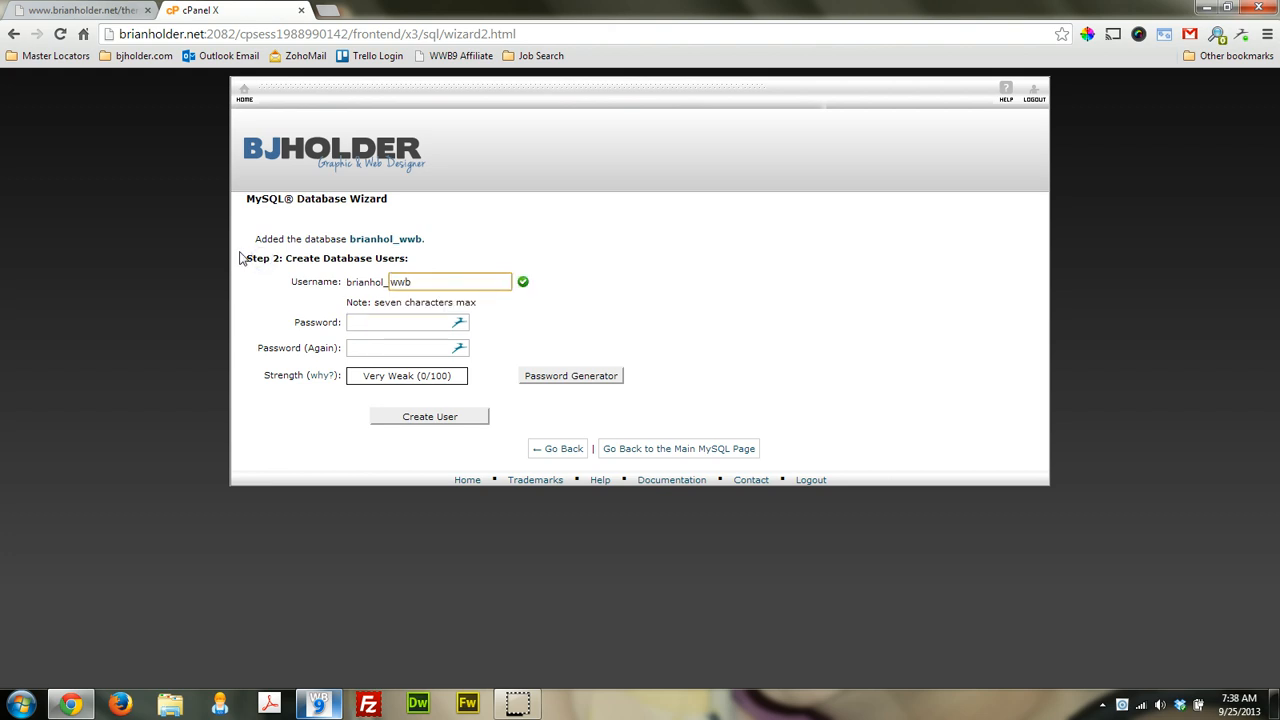
Step: Create the database user brianhol_wwb with its password, dismissing the strength warning
{"action": "left_click", "coordinate": [408, 322]}
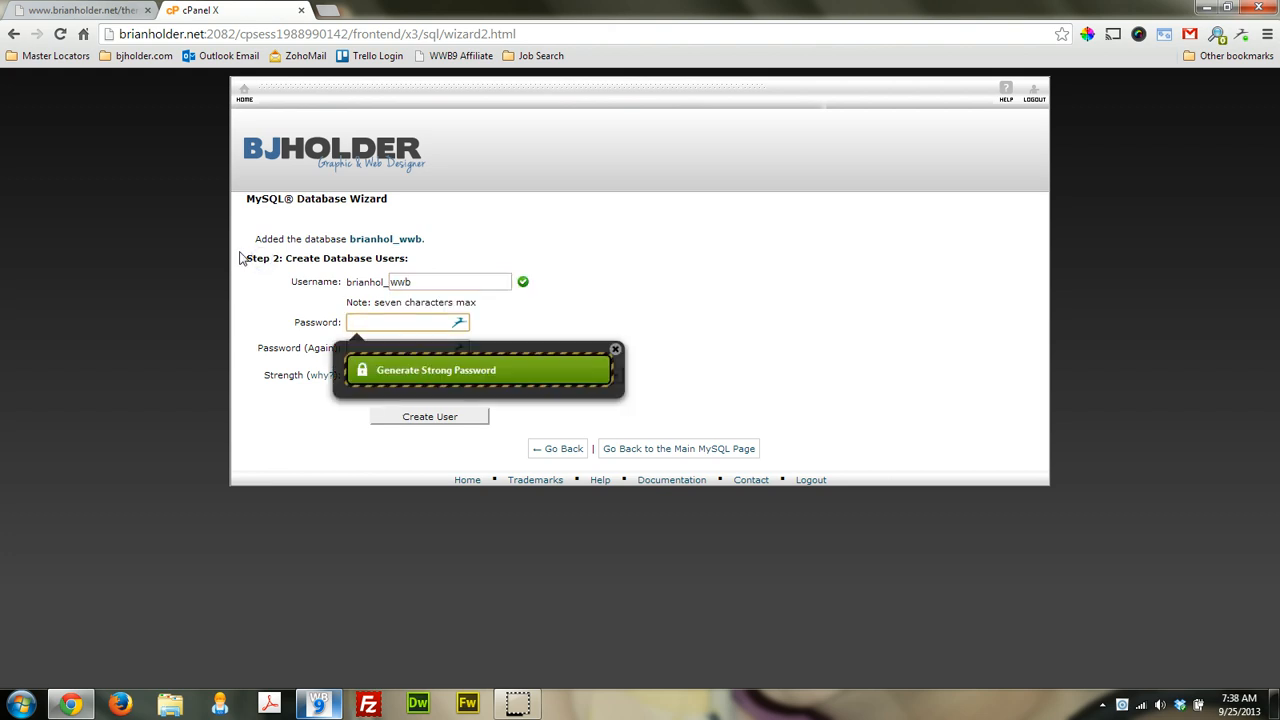
{"action": "left_click", "coordinate": [404, 322]}
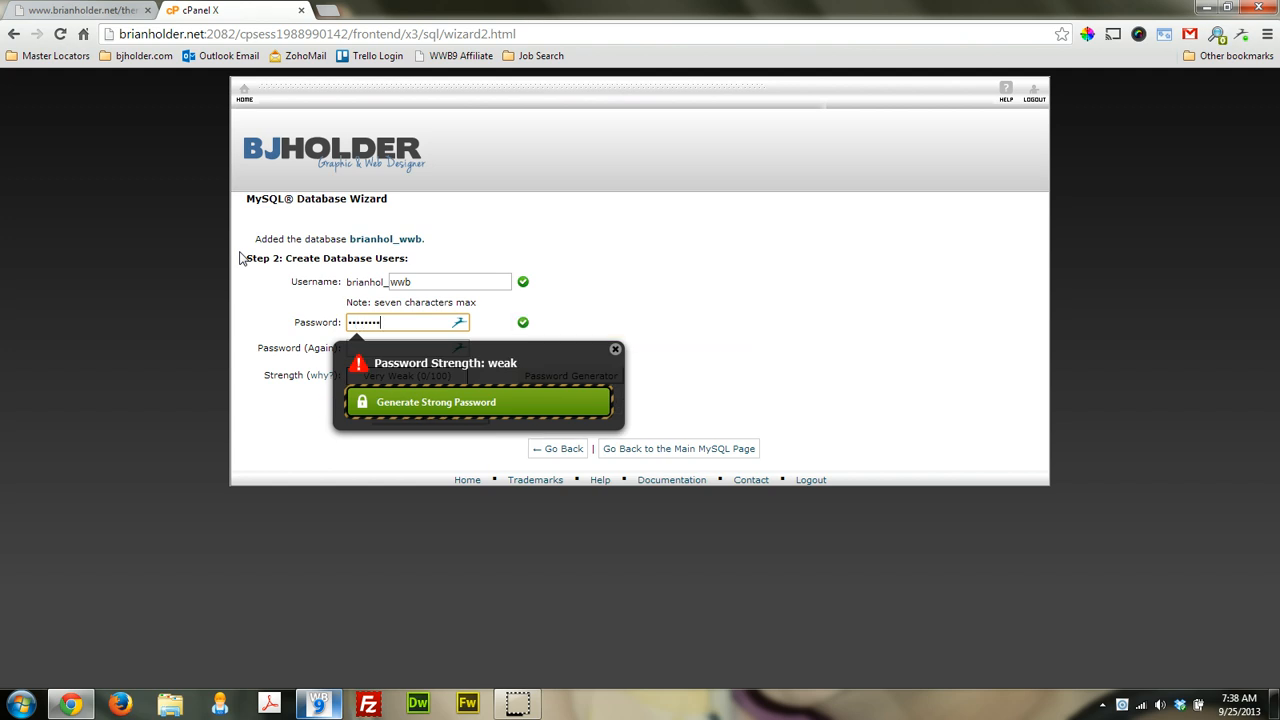
{"action": "left_click", "coordinate": [404, 348]}
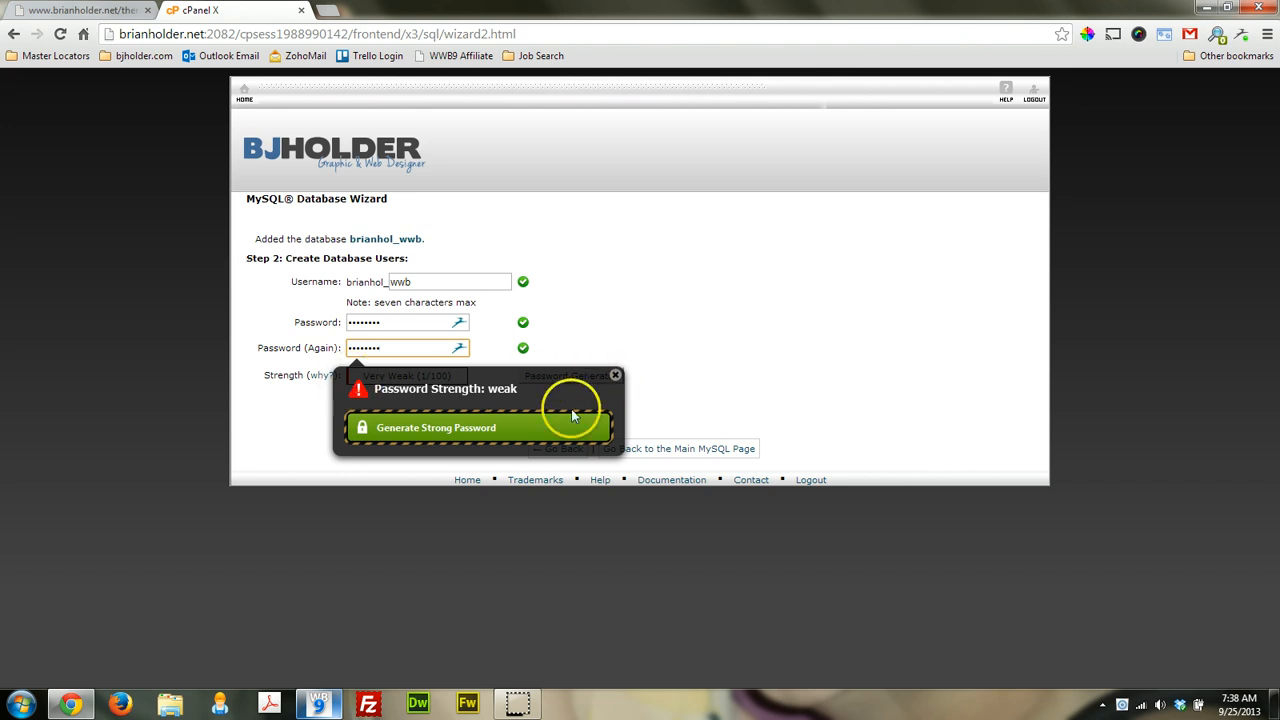
{"action": "mouse_move", "coordinate": [604, 344]}
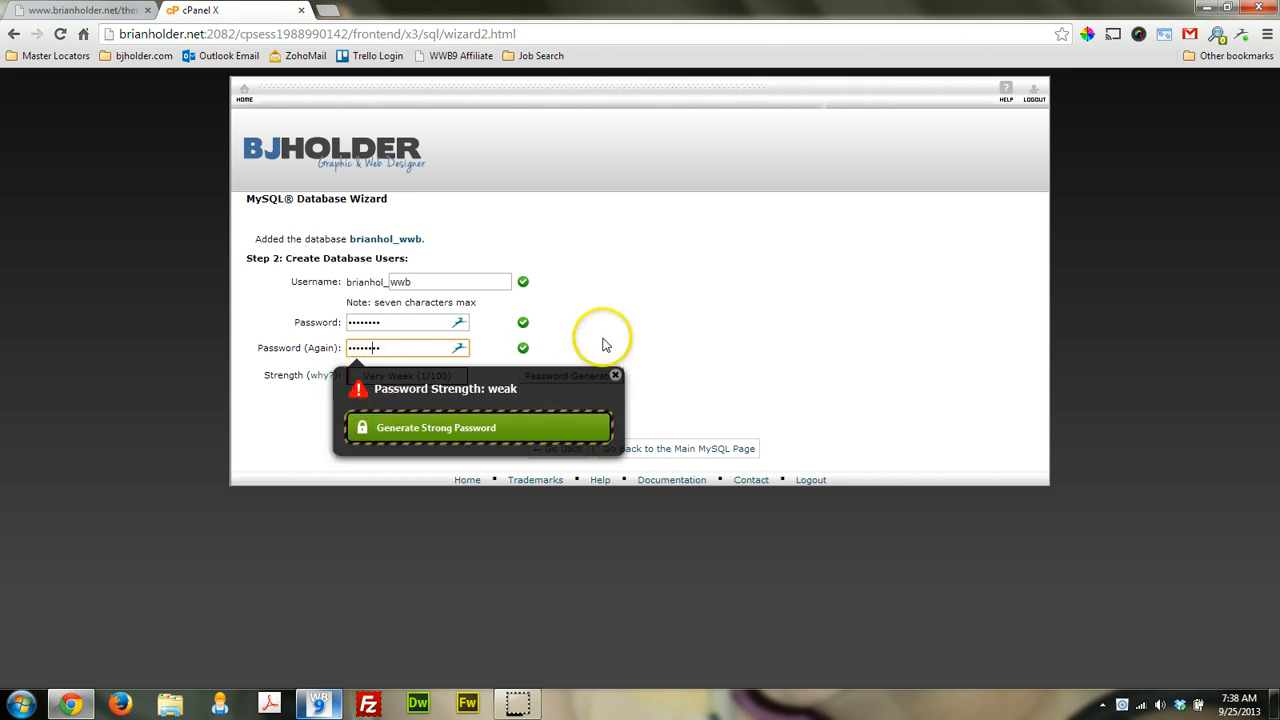
{"action": "mouse_move", "coordinate": [1240, 36]}
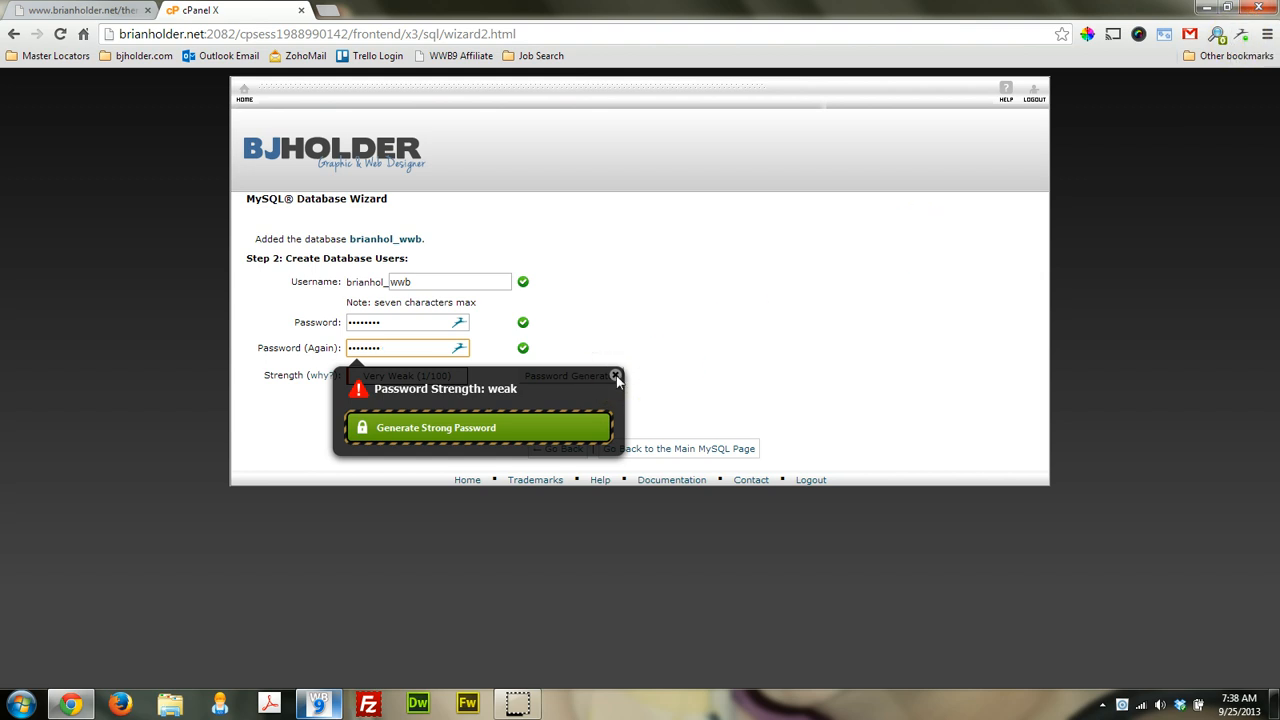
{"action": "left_click", "coordinate": [616, 376]}
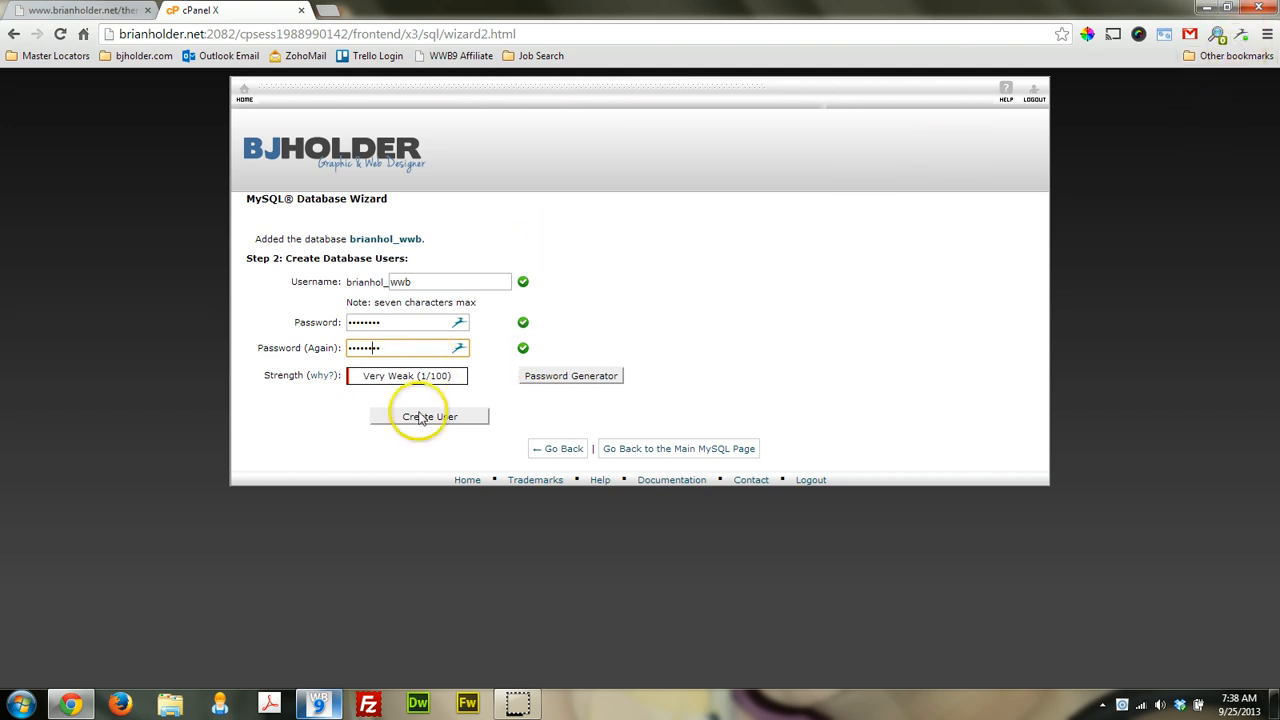
{"action": "left_click", "coordinate": [428, 416]}
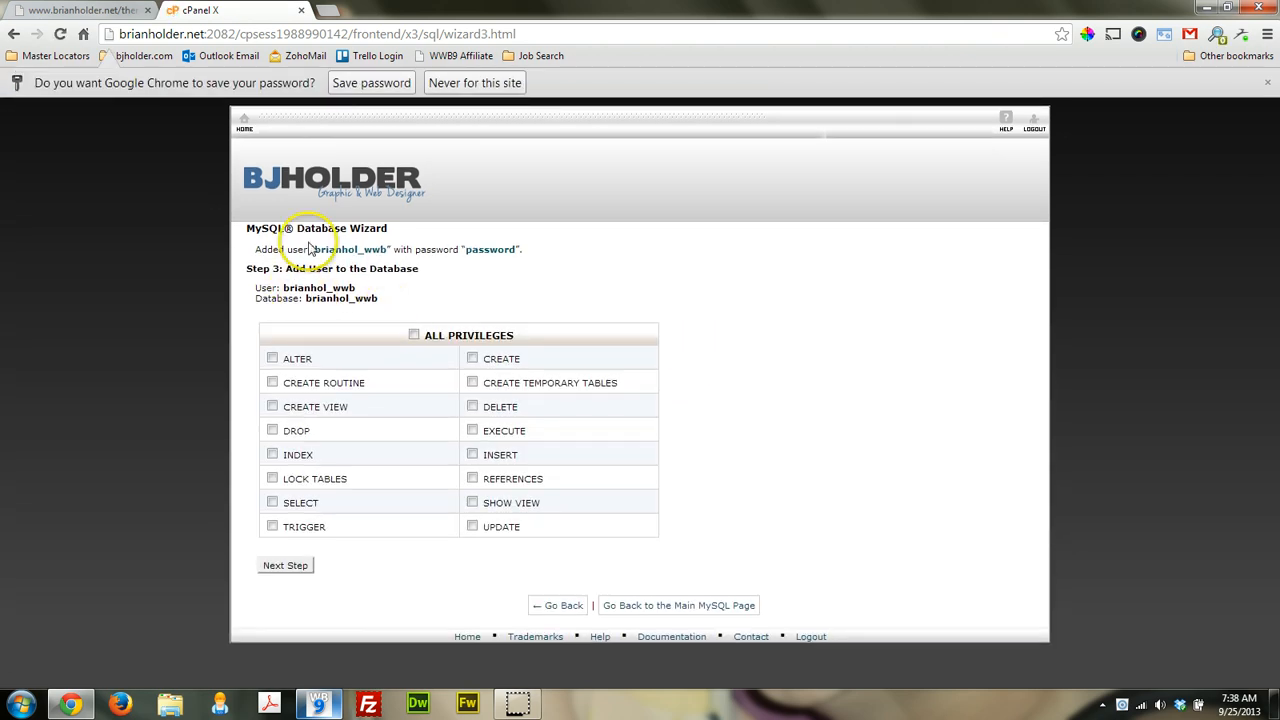
{"action": "mouse_move", "coordinate": [418, 290]}
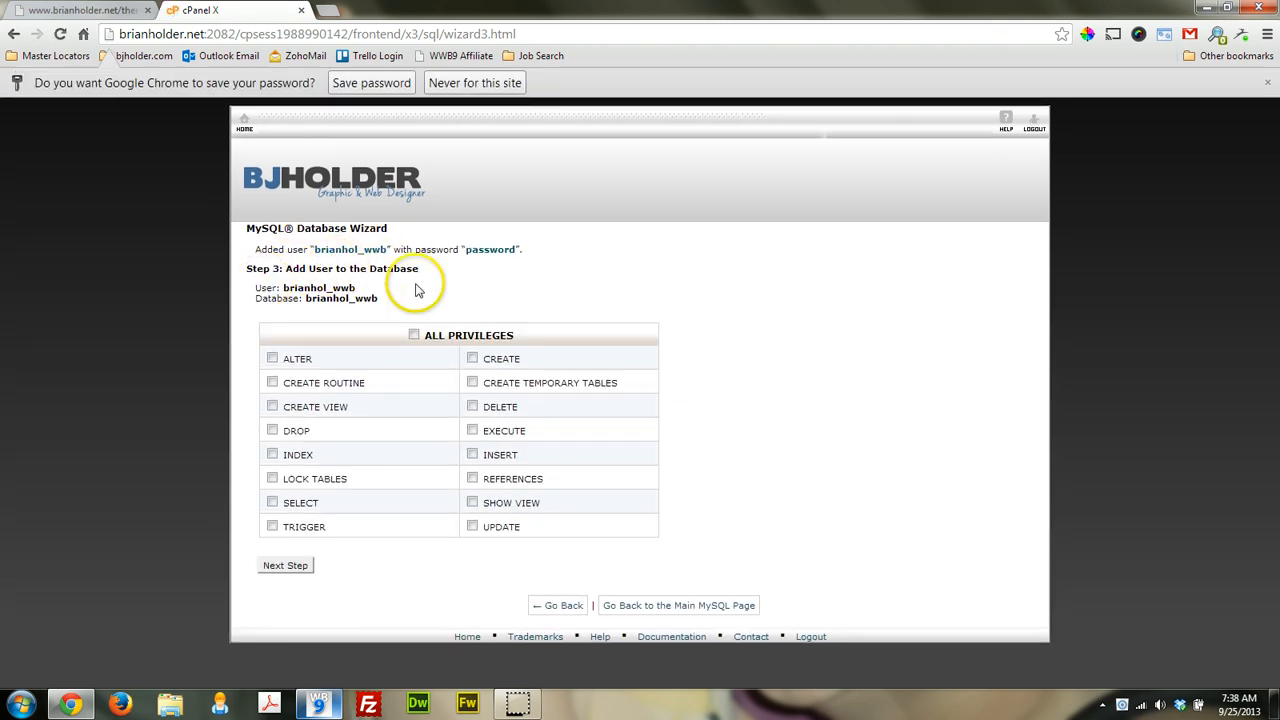
{"action": "mouse_move", "coordinate": [336, 302]}
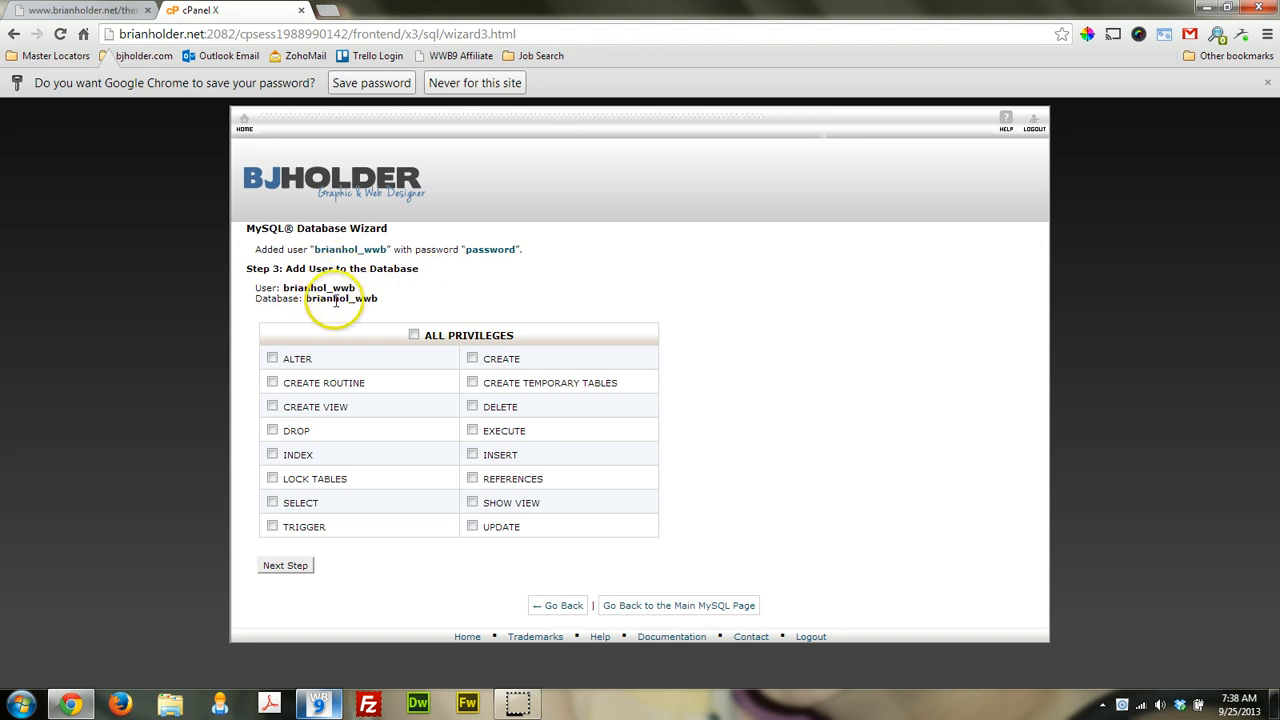
Step: Grant the user ALL PRIVILEGES on the database, finish the wizard and return to cPanel home
{"action": "left_click", "coordinate": [414, 334]}
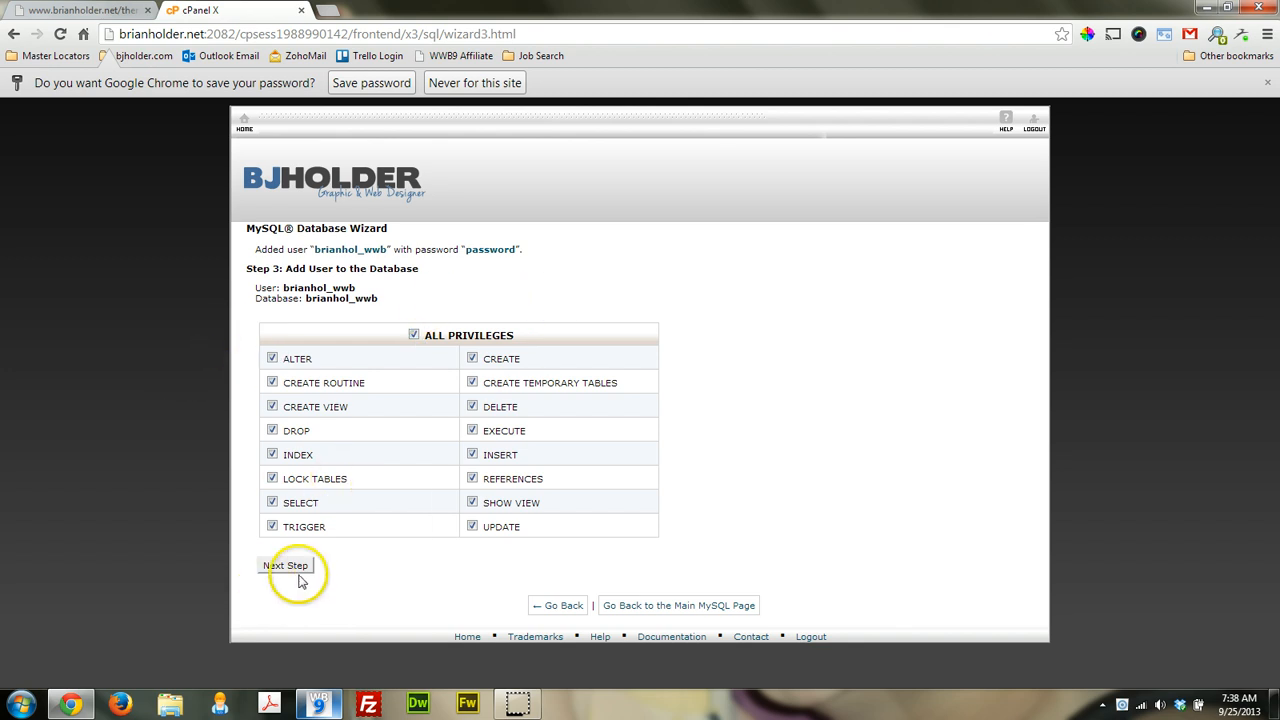
{"action": "left_click", "coordinate": [284, 564]}
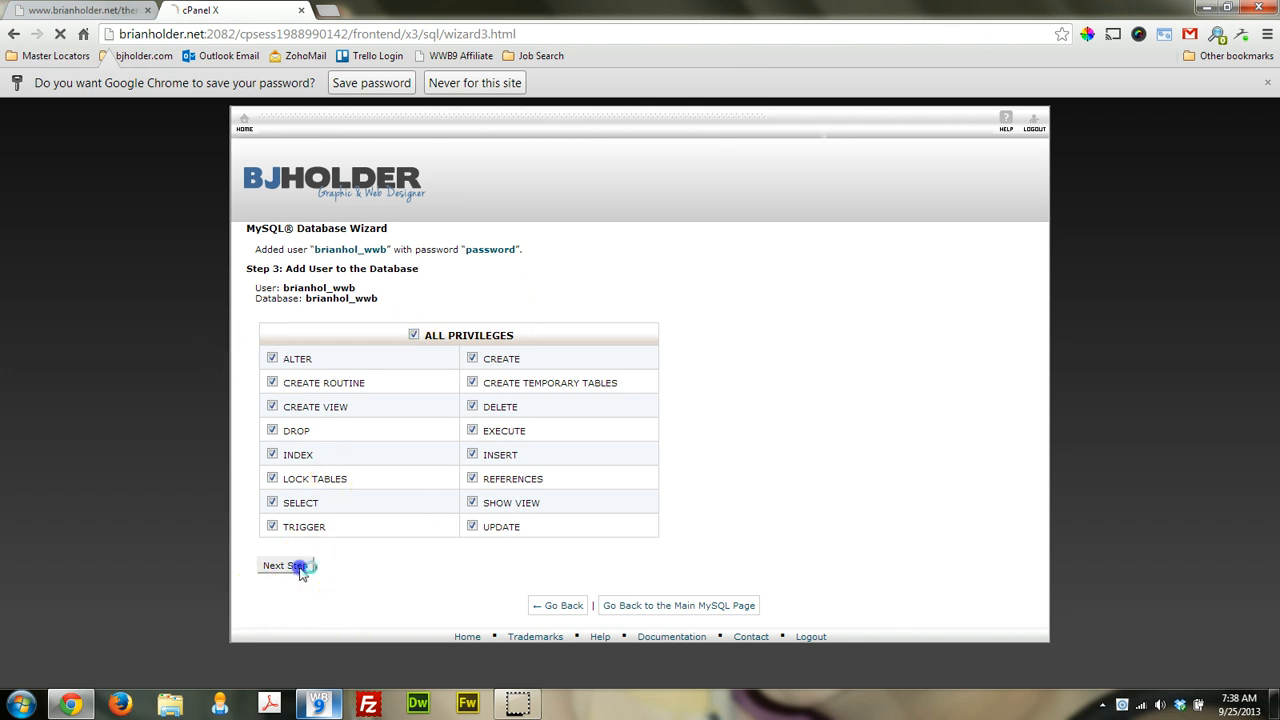
{"action": "left_click", "coordinate": [284, 564]}
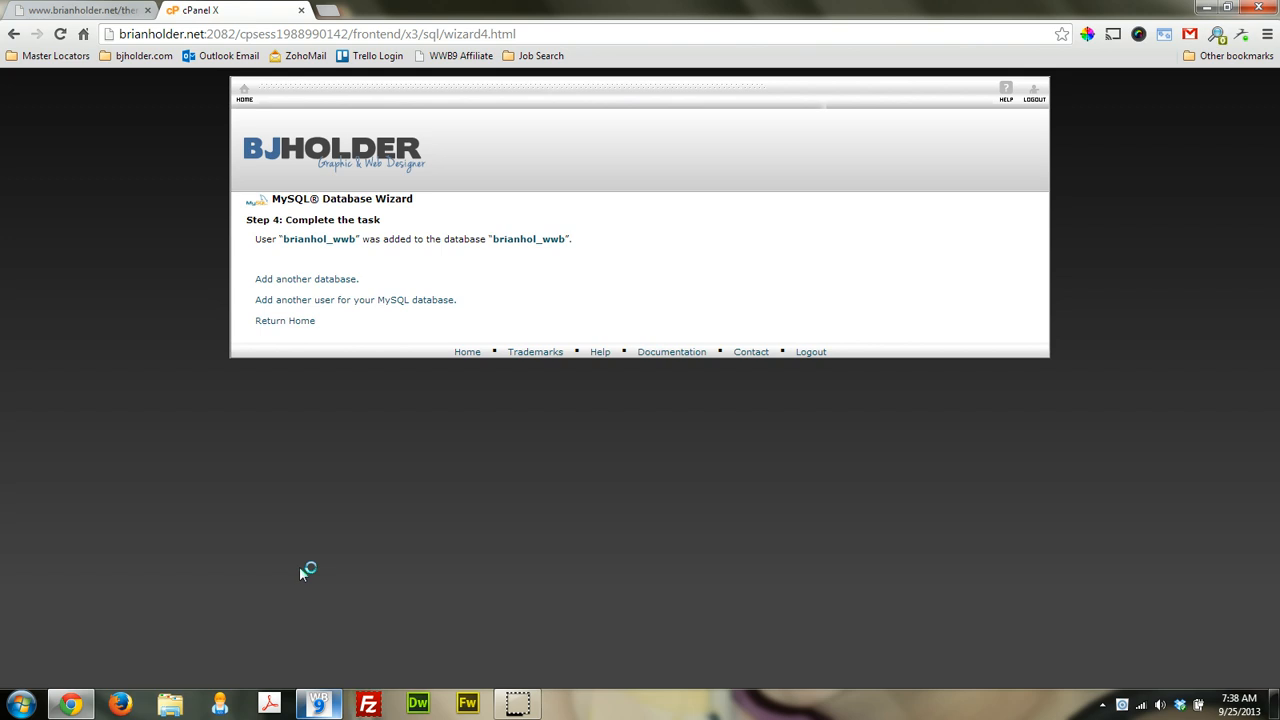
{"action": "mouse_move", "coordinate": [256, 104]}
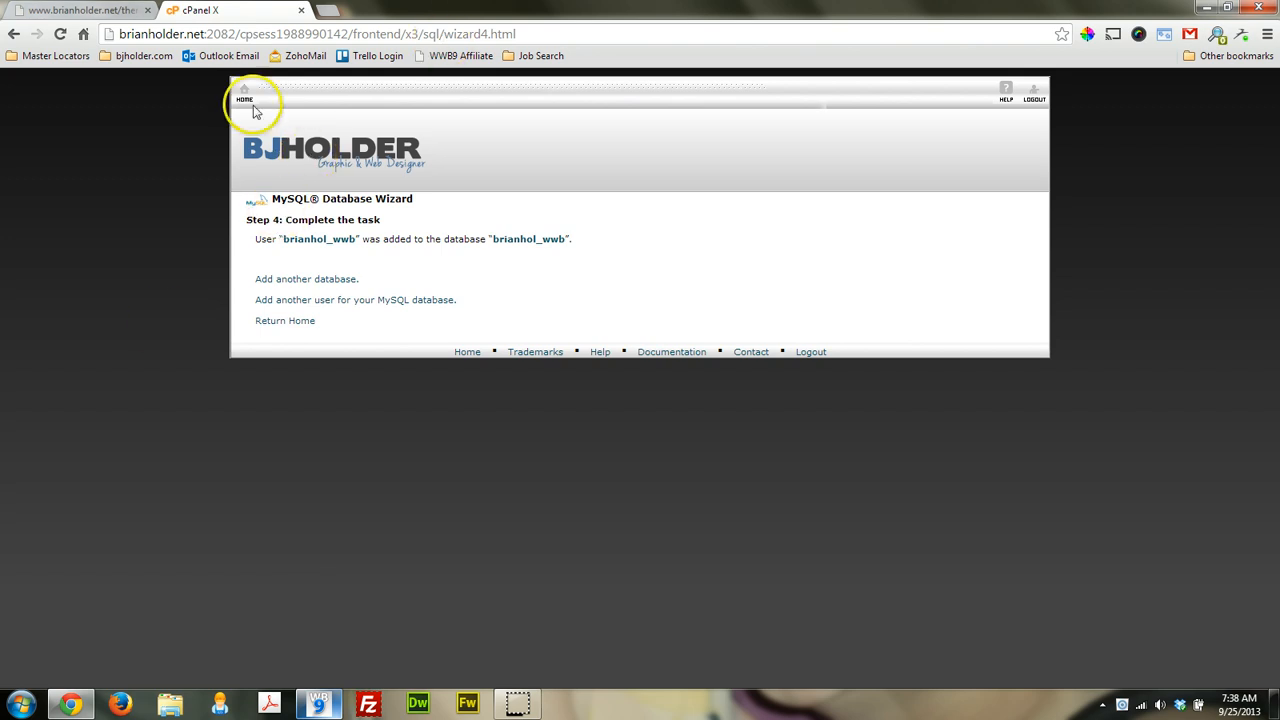
{"action": "left_click", "coordinate": [468, 352]}
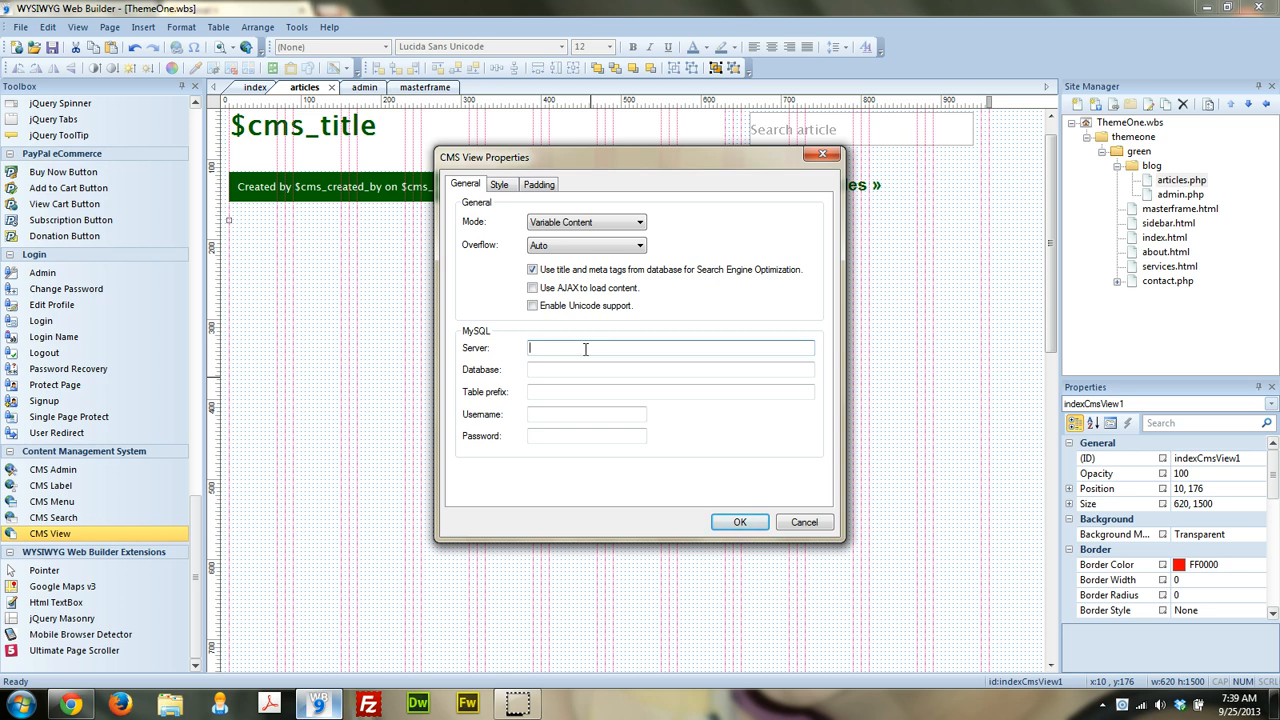
{"action": "type", "text": "localhost"}
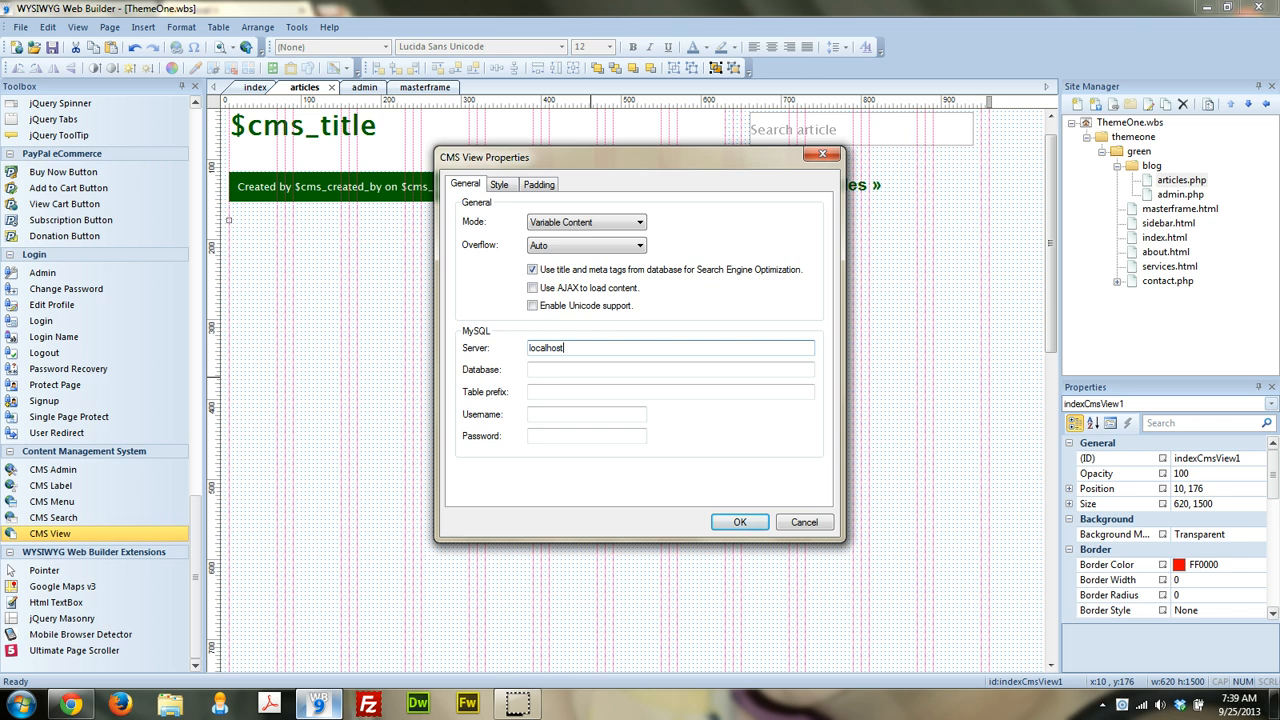
{"action": "left_click", "coordinate": [670, 368]}
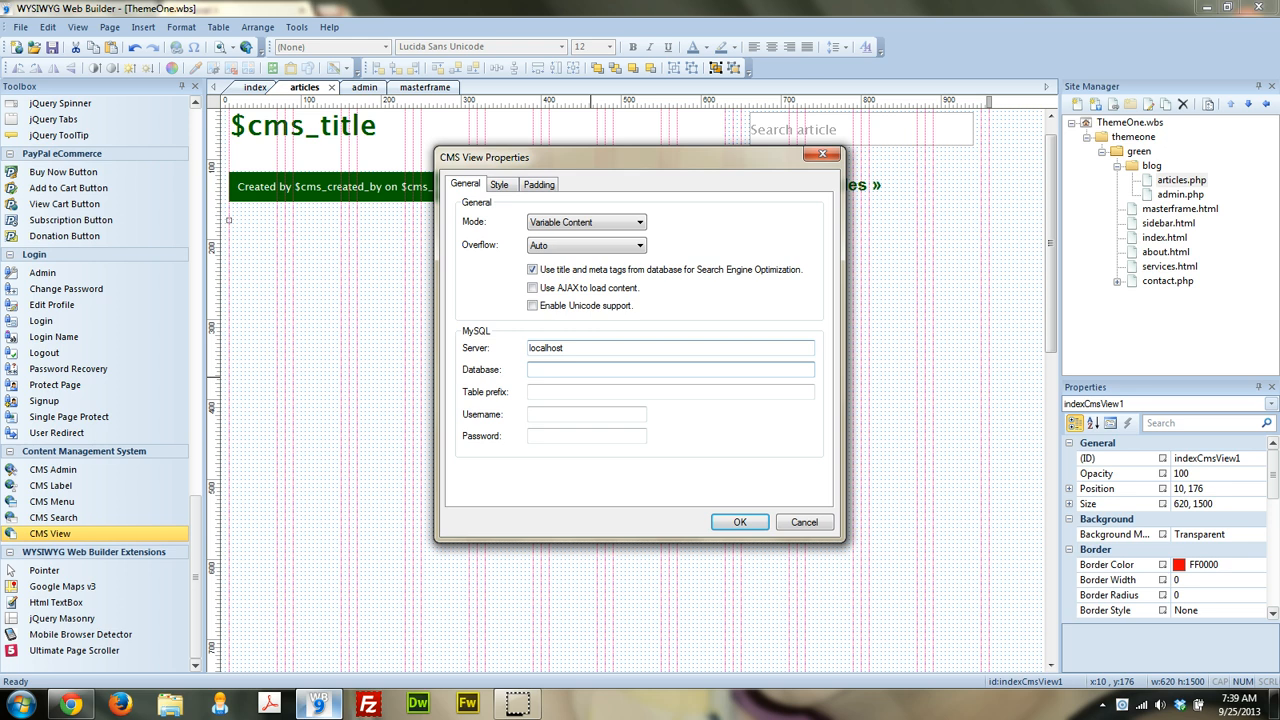
{"action": "type", "text": "brianhol_wwb"}
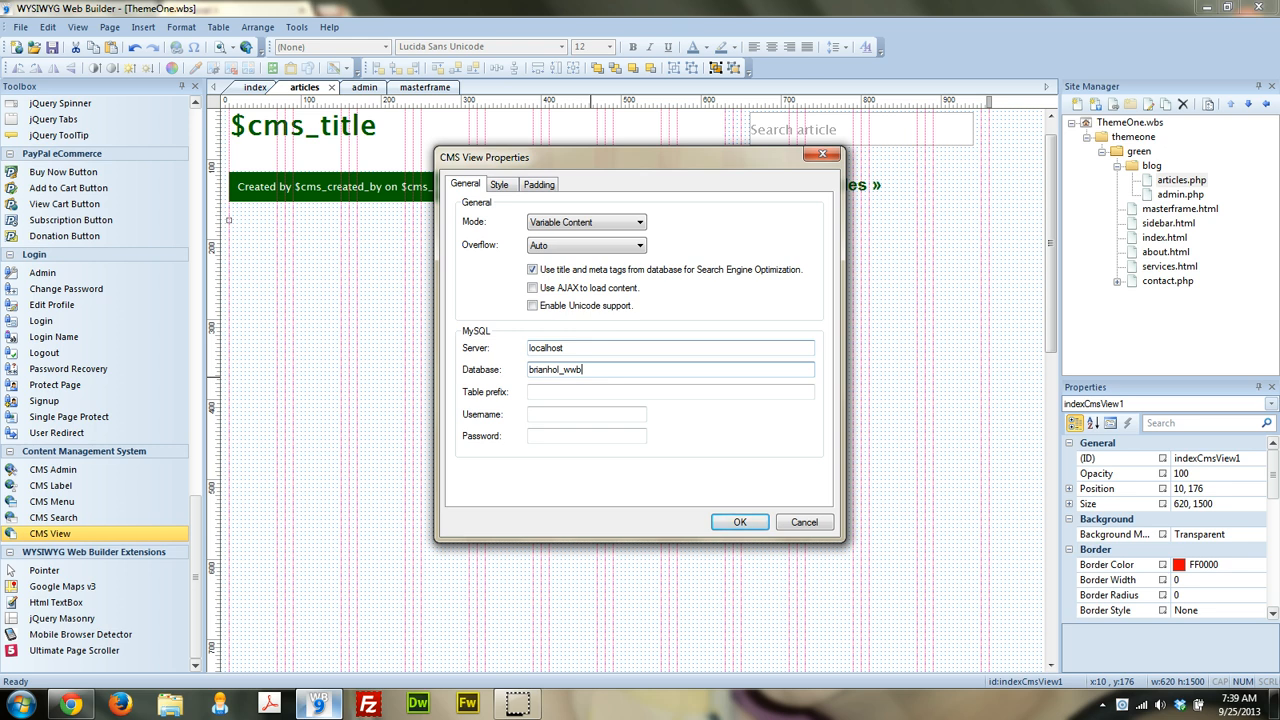
{"action": "left_click", "coordinate": [670, 390]}
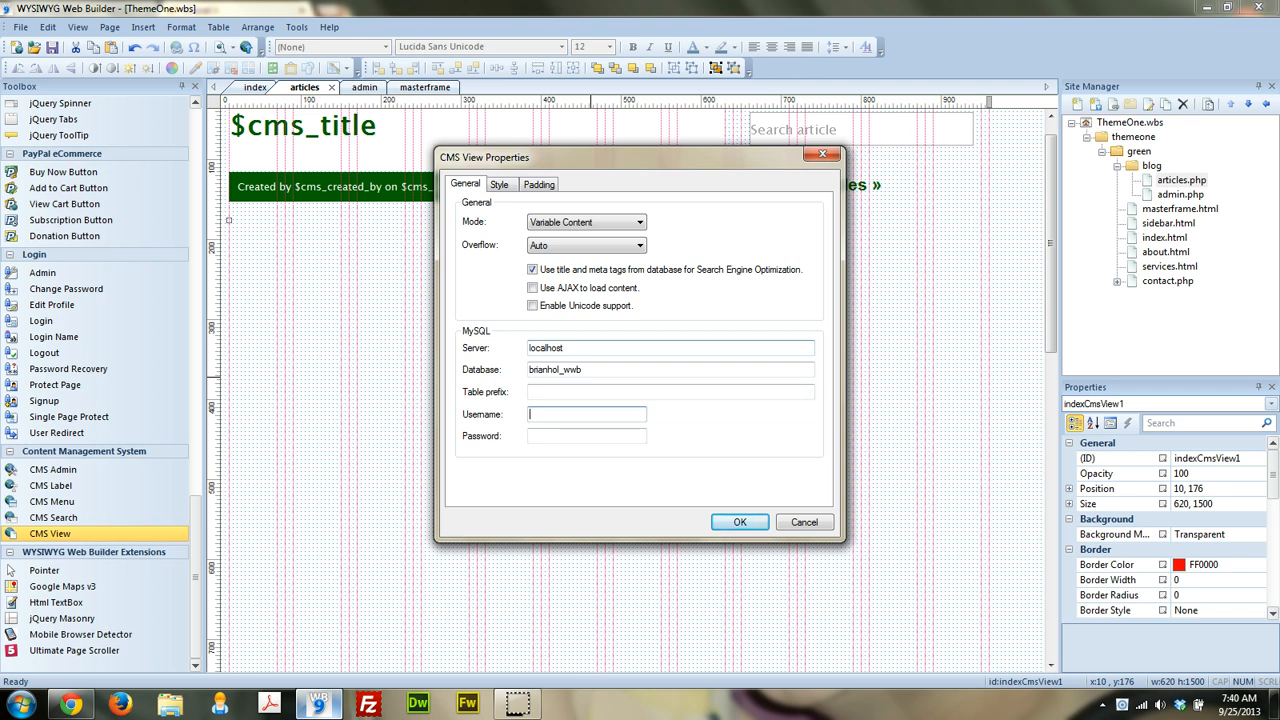
{"action": "type", "text": "brianhol_ww"}
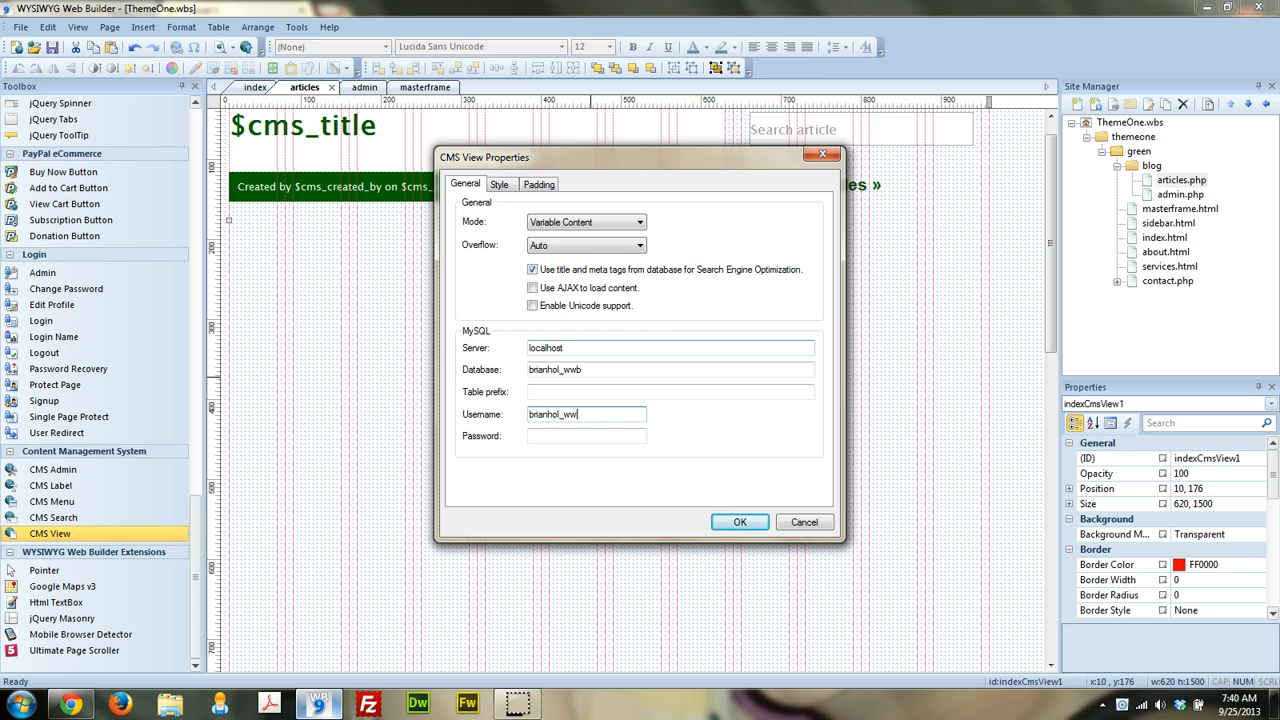
{"action": "left_click", "coordinate": [588, 436]}
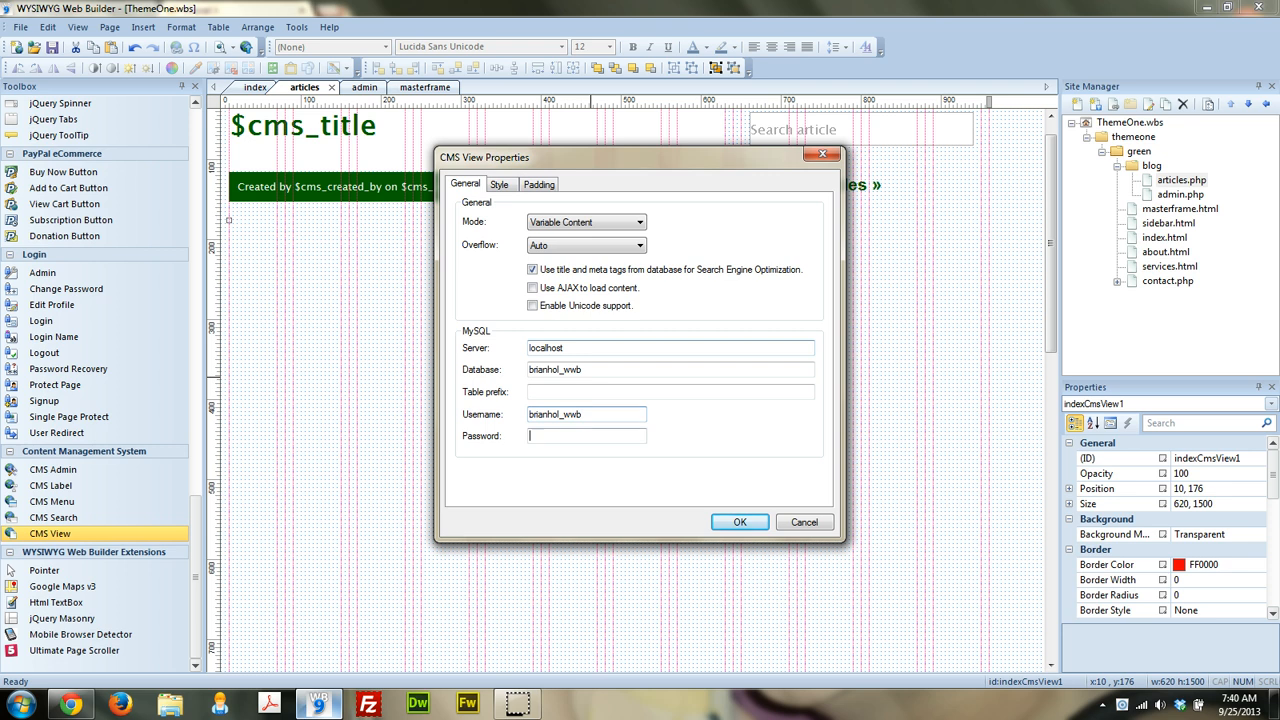
{"action": "type", "text": "•"}
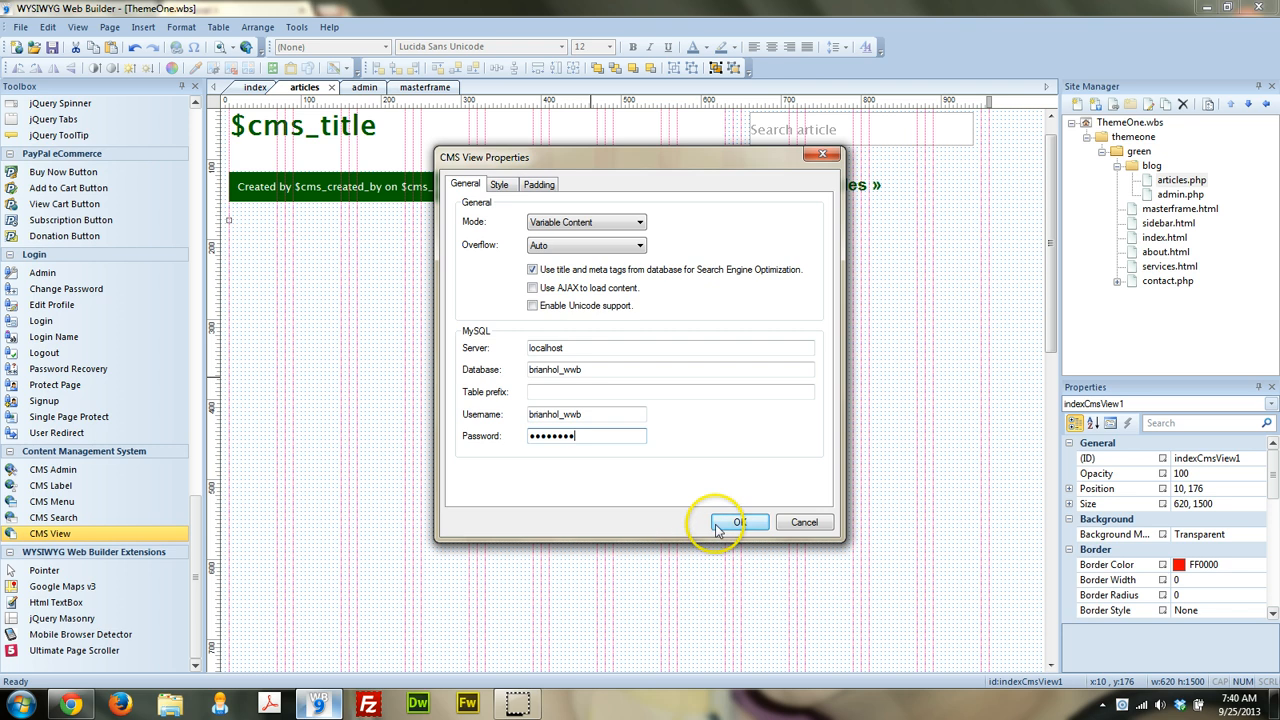
{"action": "left_click", "coordinate": [740, 522]}
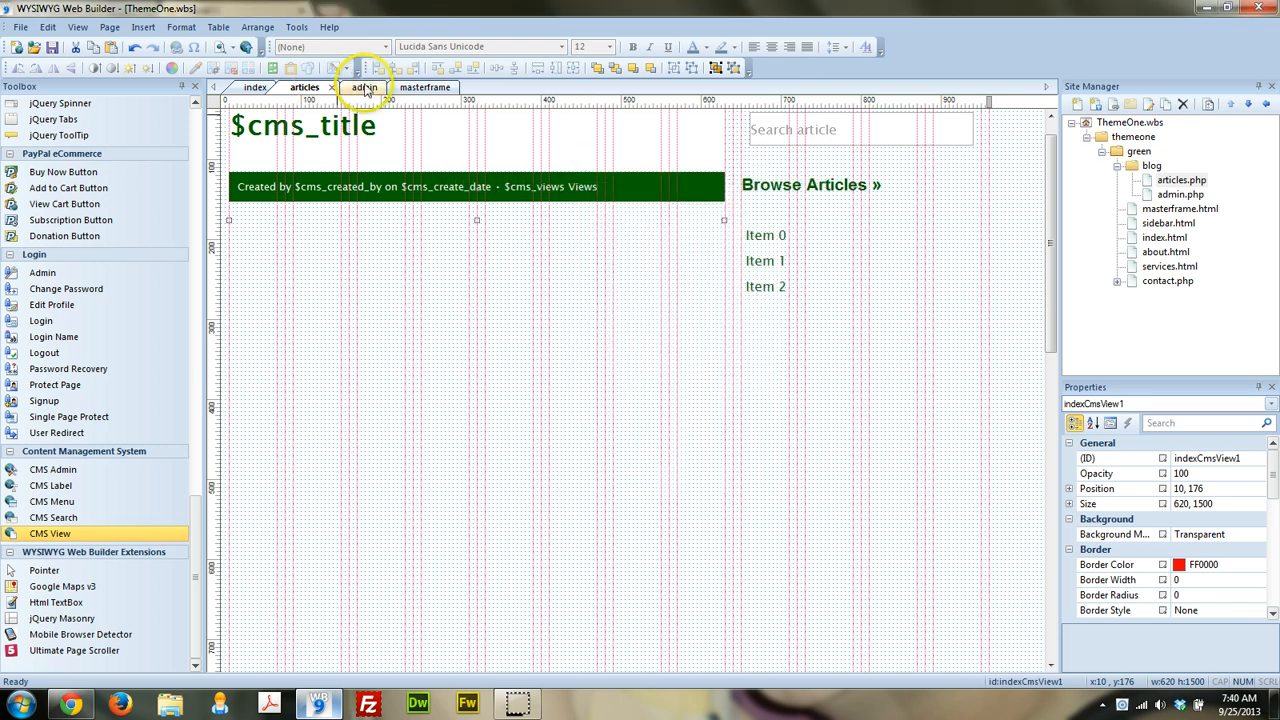
{"action": "left_click", "coordinate": [352, 88]}
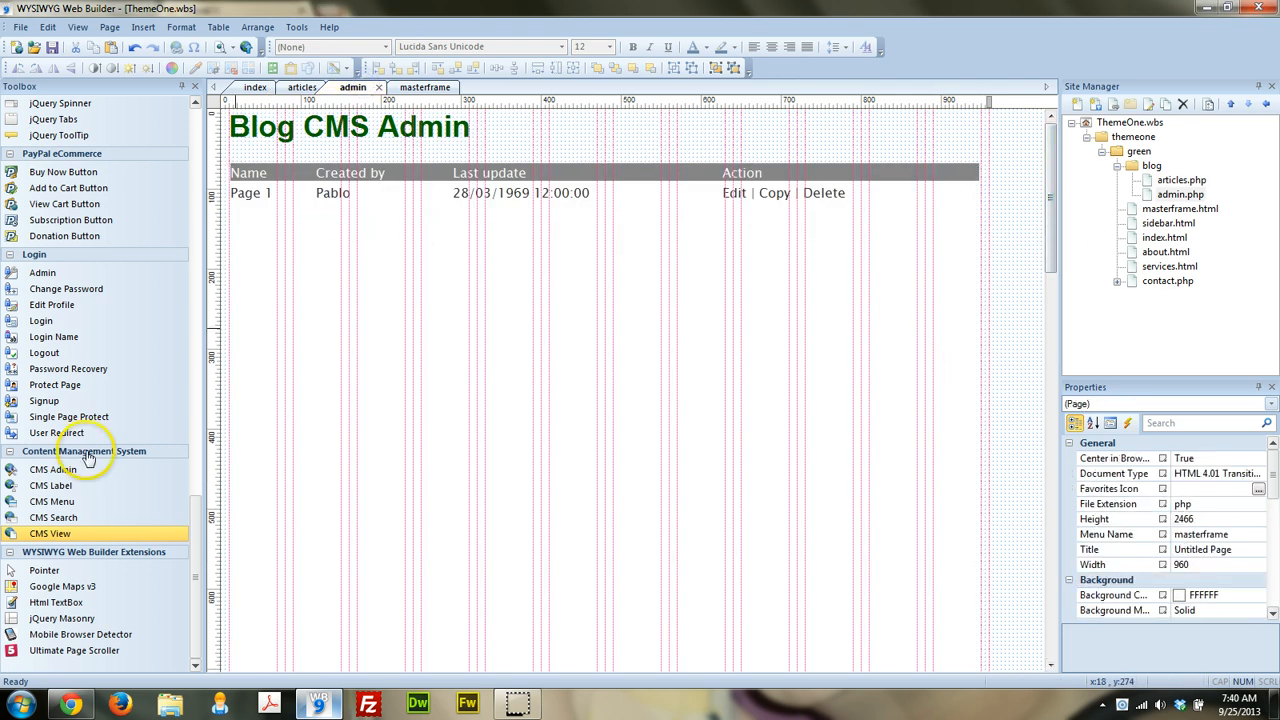
{"action": "mouse_move", "coordinate": [52, 470]}
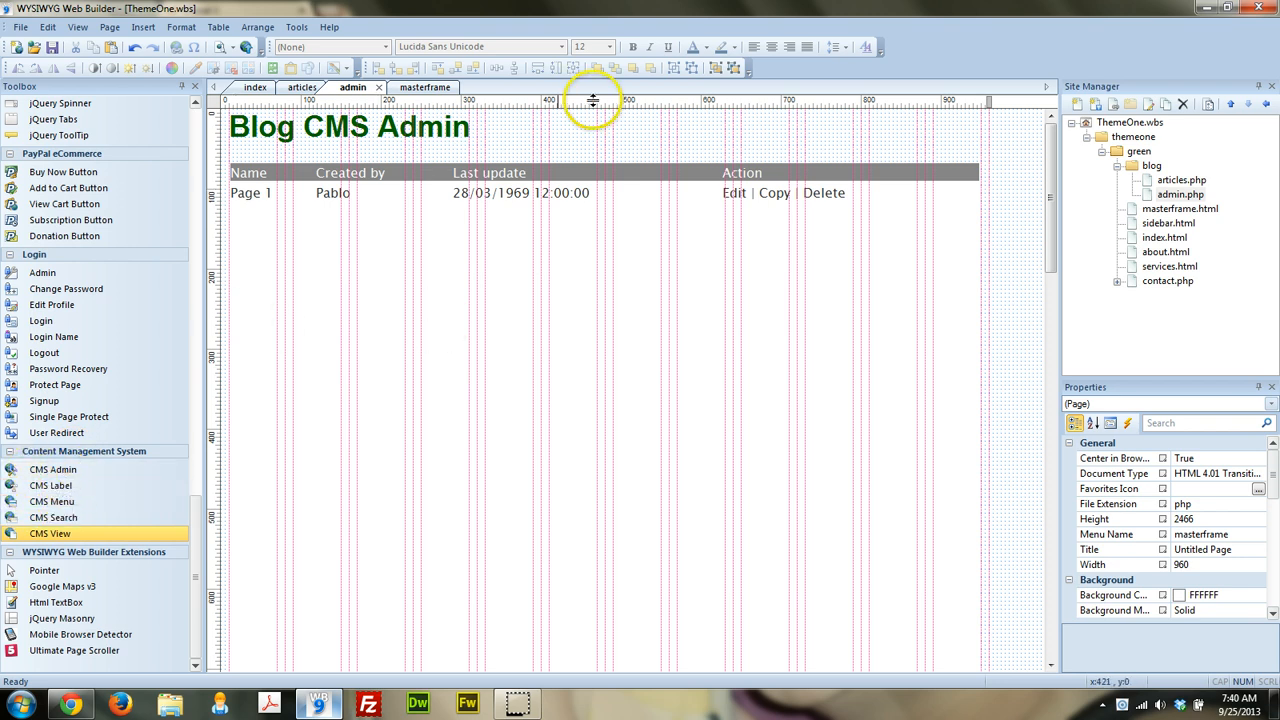
{"action": "mouse_move", "coordinate": [984, 200]}
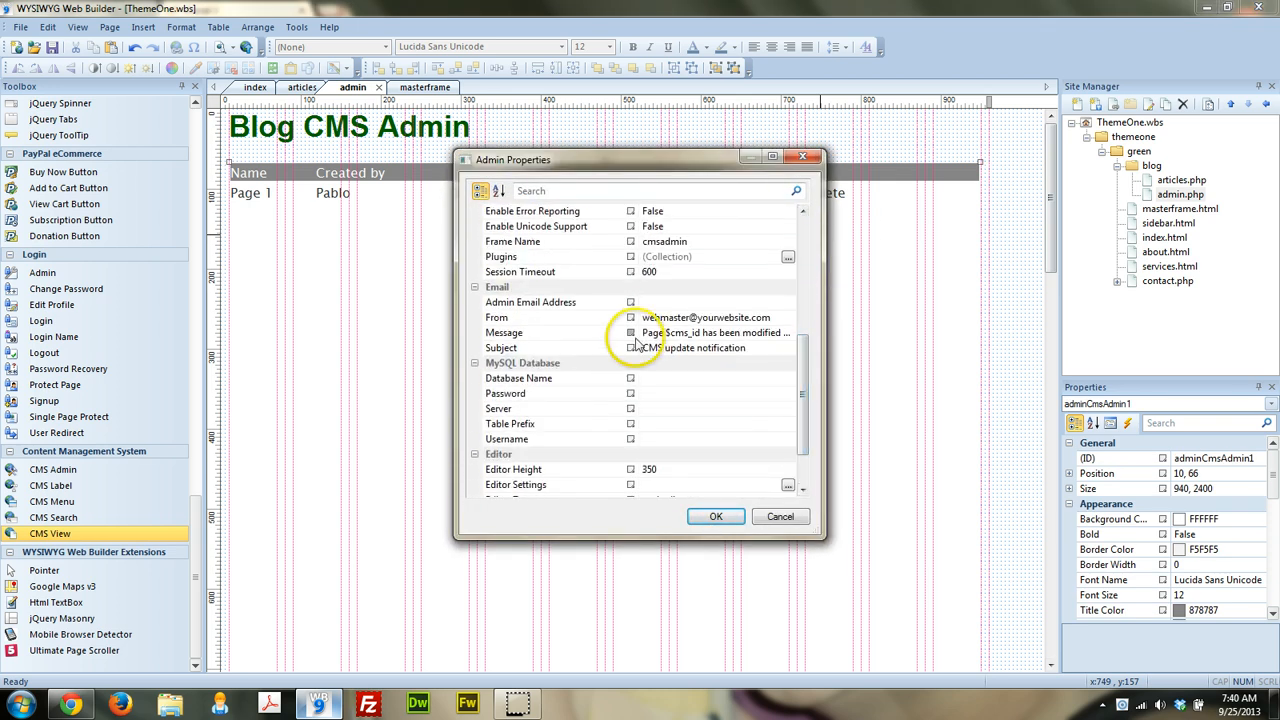
{"action": "left_click", "coordinate": [518, 378]}
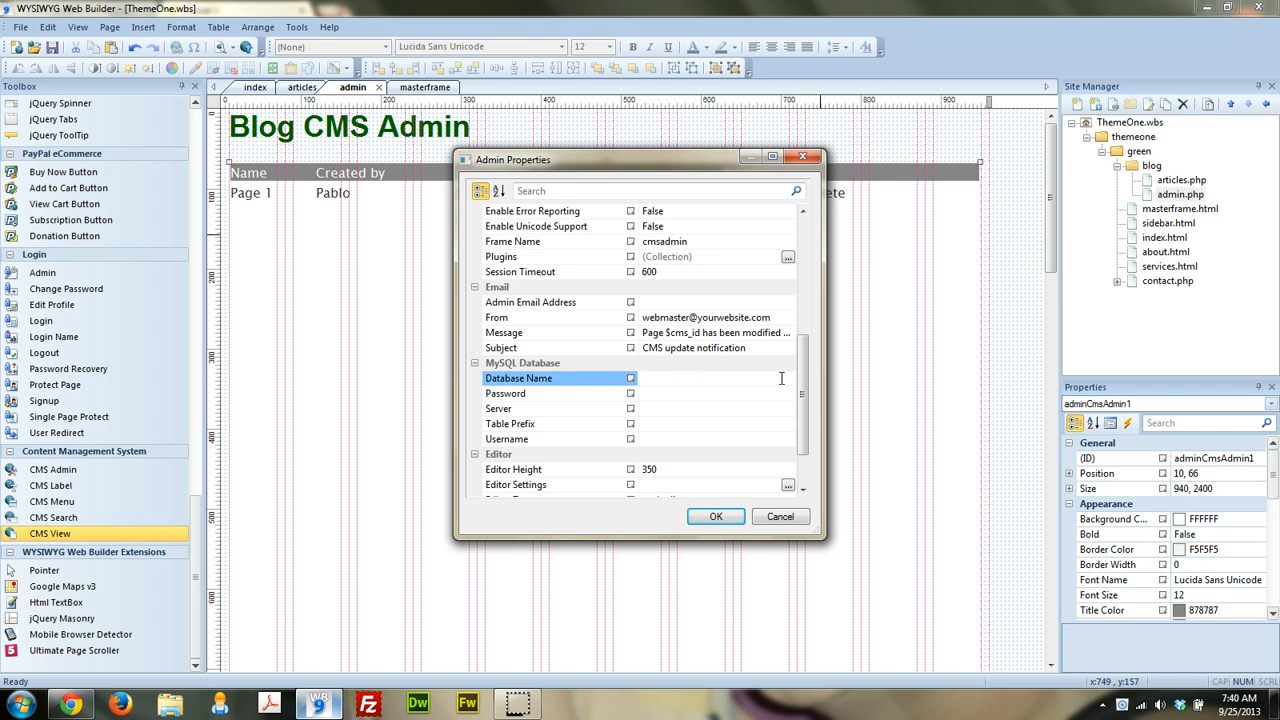
{"action": "type", "text": "br"}
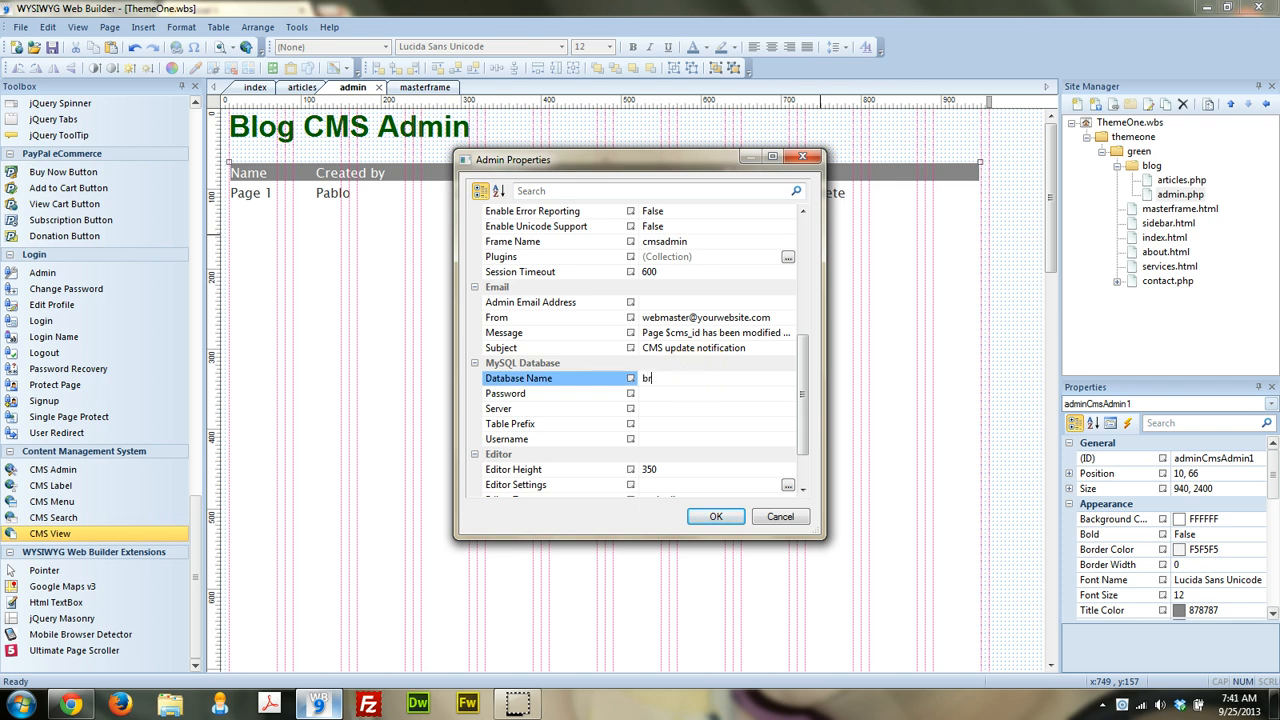
{"action": "type", "text": "rianhol_"}
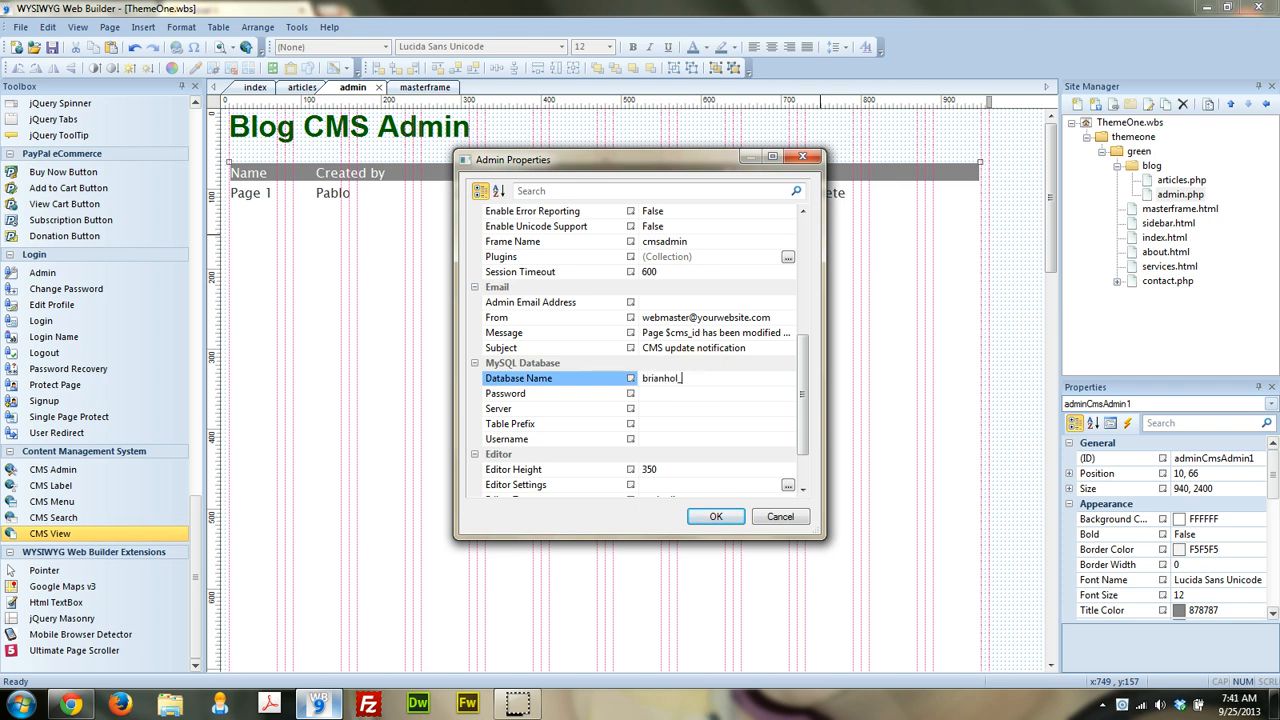
{"action": "type", "text": "wwb"}
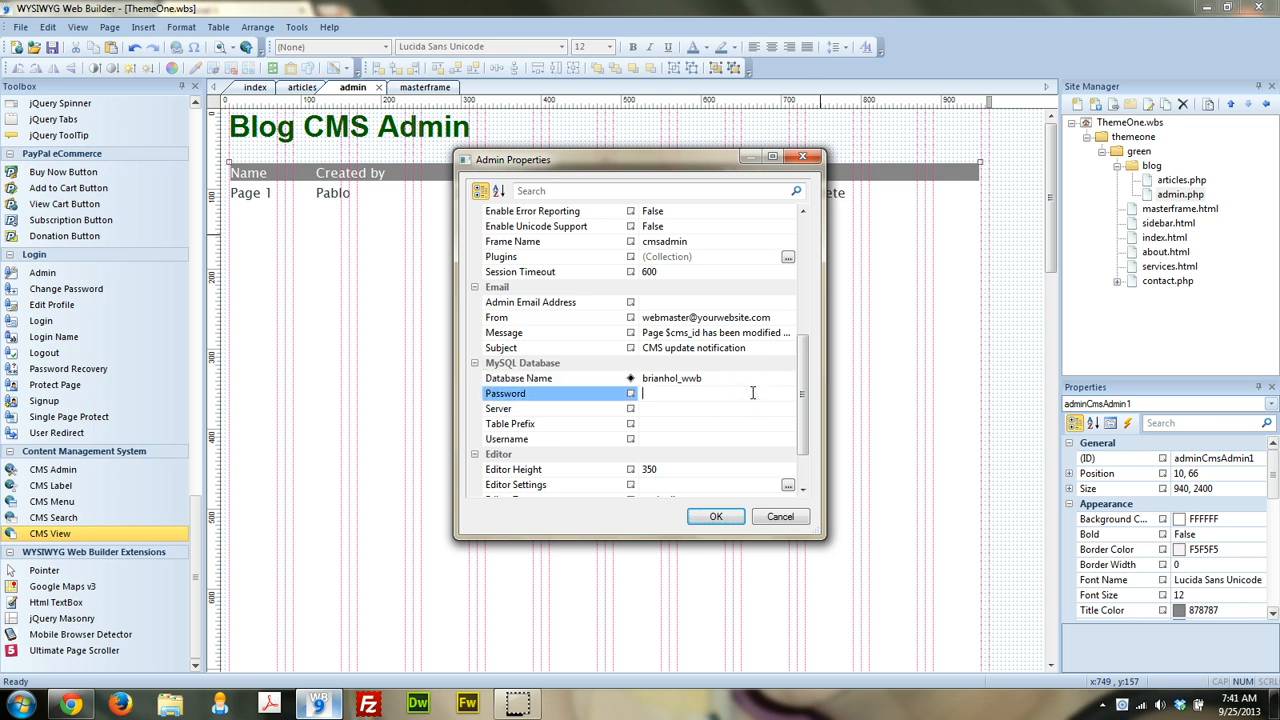
{"action": "type", "text": "password"}
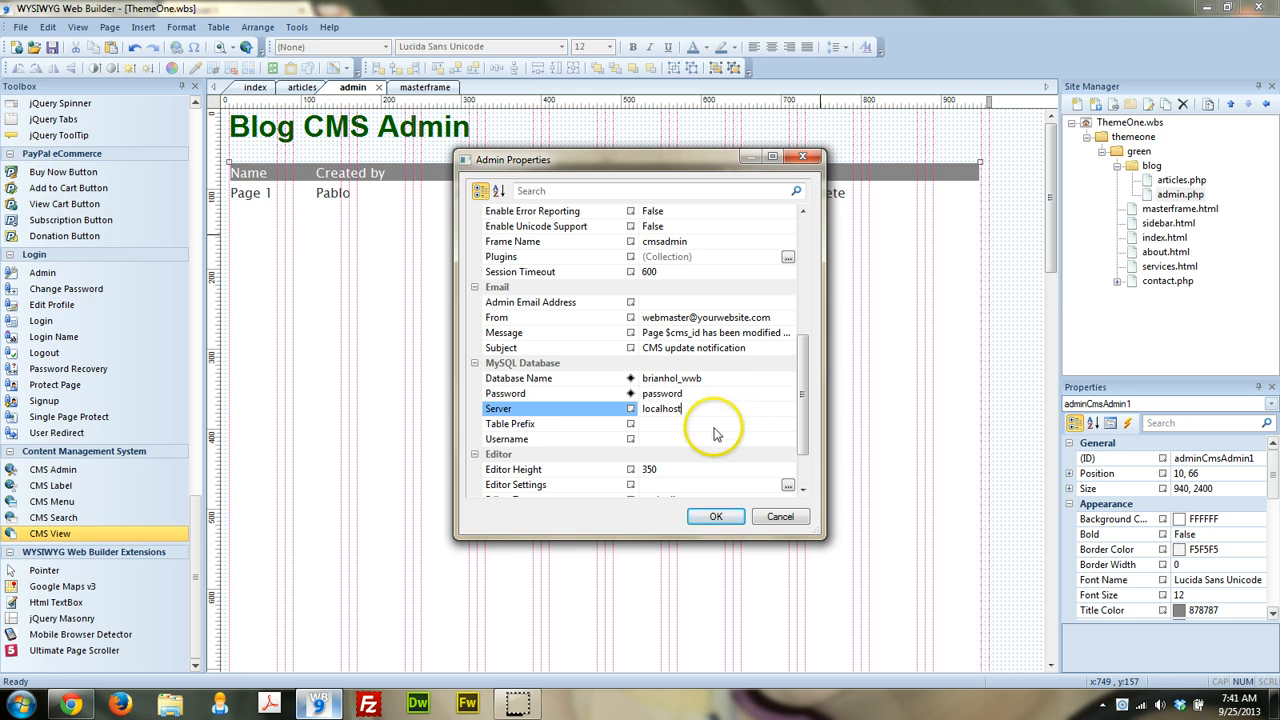
{"action": "left_click", "coordinate": [560, 440]}
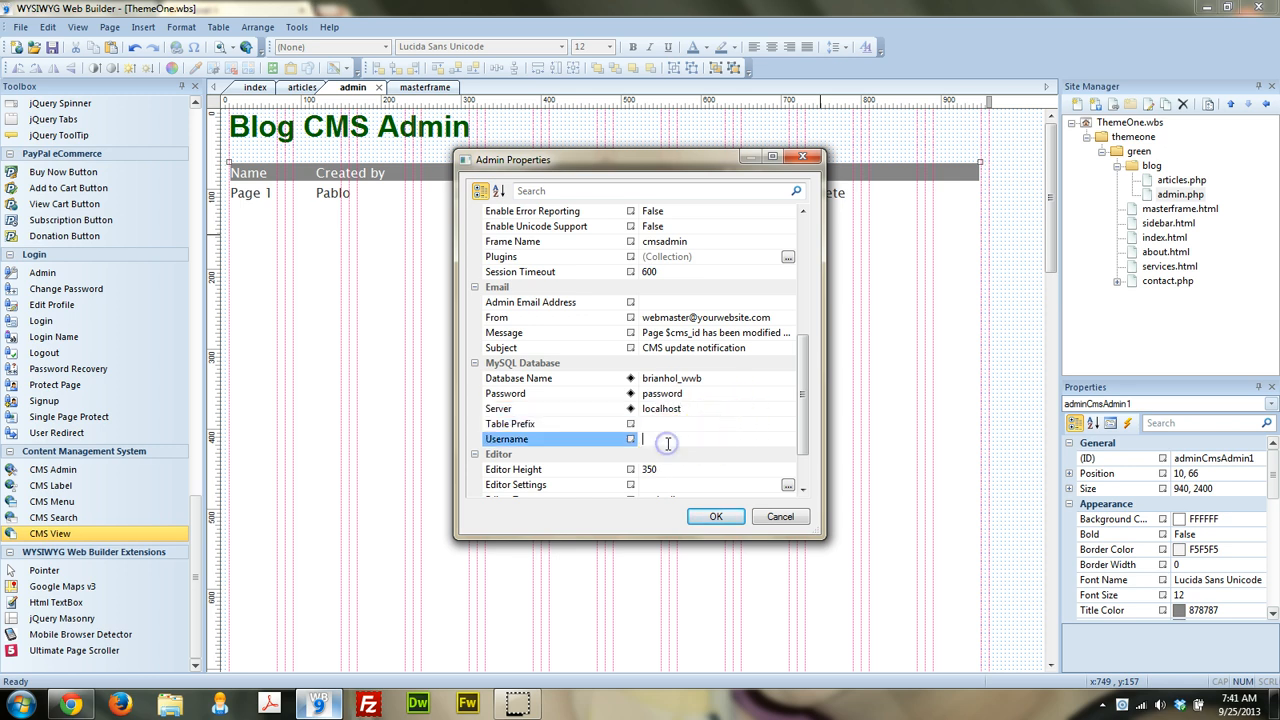
{"action": "type", "text": "brianhol"}
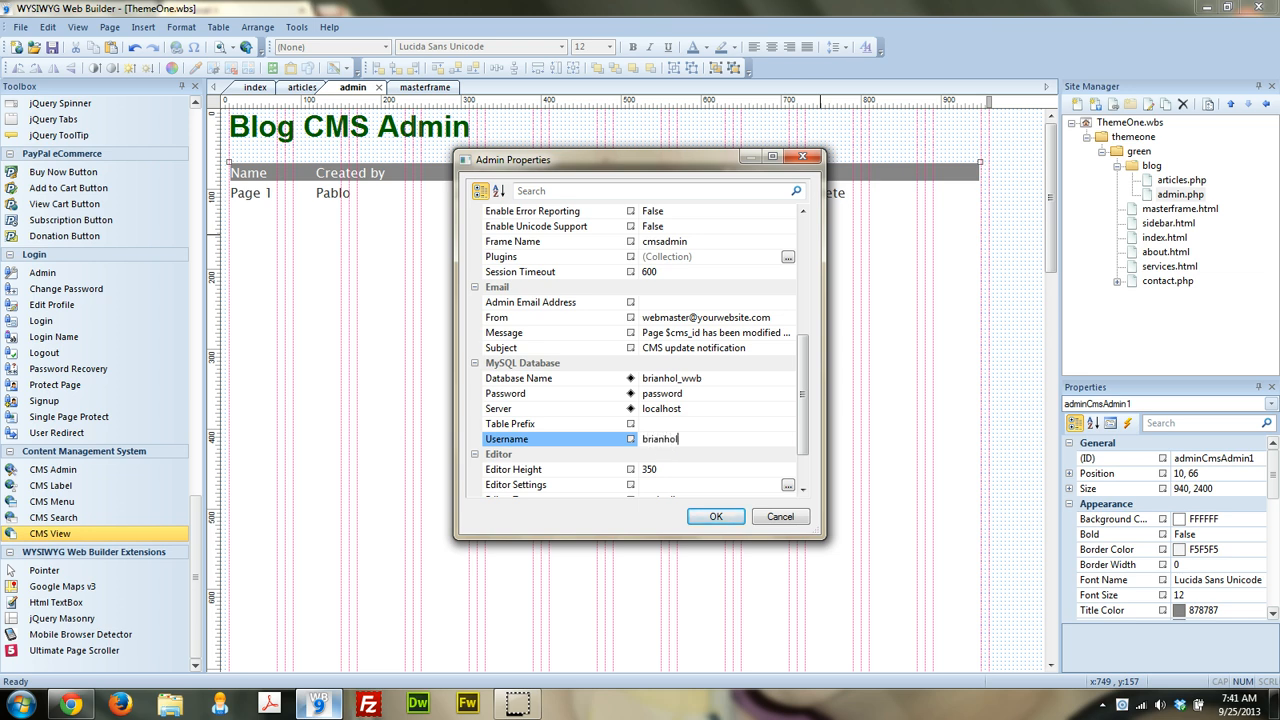
{"action": "type", "text": "_wwb"}
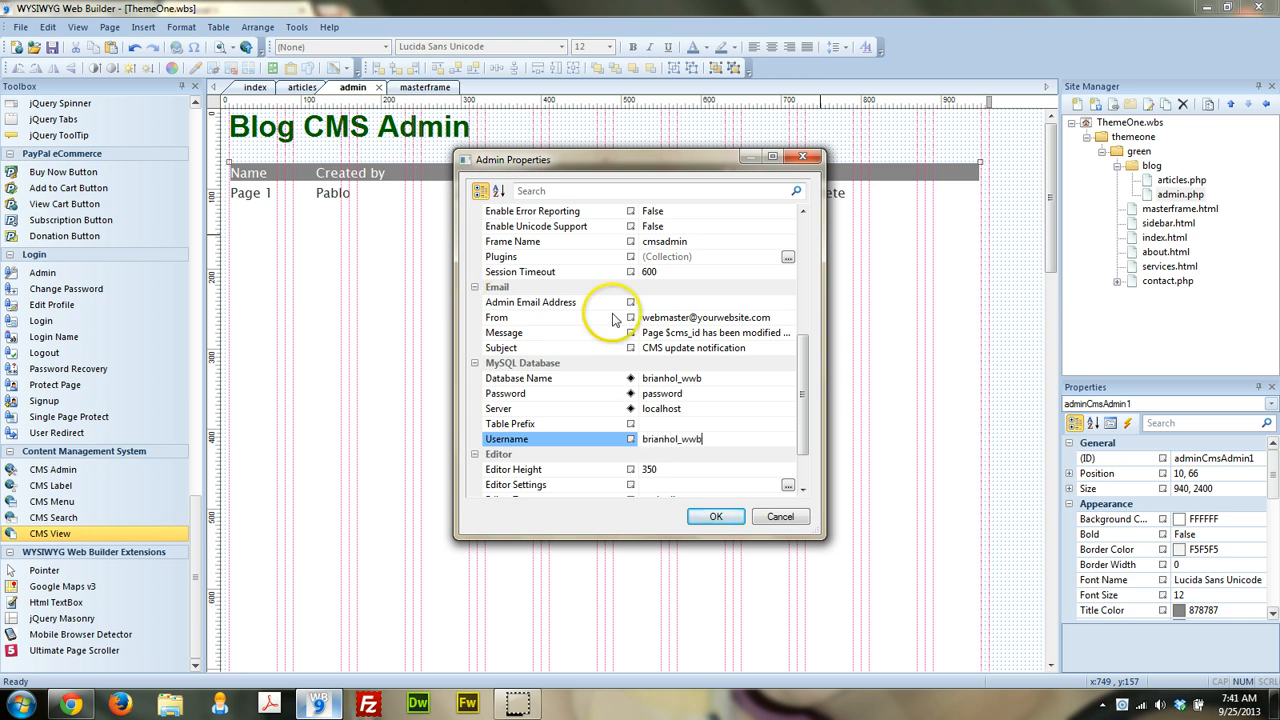
{"action": "mouse_move", "coordinate": [816, 420]}
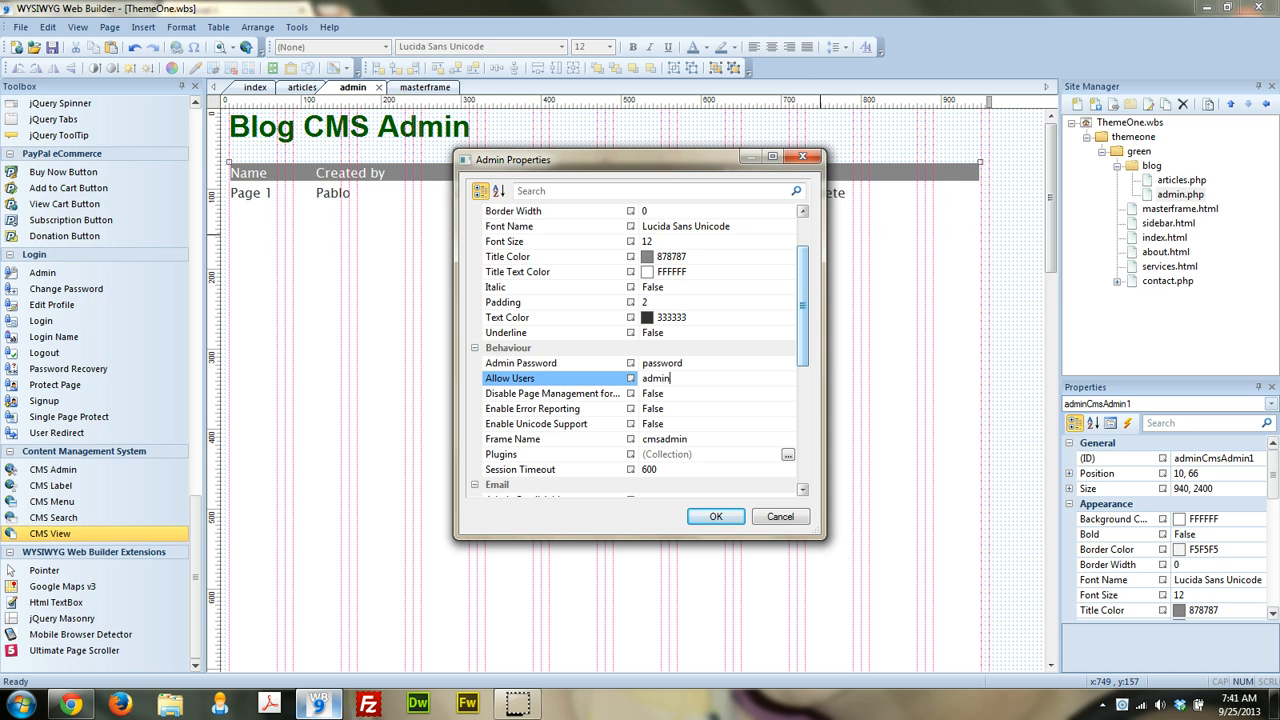
{"action": "left_click", "coordinate": [716, 516]}
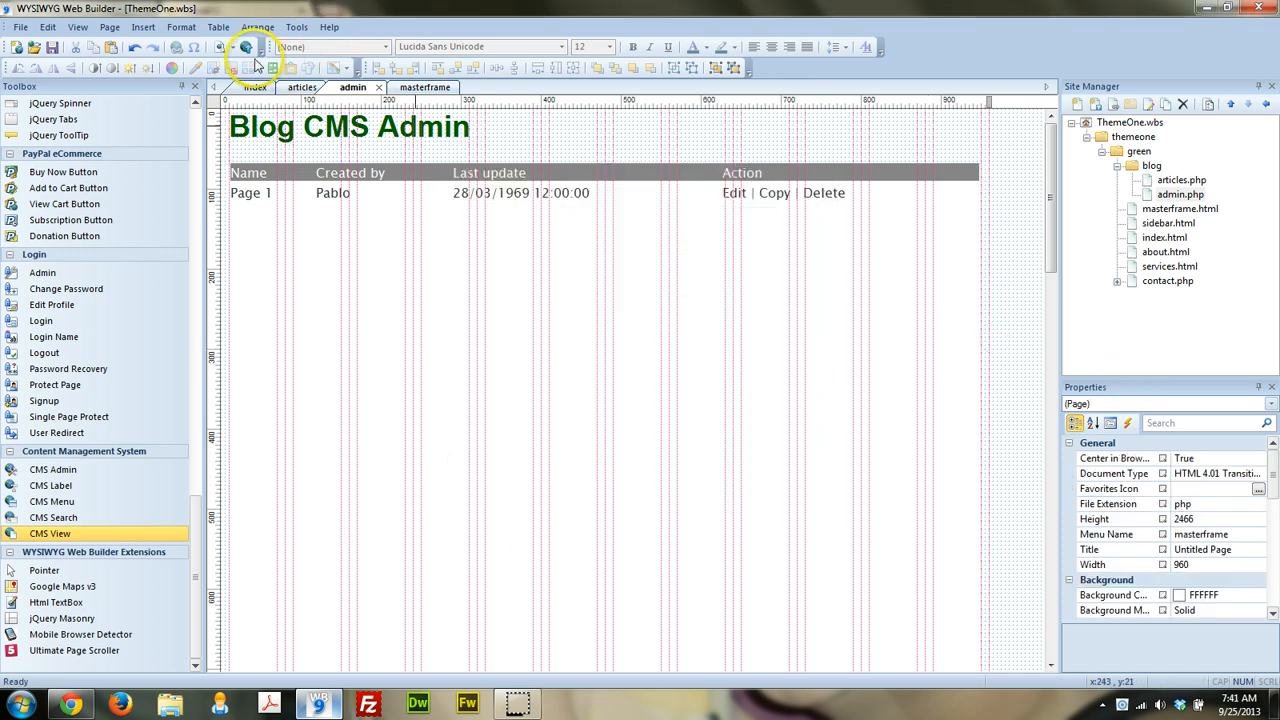
Step: Publish the entire web site with all files to the live server and wait for success
{"action": "left_click", "coordinate": [246, 48]}
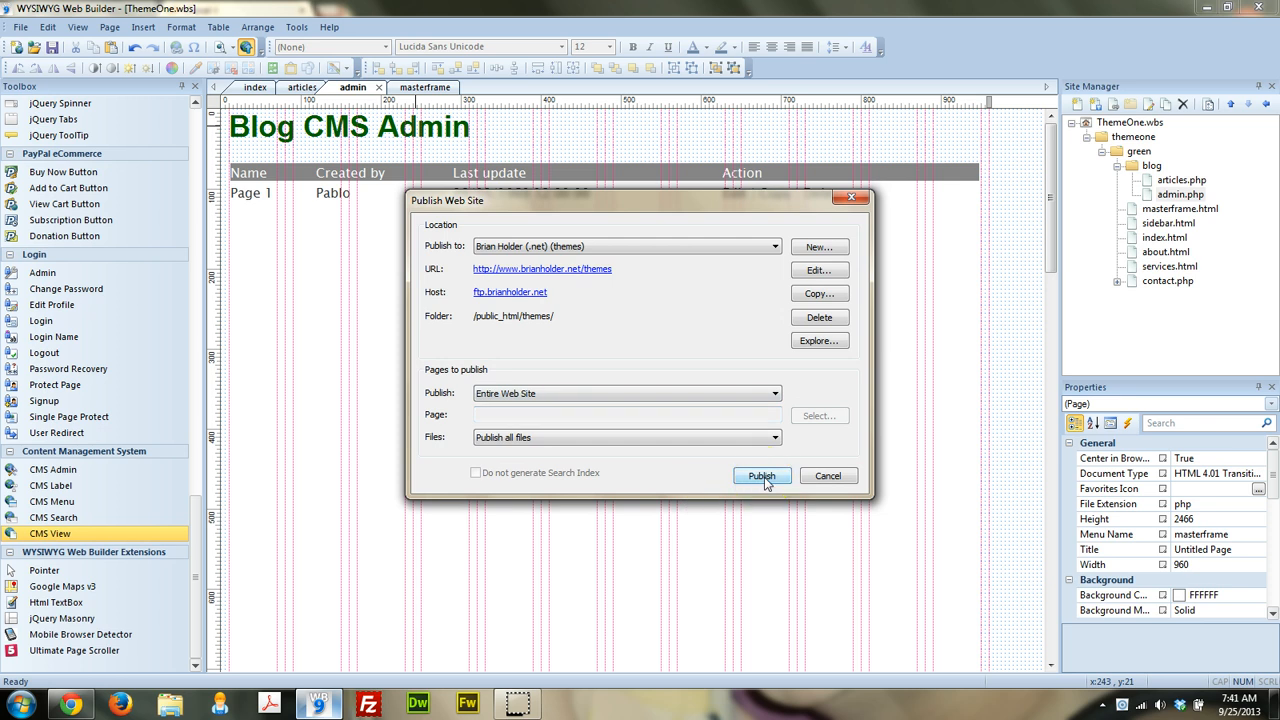
{"action": "left_click", "coordinate": [760, 476]}
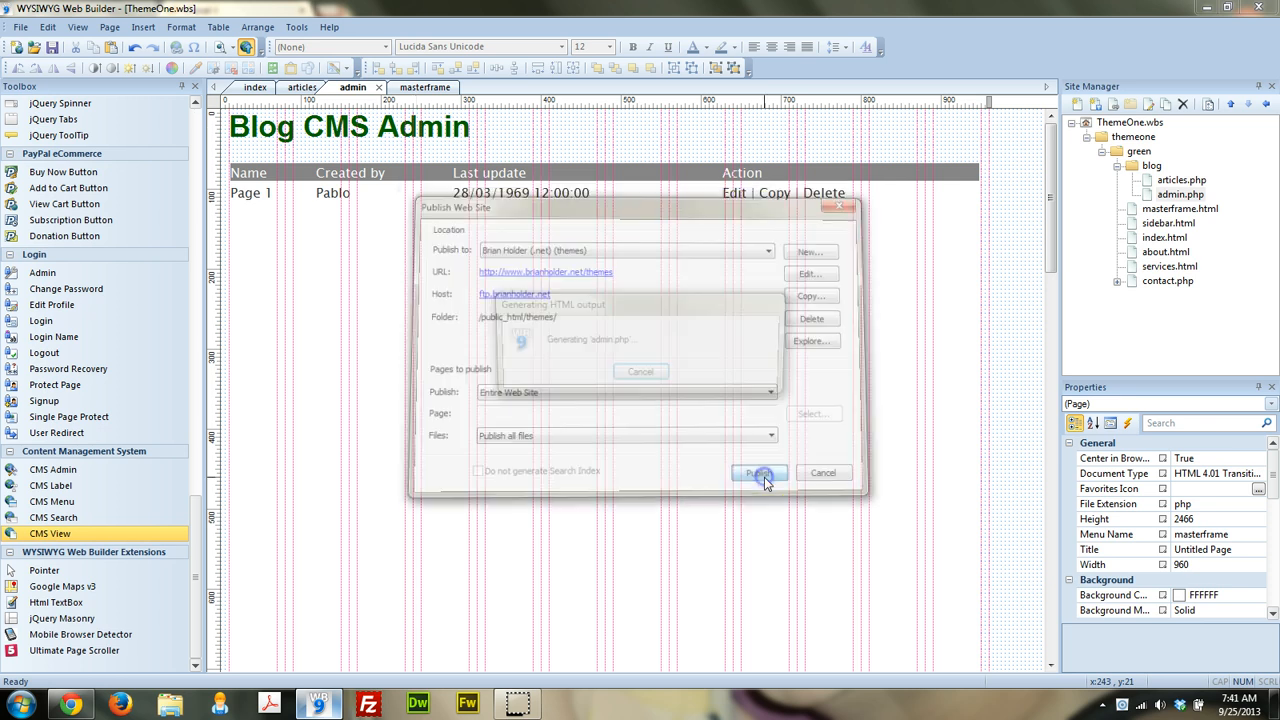
{"action": "left_click", "coordinate": [760, 472]}
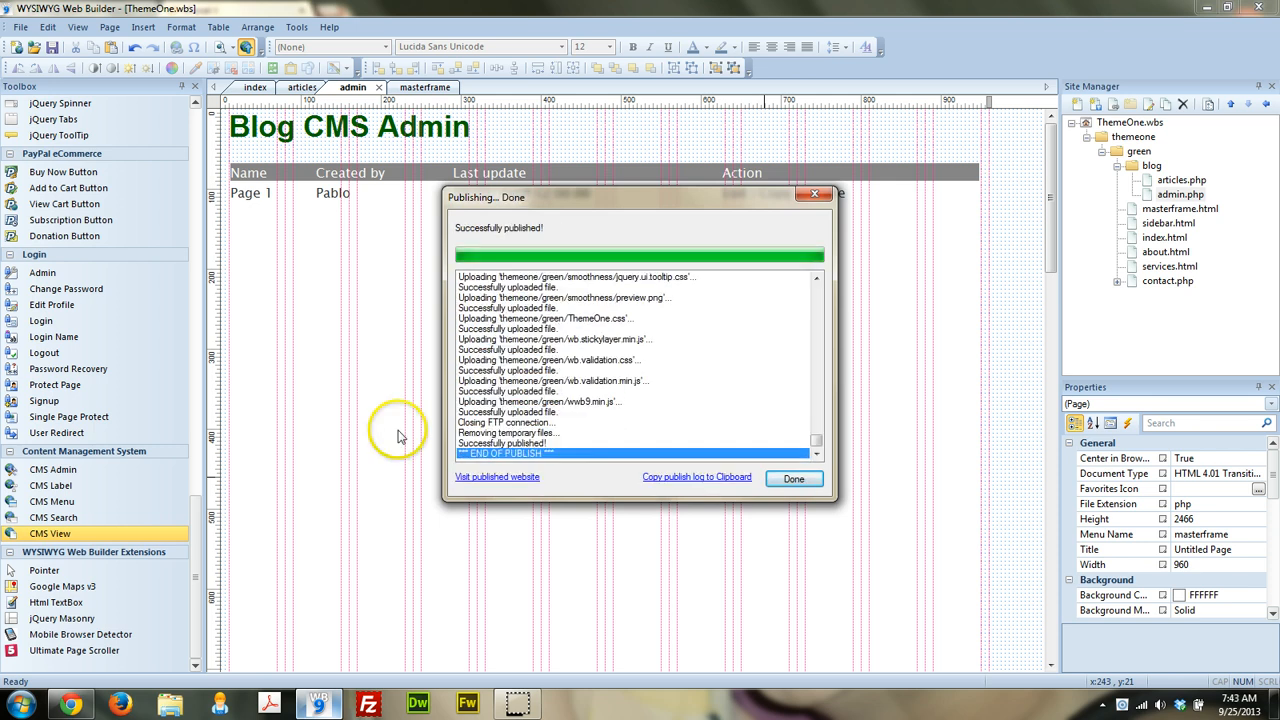
{"action": "mouse_move", "coordinate": [836, 548]}
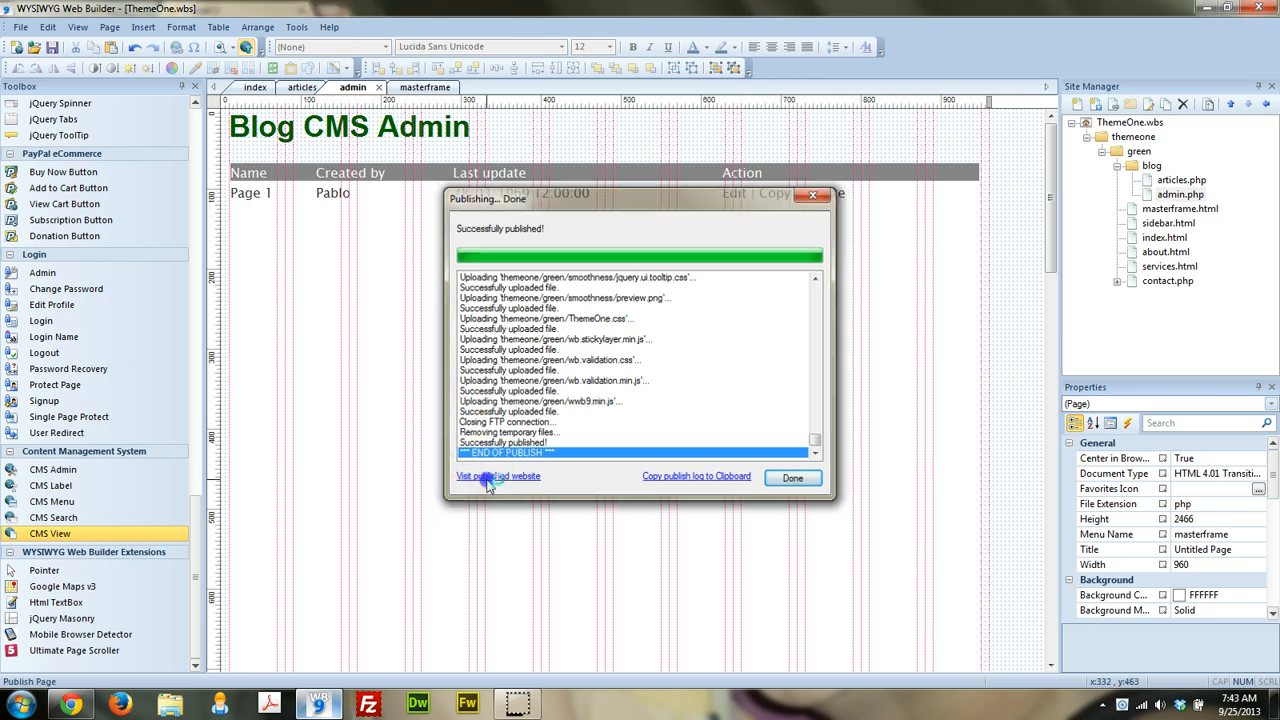
Step: Visit the published admin page and sign in as admin with the password
{"action": "left_click", "coordinate": [498, 476]}
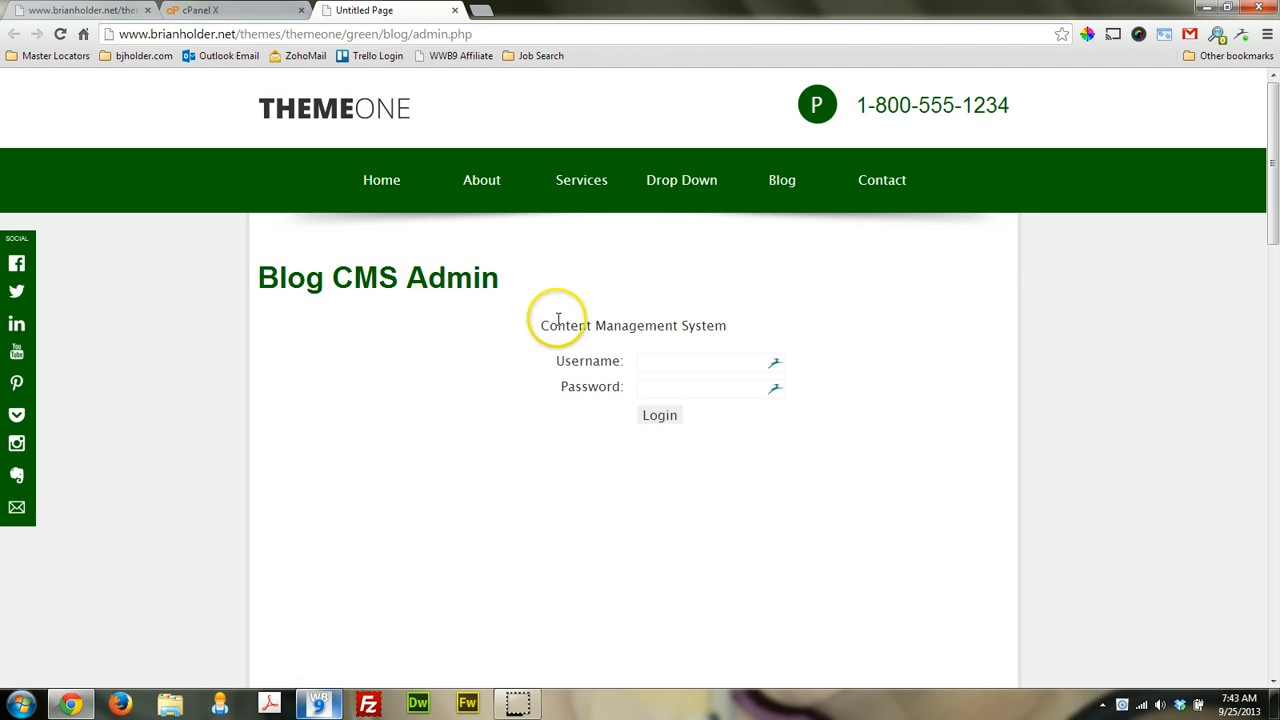
{"action": "left_click", "coordinate": [700, 360]}
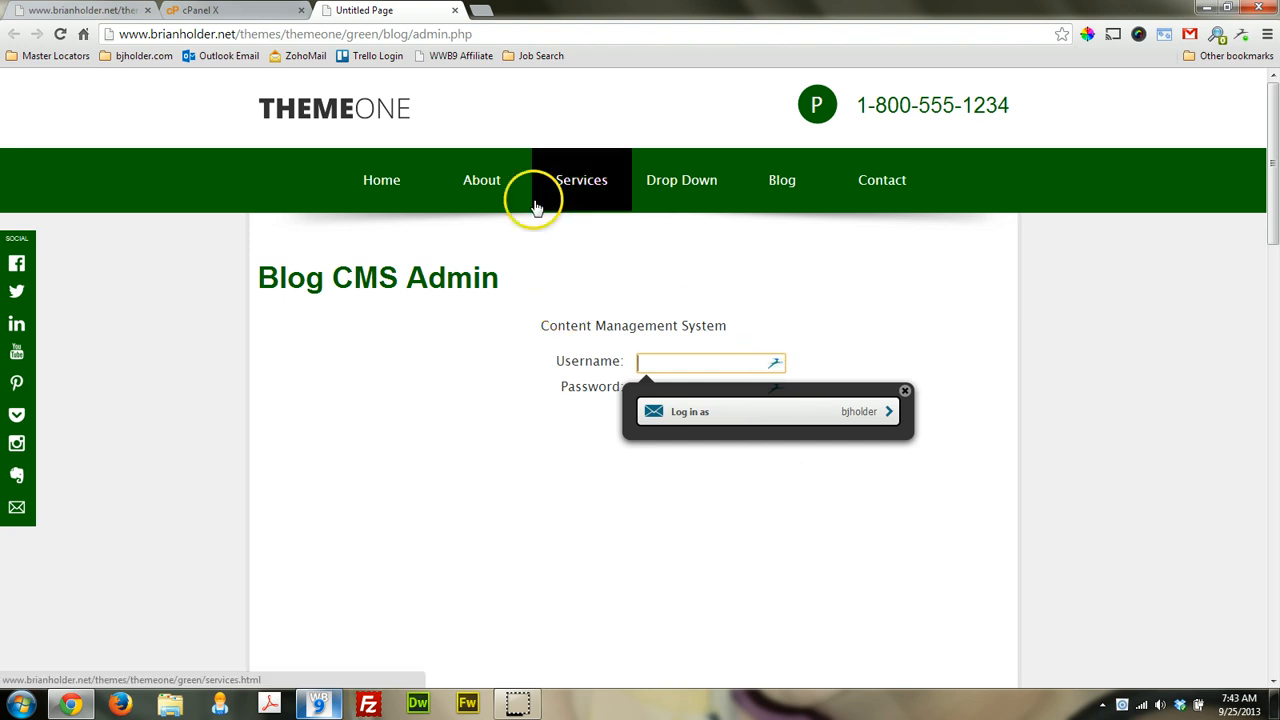
{"action": "mouse_move", "coordinate": [704, 328]}
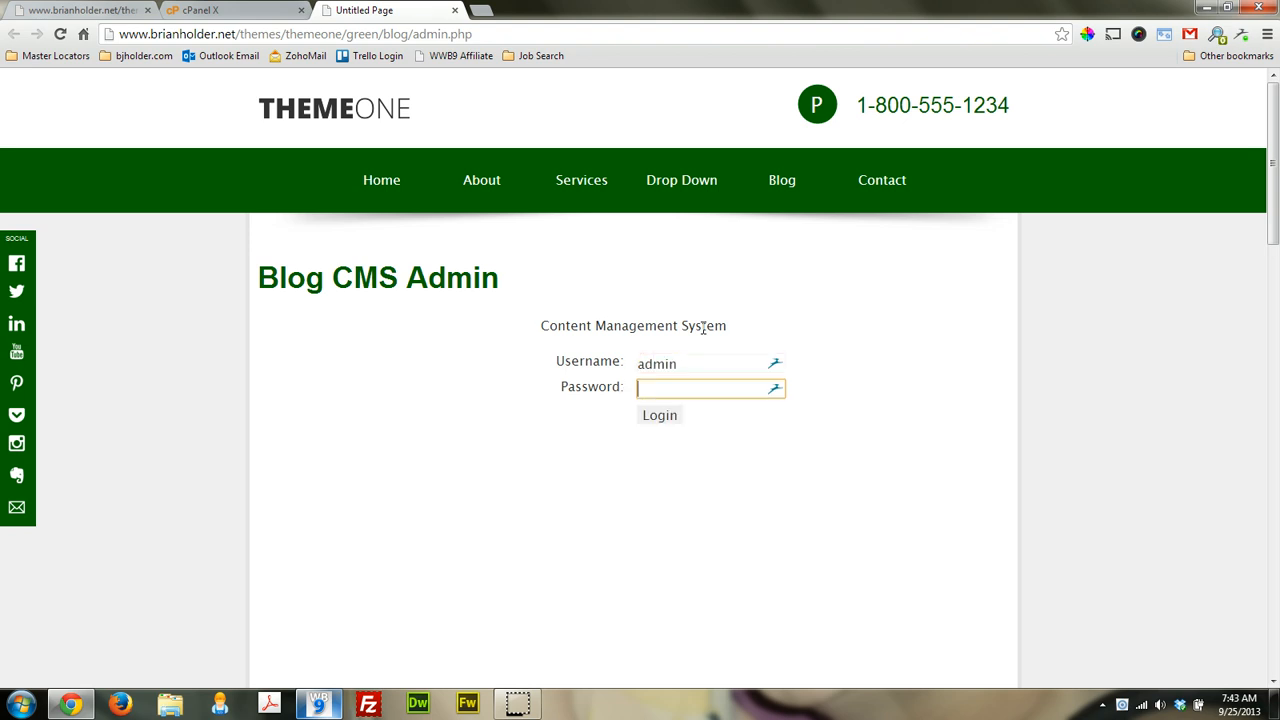
{"action": "type", "text": "password"}
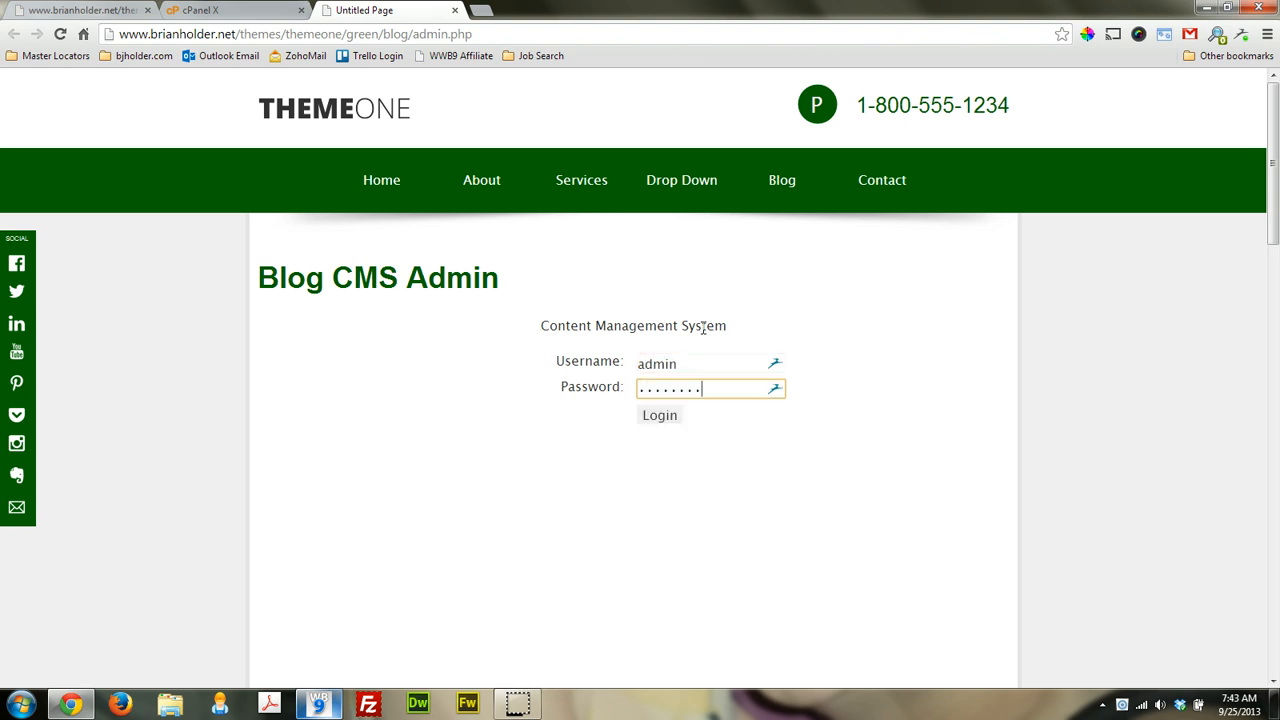
{"action": "left_click", "coordinate": [660, 414]}
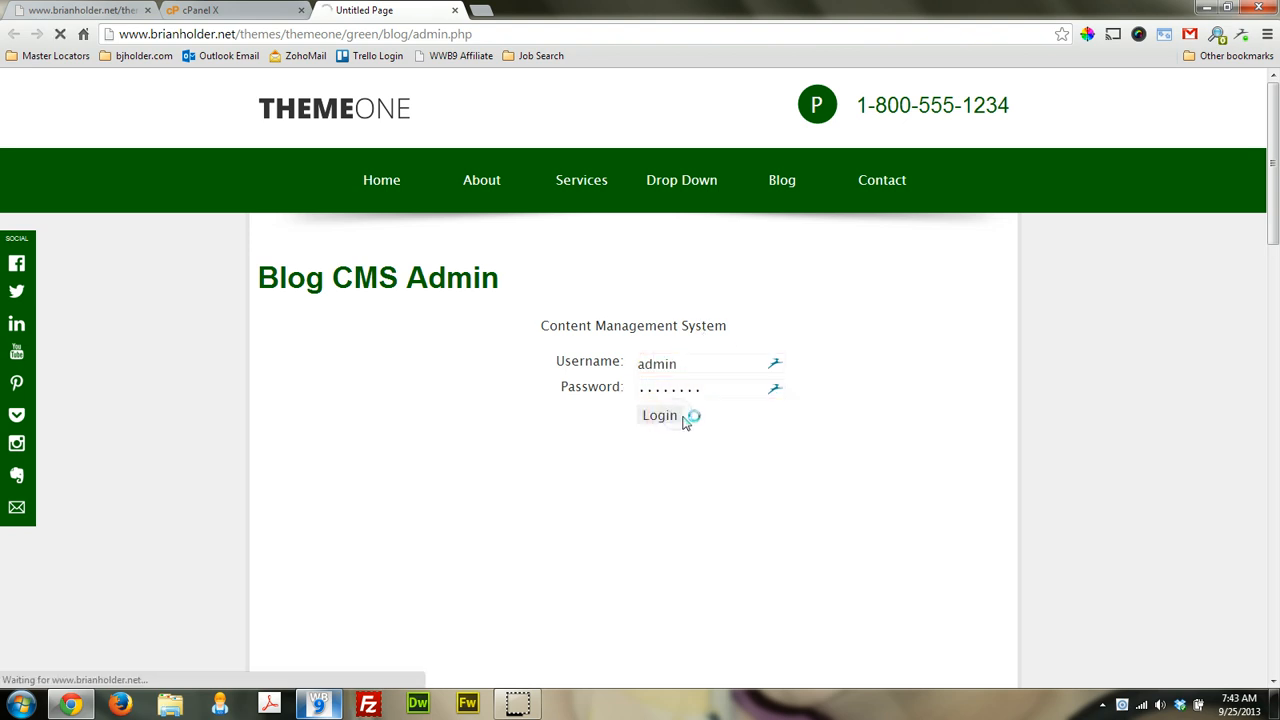
{"action": "left_click", "coordinate": [660, 414]}
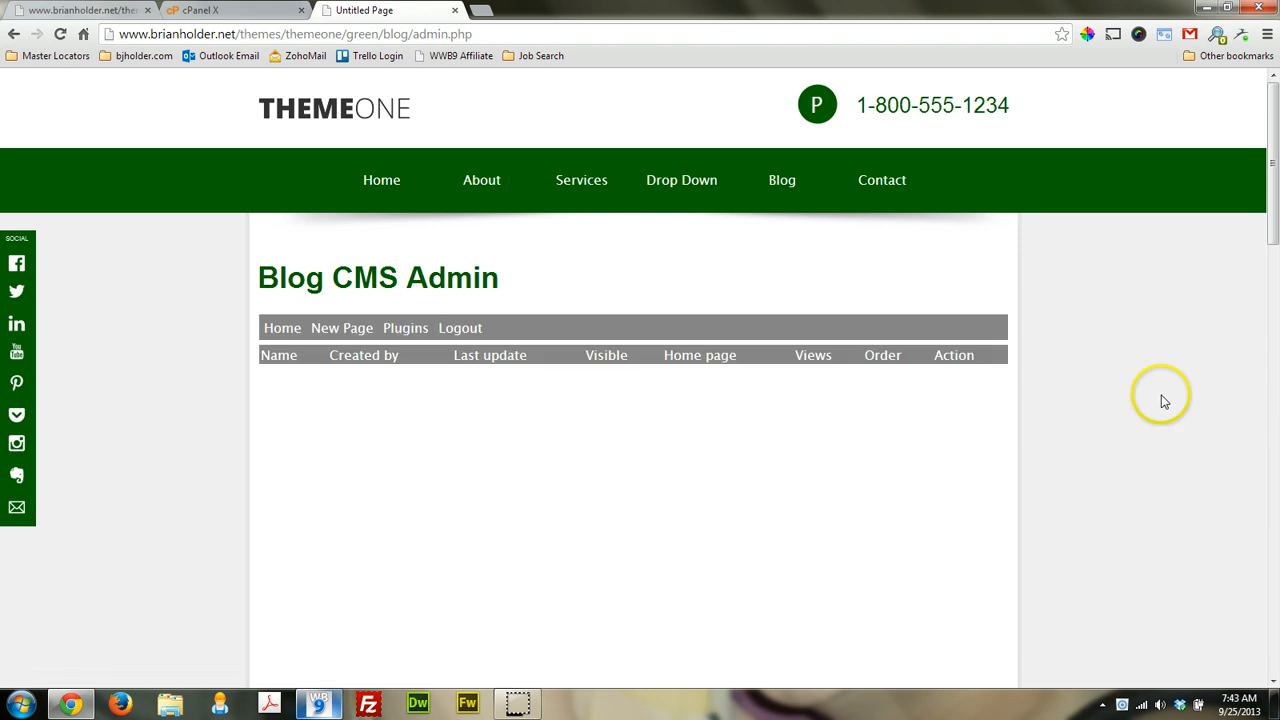
Step: Review the empty page listing and start creating a new blog page
{"action": "scroll", "scroll_direction": "down", "scroll_amount": 3}
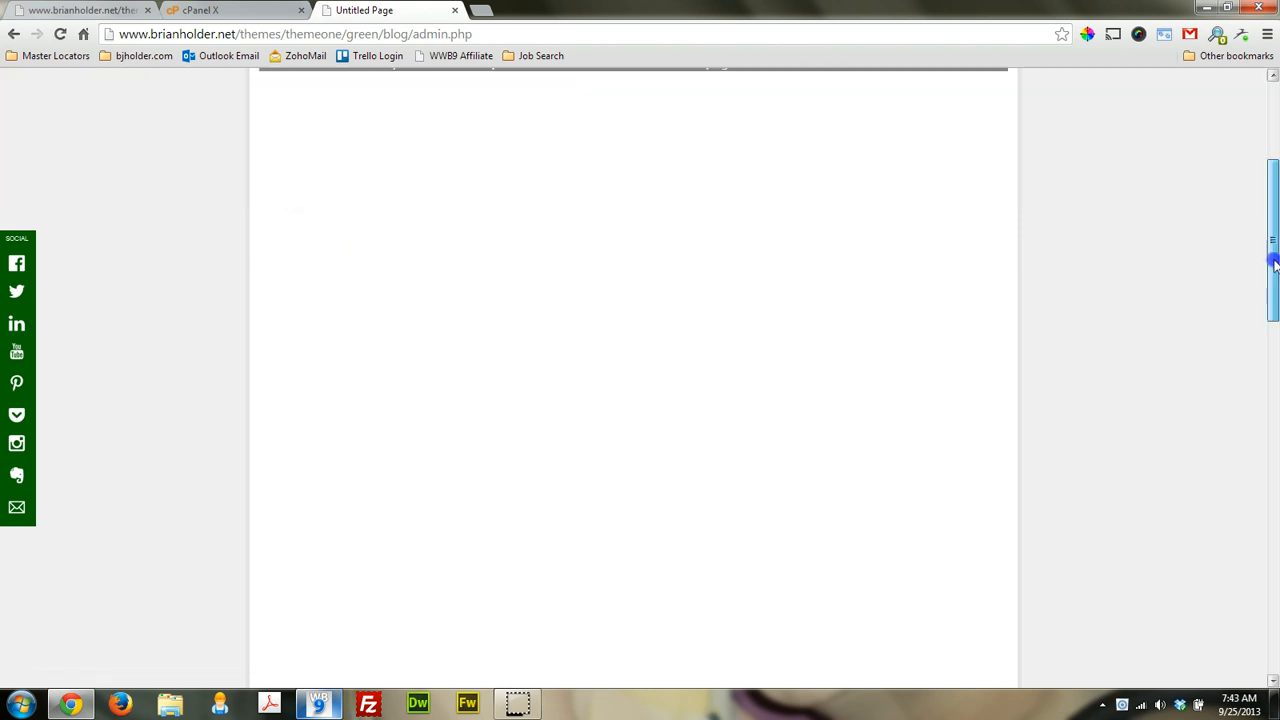
{"action": "scroll", "scroll_direction": "up", "scroll_amount": 3}
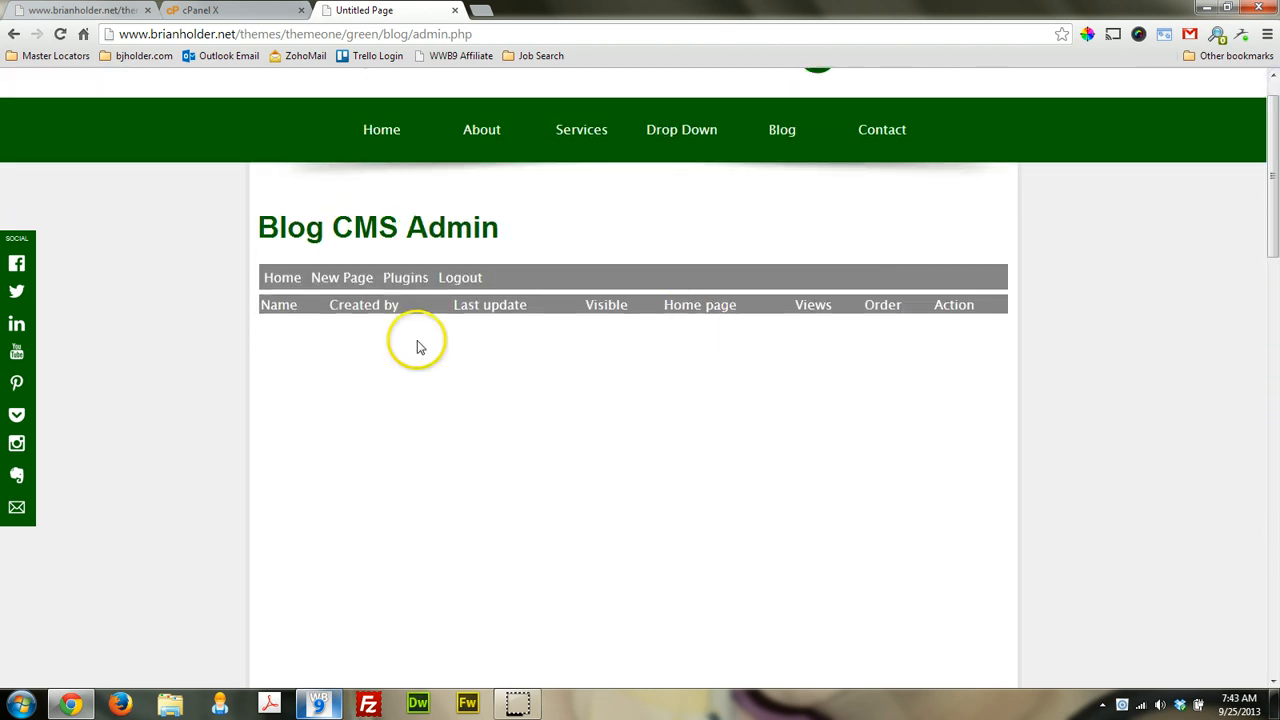
{"action": "left_click", "coordinate": [342, 276]}
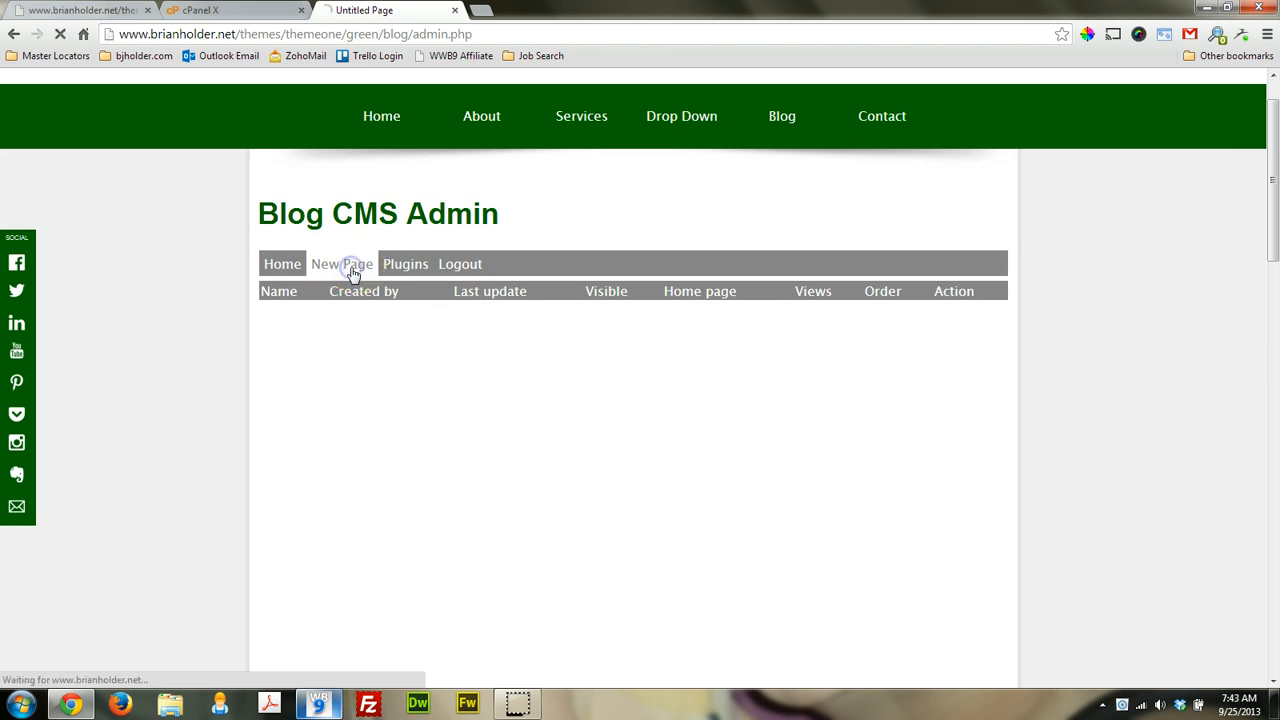
Step: Start a new CMS page and name it 'This is a blog post!'
{"action": "left_click", "coordinate": [340, 264]}
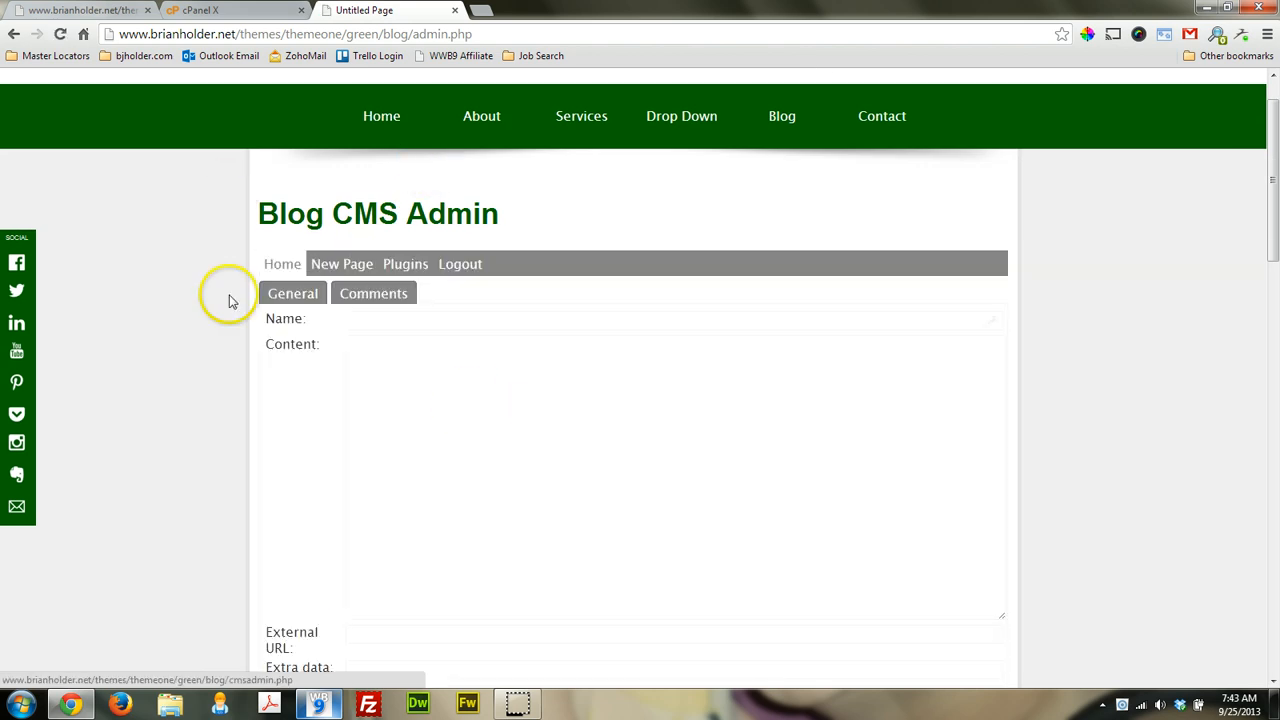
{"action": "left_click", "coordinate": [670, 318]}
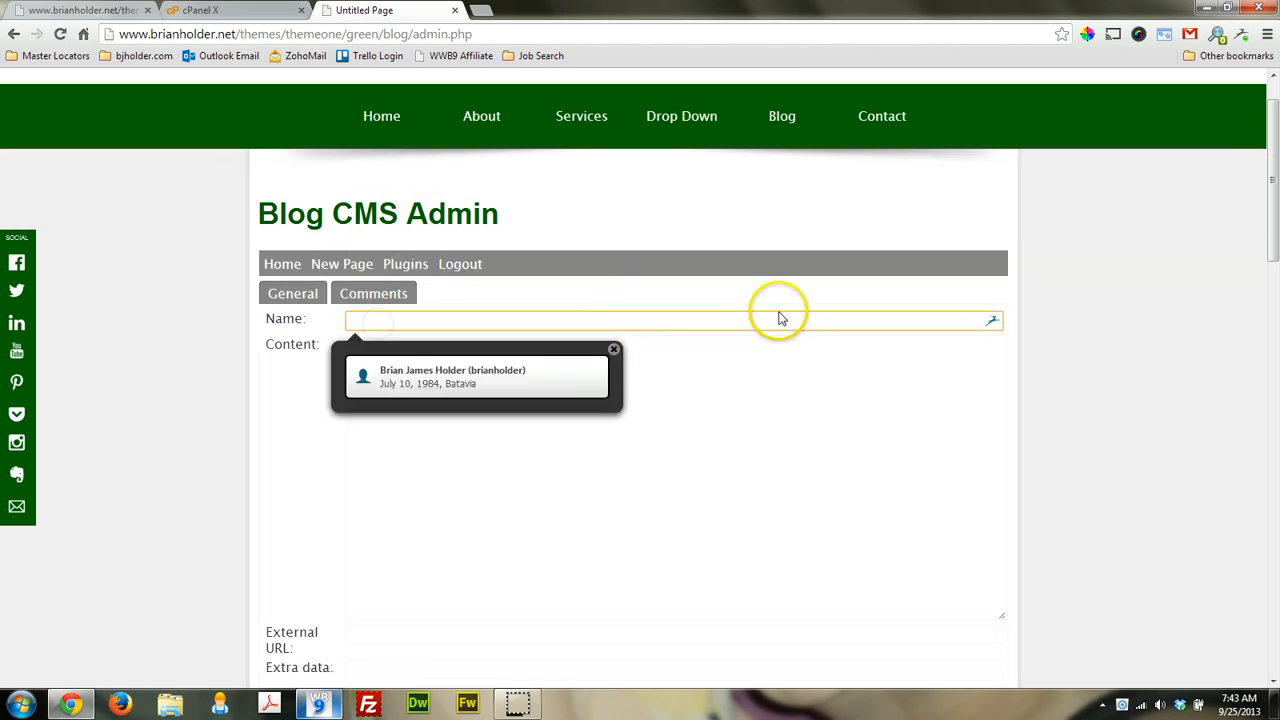
{"action": "scroll", "scroll_direction": "down", "scroll_amount": 3}
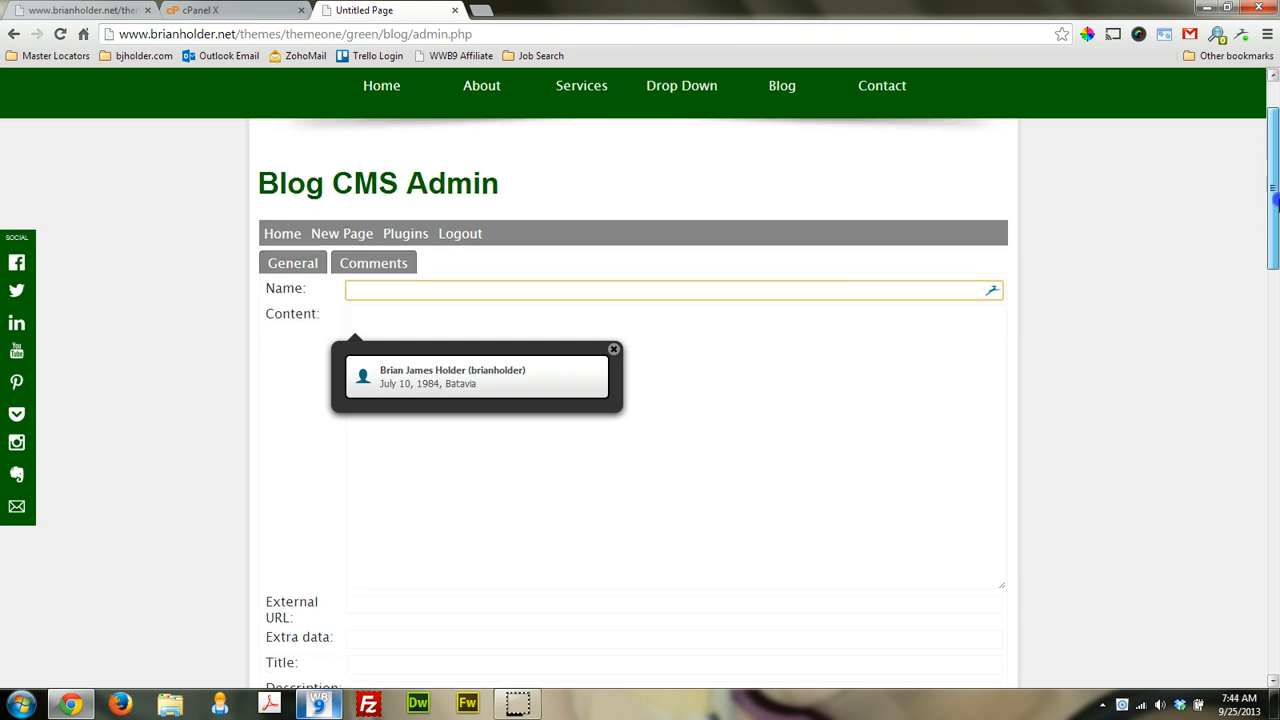
{"action": "scroll", "scroll_direction": "down", "scroll_amount": 3}
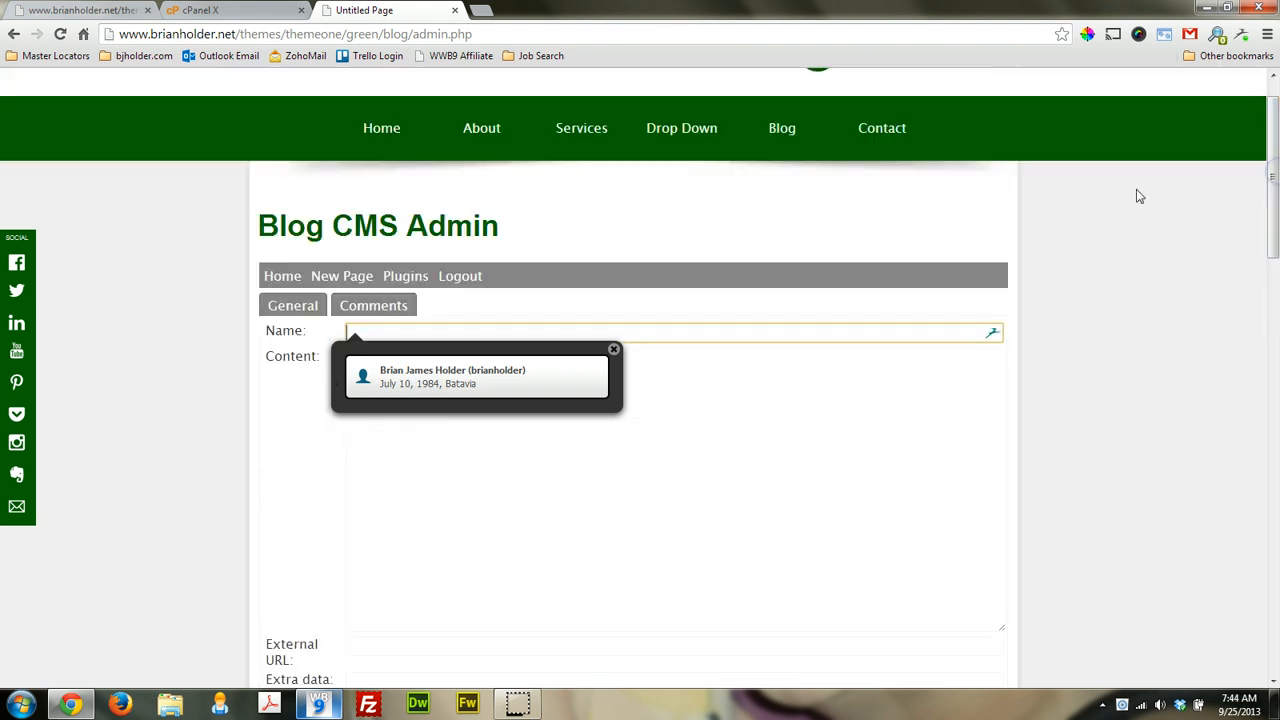
{"action": "left_click", "coordinate": [616, 352]}
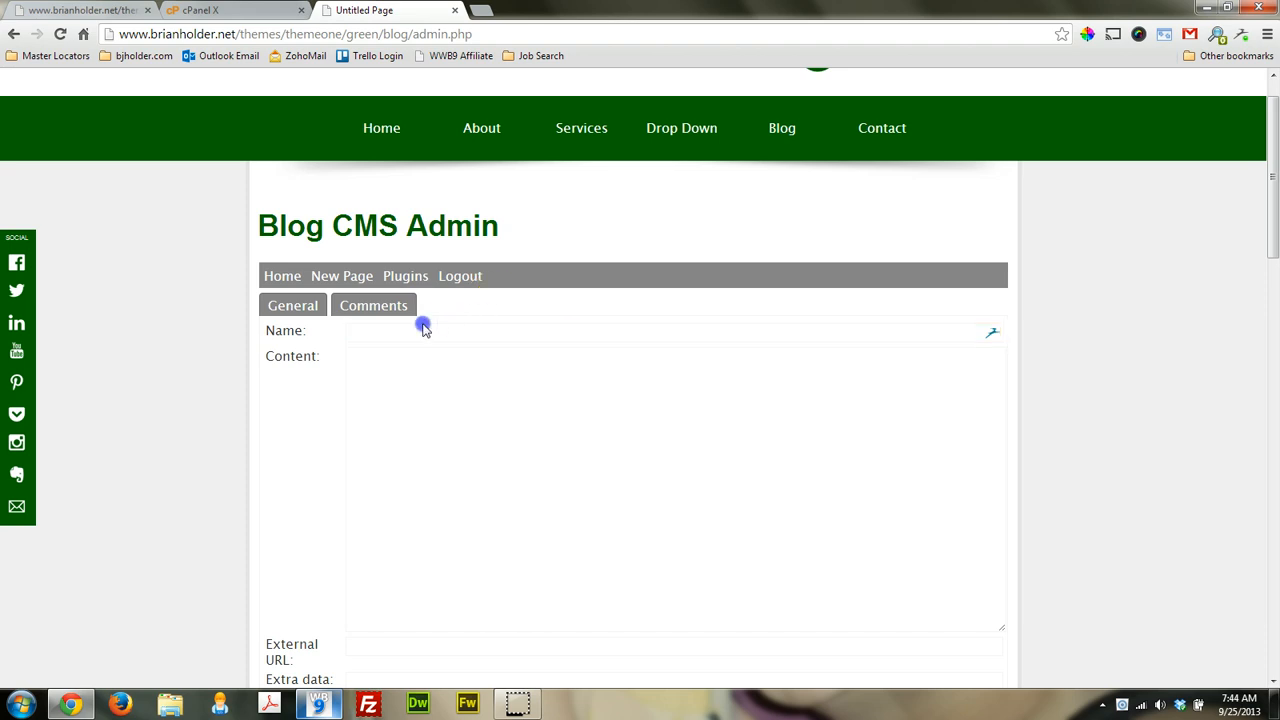
{"action": "type", "text": "This is"}
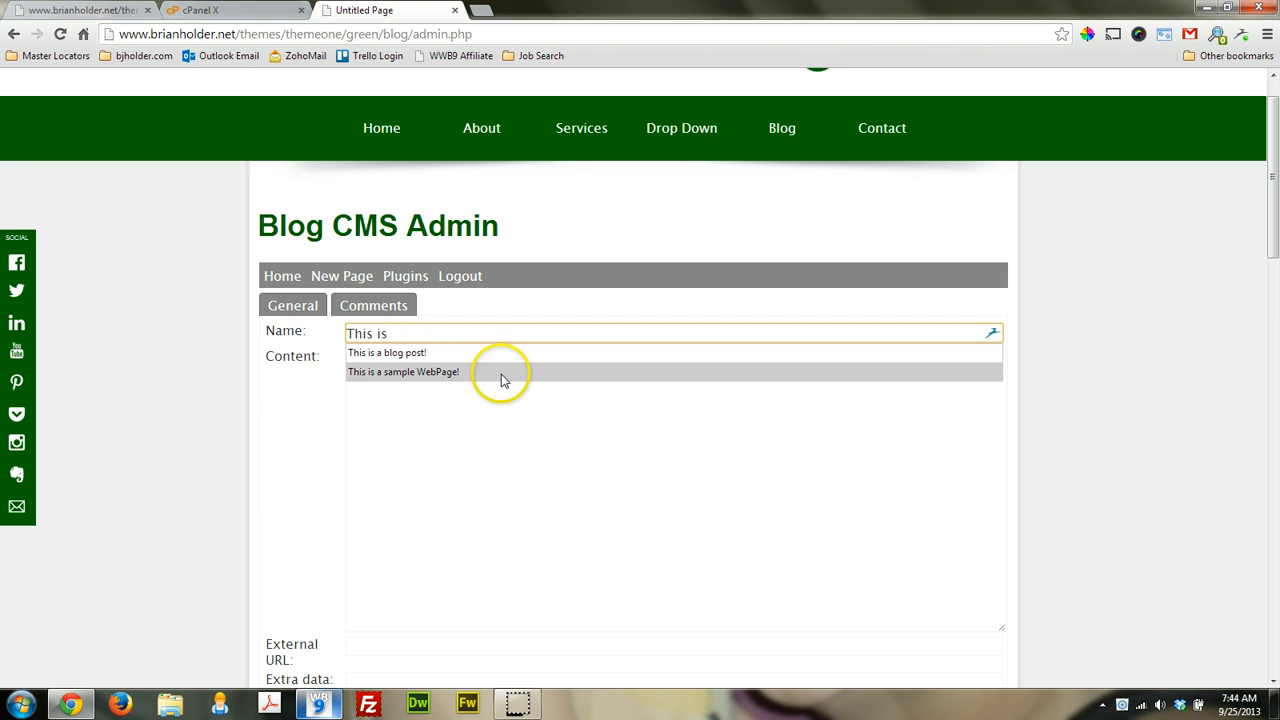
{"action": "left_click", "coordinate": [386, 352]}
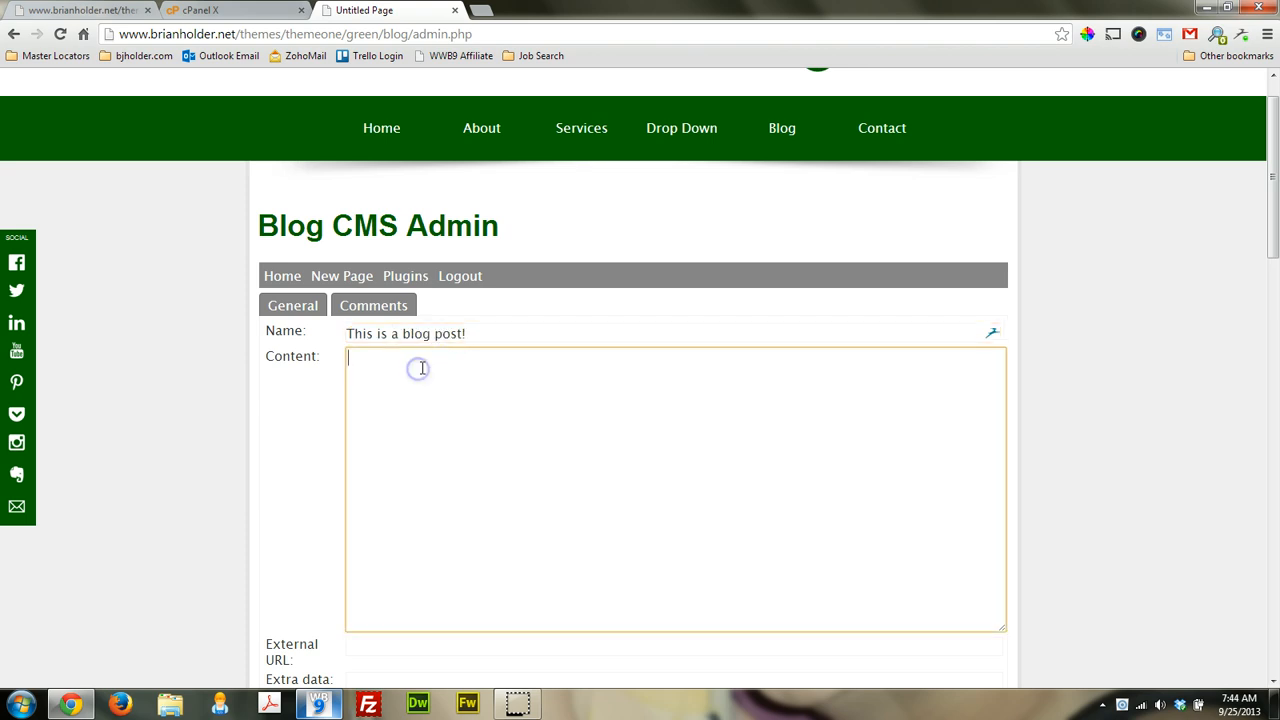
{"action": "mouse_move", "coordinate": [532, 62]}
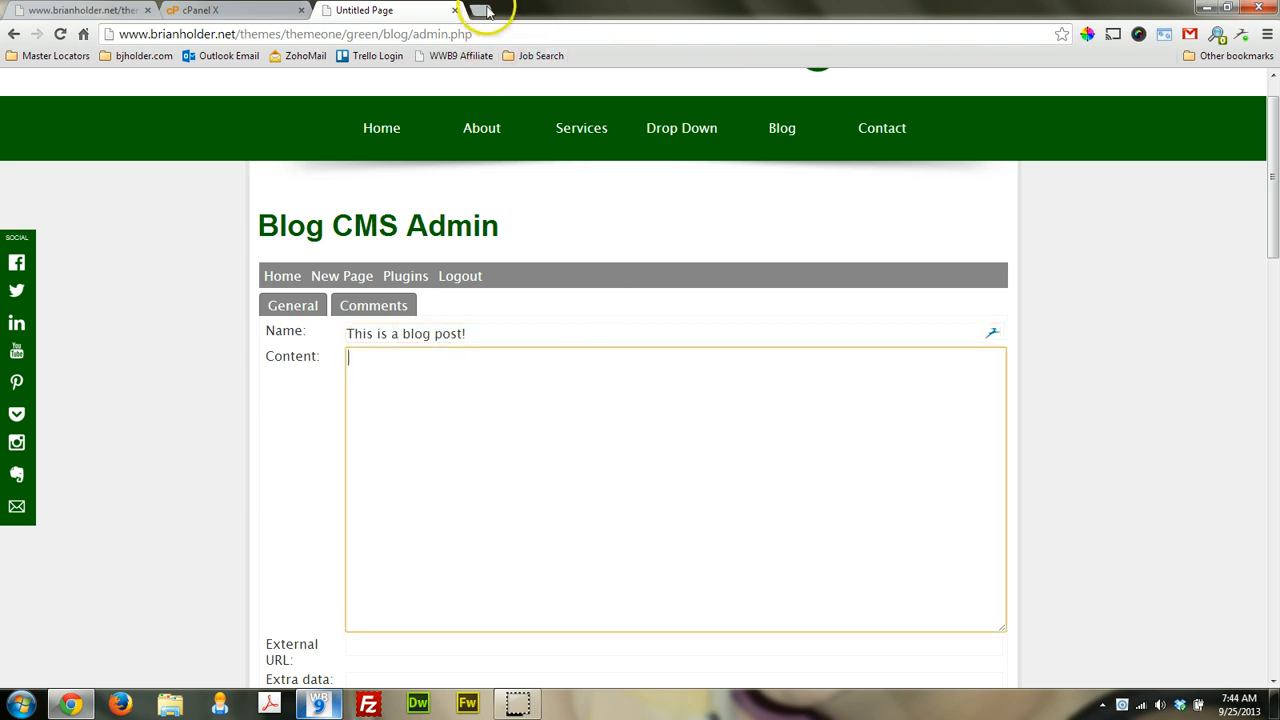
Step: Generate five Lorem Ipsum paragraphs on lipsum.com in a new browser tab
{"action": "left_click", "coordinate": [490, 10]}
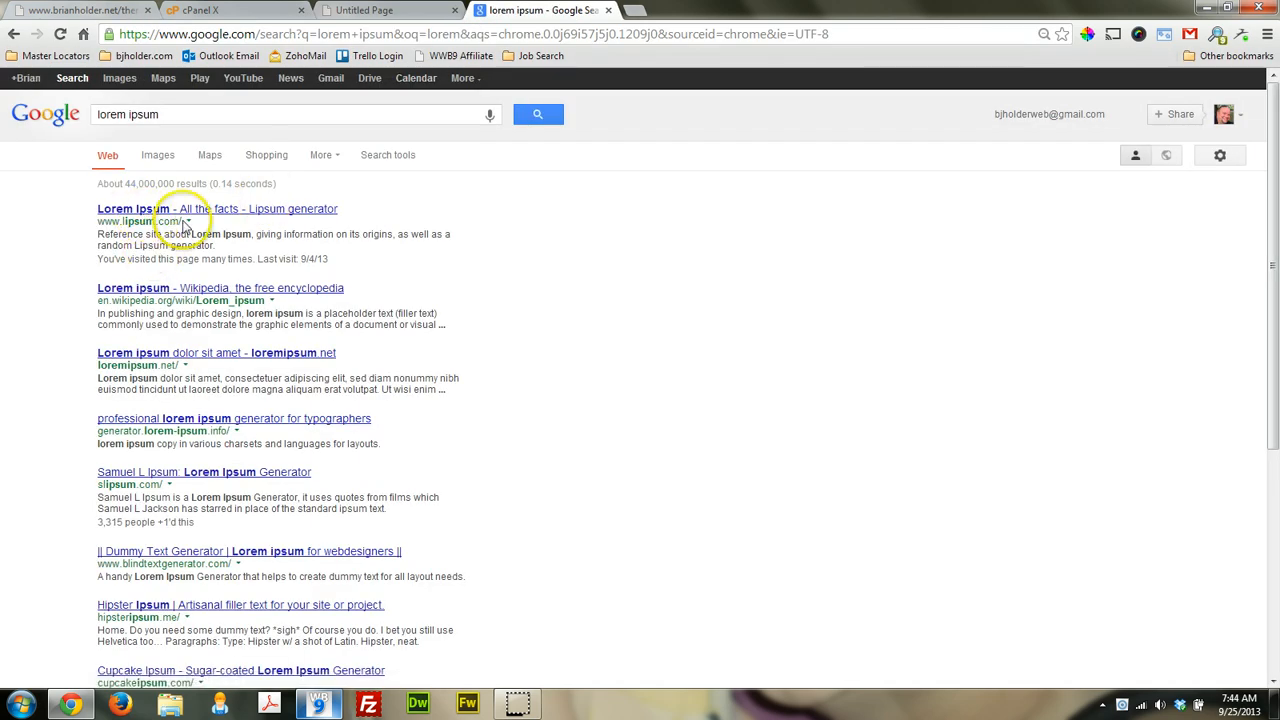
{"action": "left_click", "coordinate": [216, 210]}
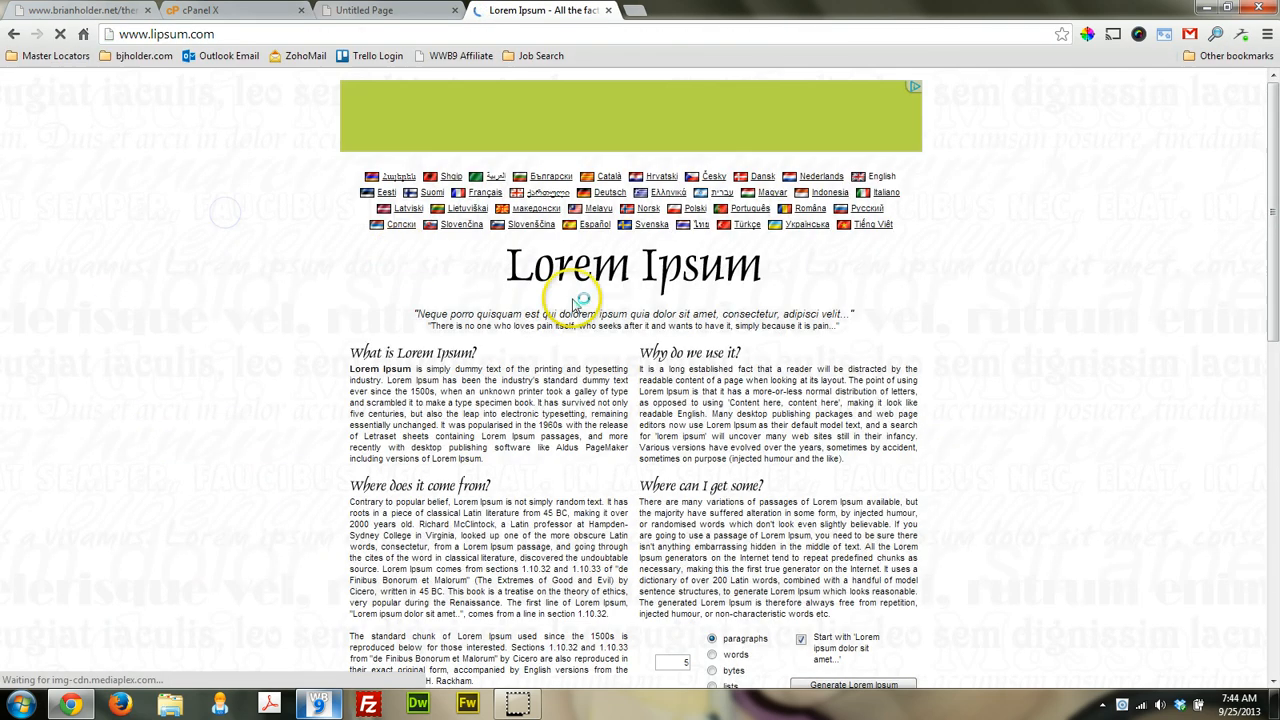
{"action": "scroll", "scroll_direction": "down", "scroll_amount": 3}
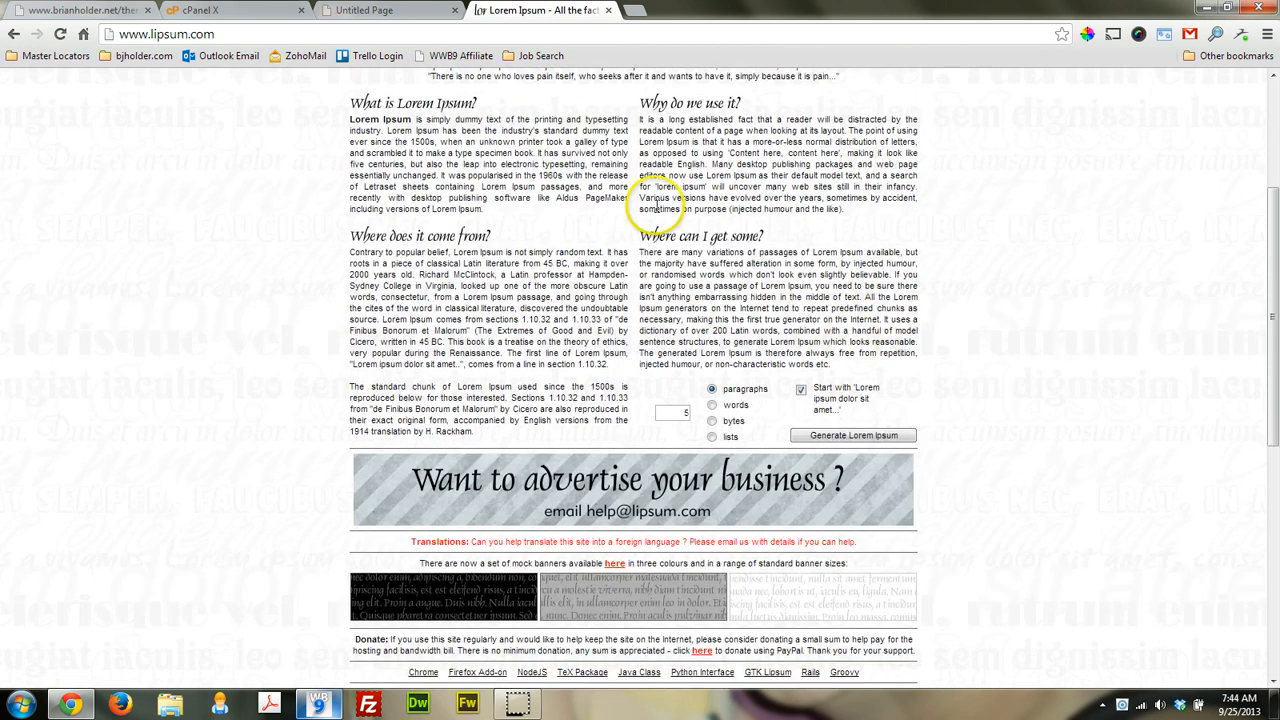
{"action": "left_click", "coordinate": [852, 436]}
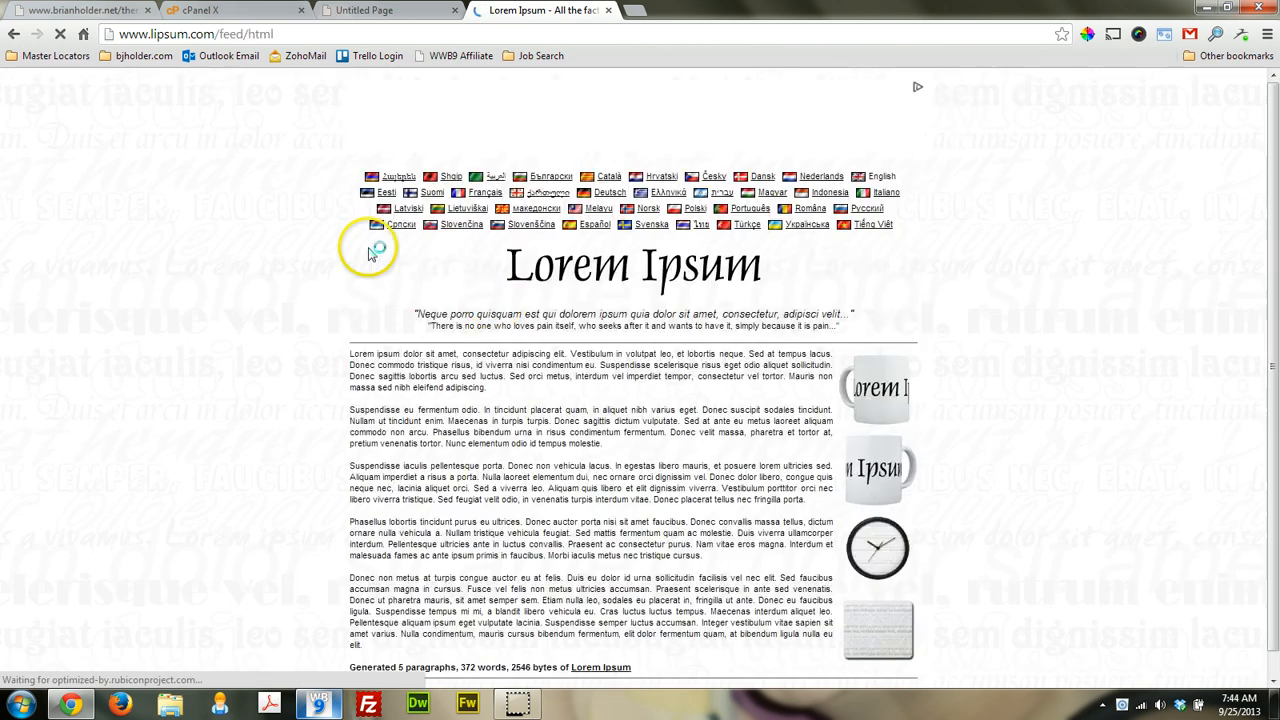
Step: Select all the generated paragraphs and copy them
{"action": "left_click_drag", "start_coordinate": [348, 352], "coordinate": [456, 668]}
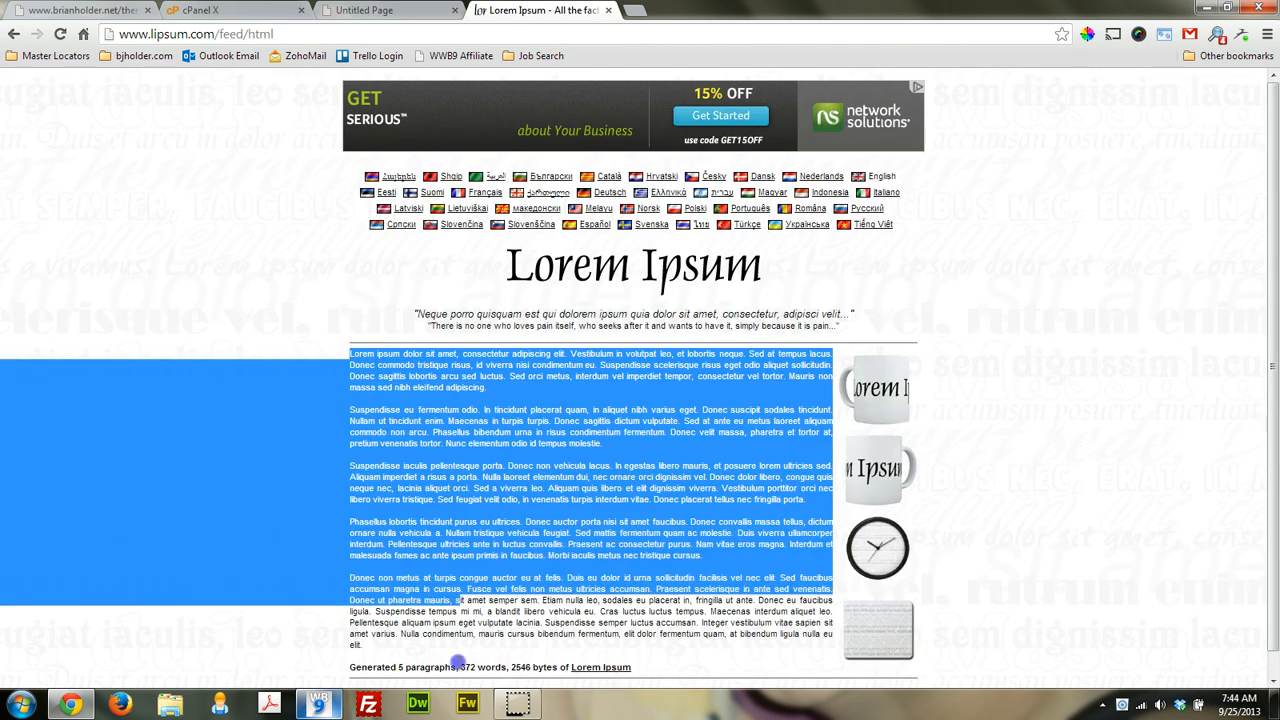
{"action": "right_click", "coordinate": [456, 632]}
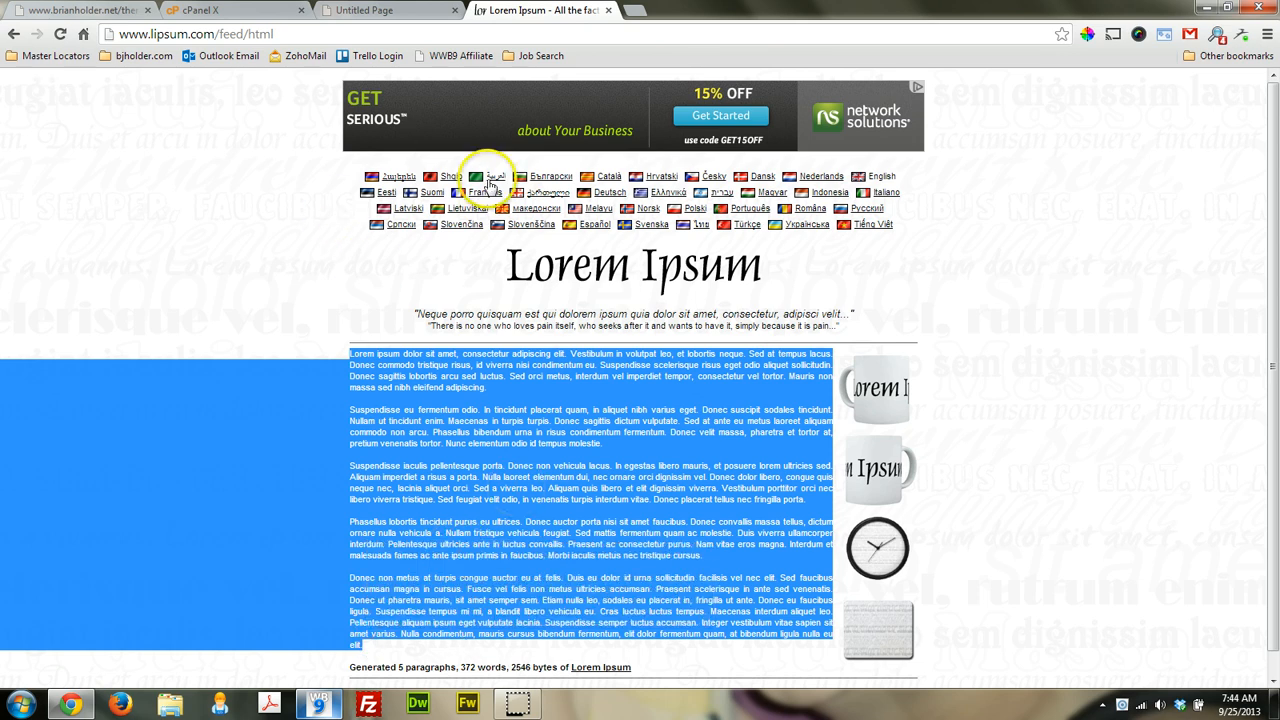
{"action": "mouse_move", "coordinate": [268, 390]}
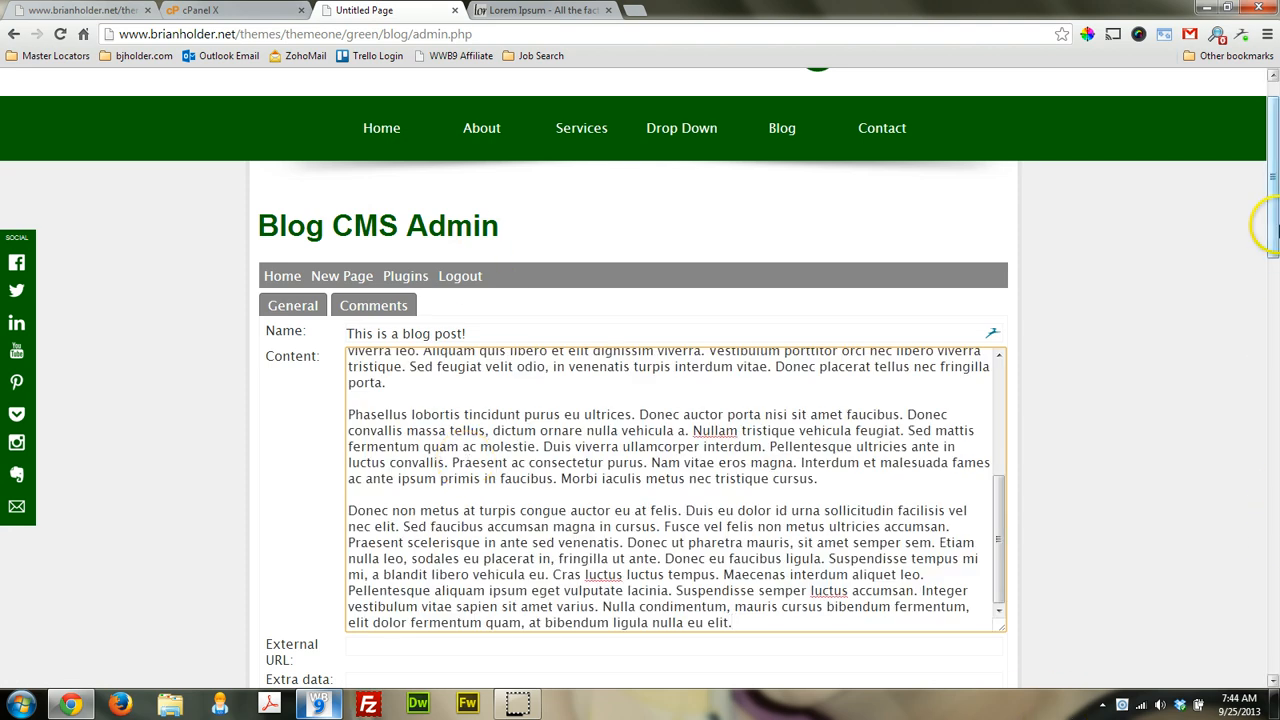
Step: Paste the Lorem Ipsum into the Content box and visit the External URL and Extra data fields
{"action": "scroll", "scroll_direction": "down", "scroll_amount": 3}
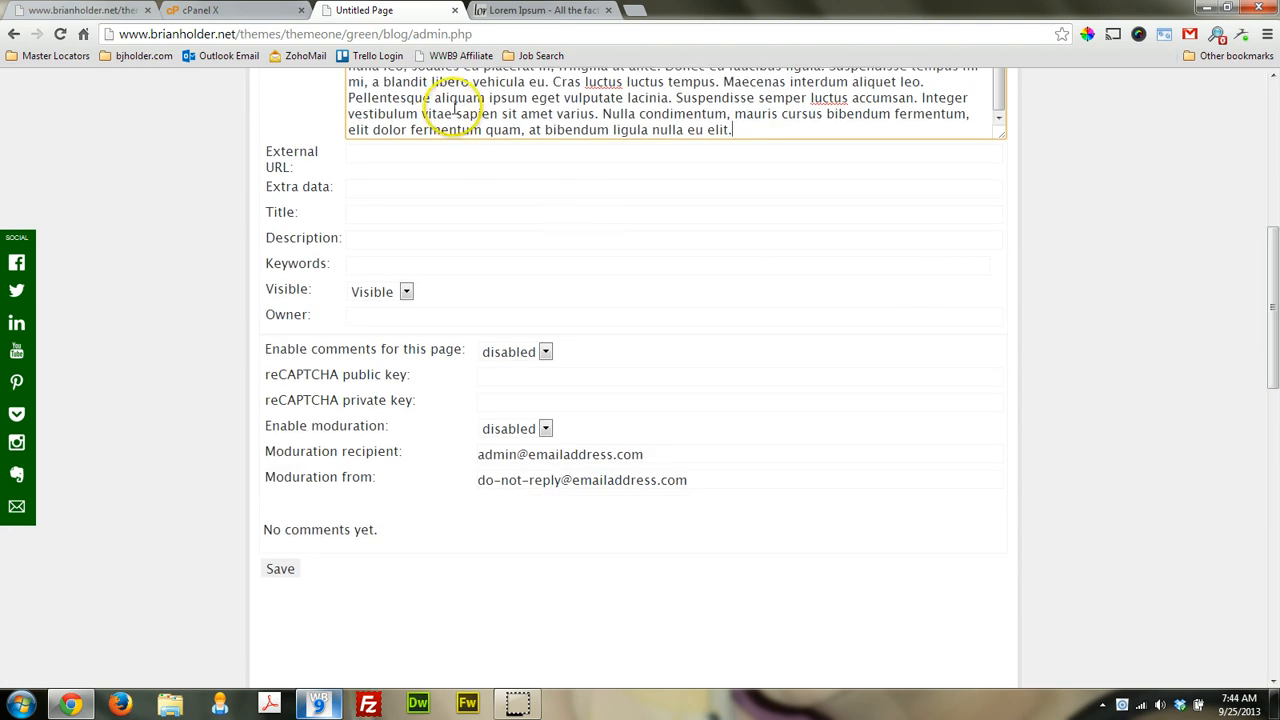
{"action": "left_click", "coordinate": [676, 152]}
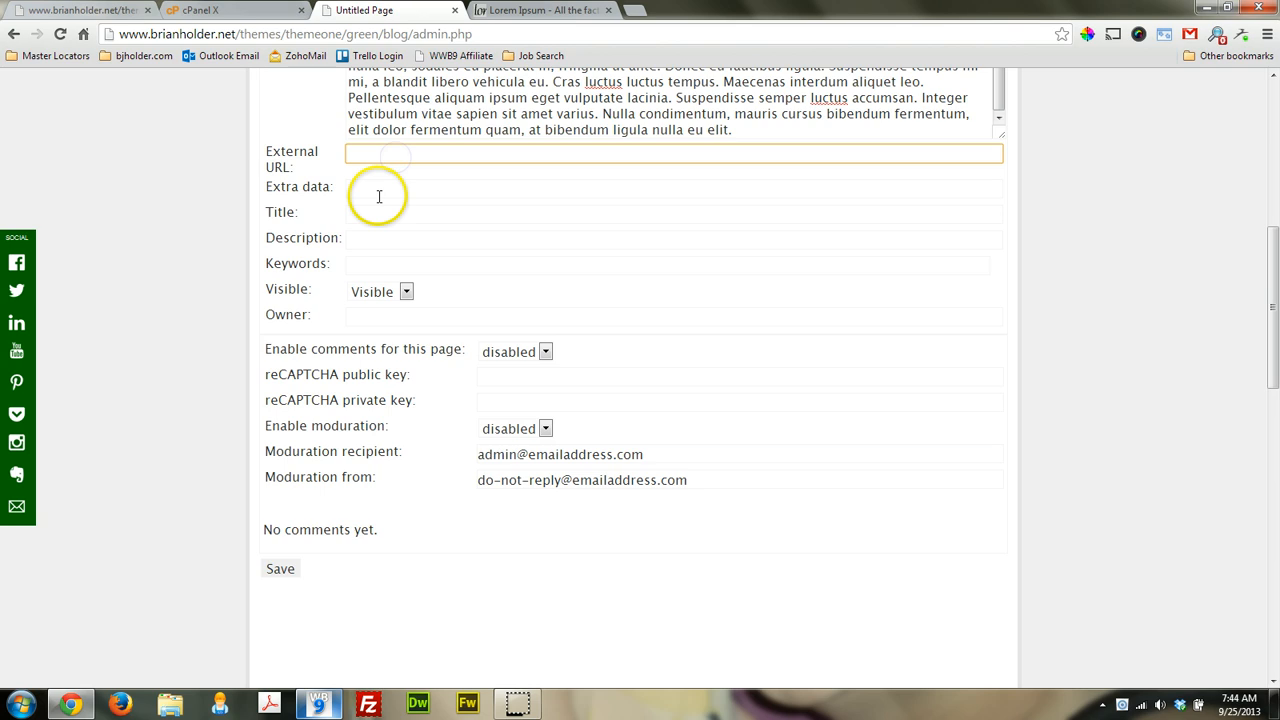
{"action": "left_click", "coordinate": [676, 188]}
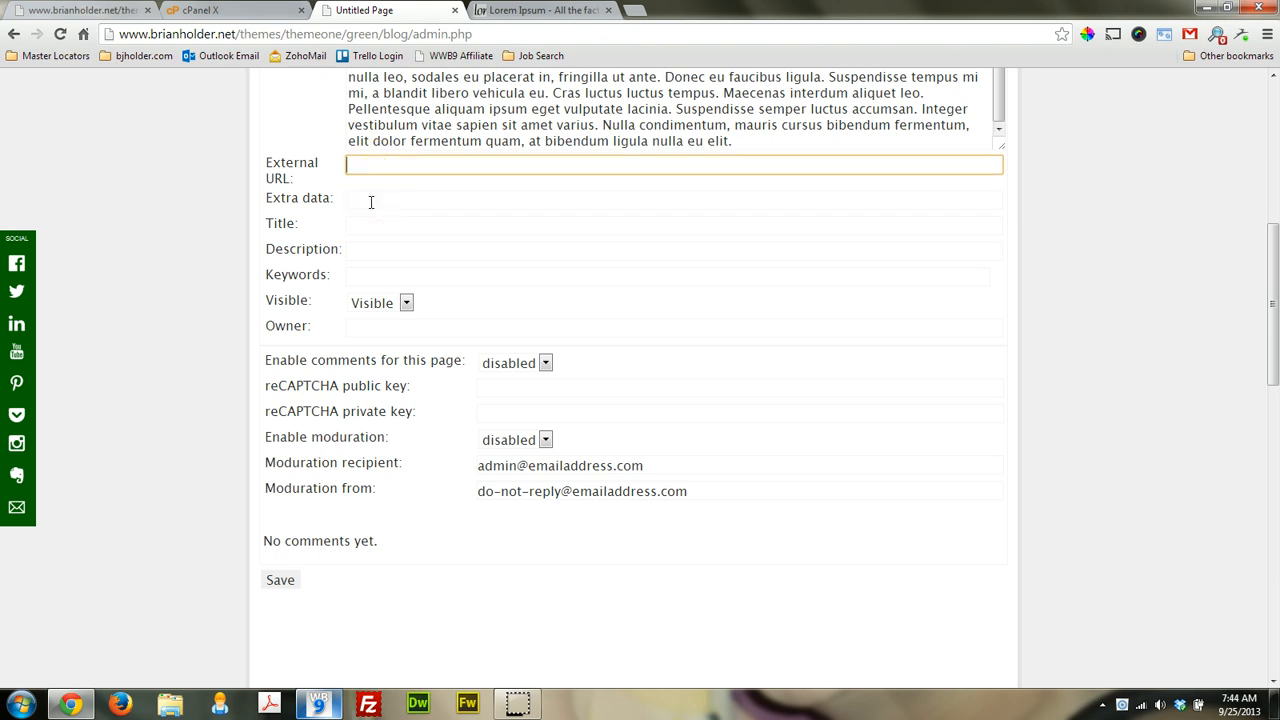
{"action": "left_click", "coordinate": [676, 200]}
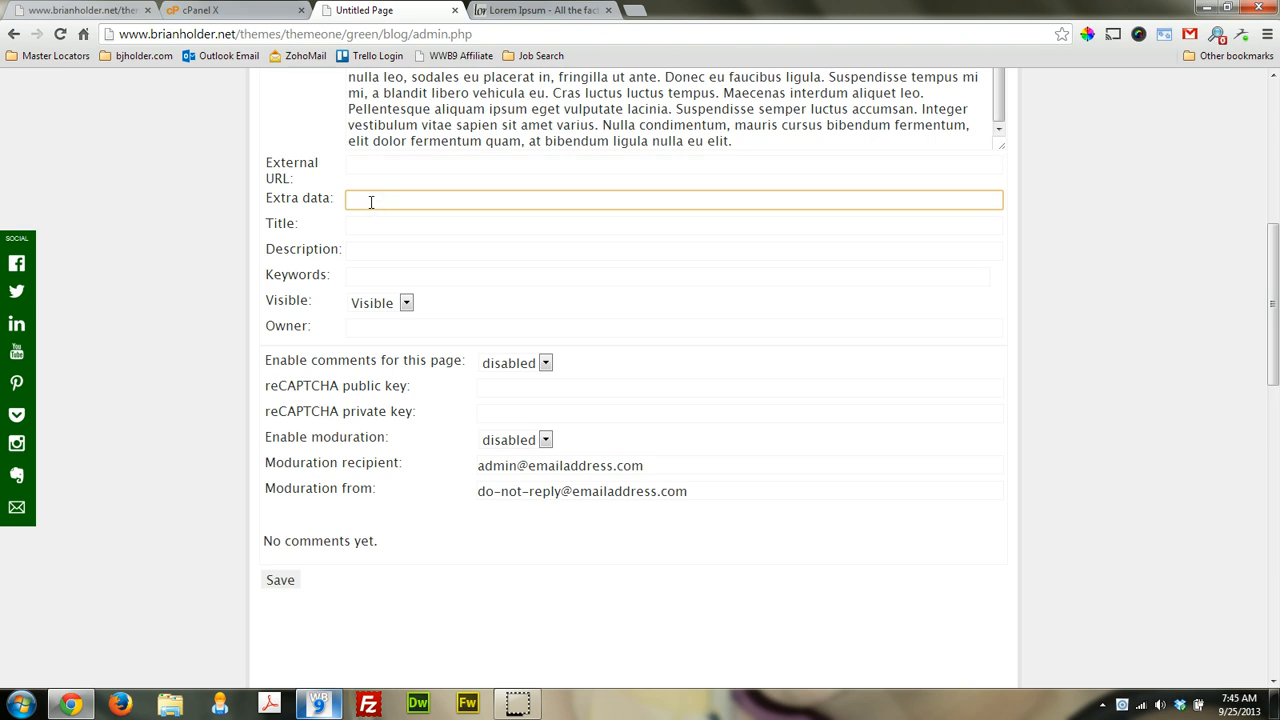
{"action": "left_click", "coordinate": [320, 704]}
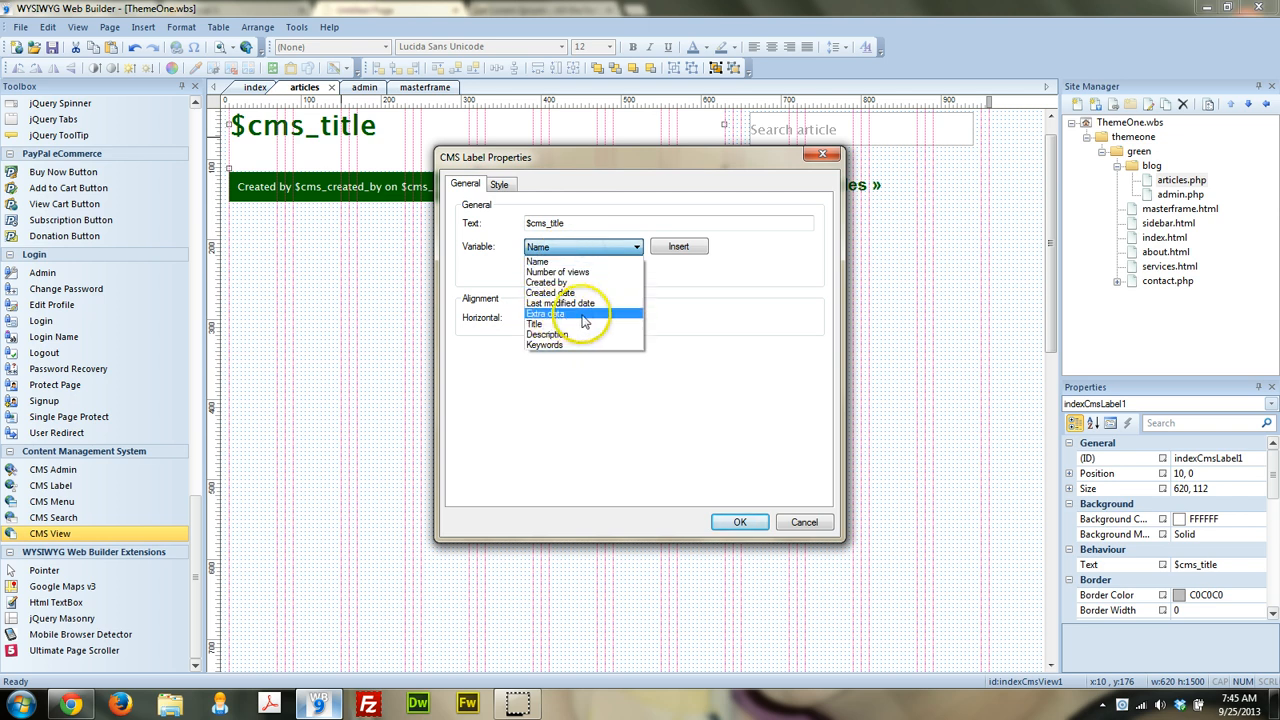
{"action": "mouse_move", "coordinate": [676, 324]}
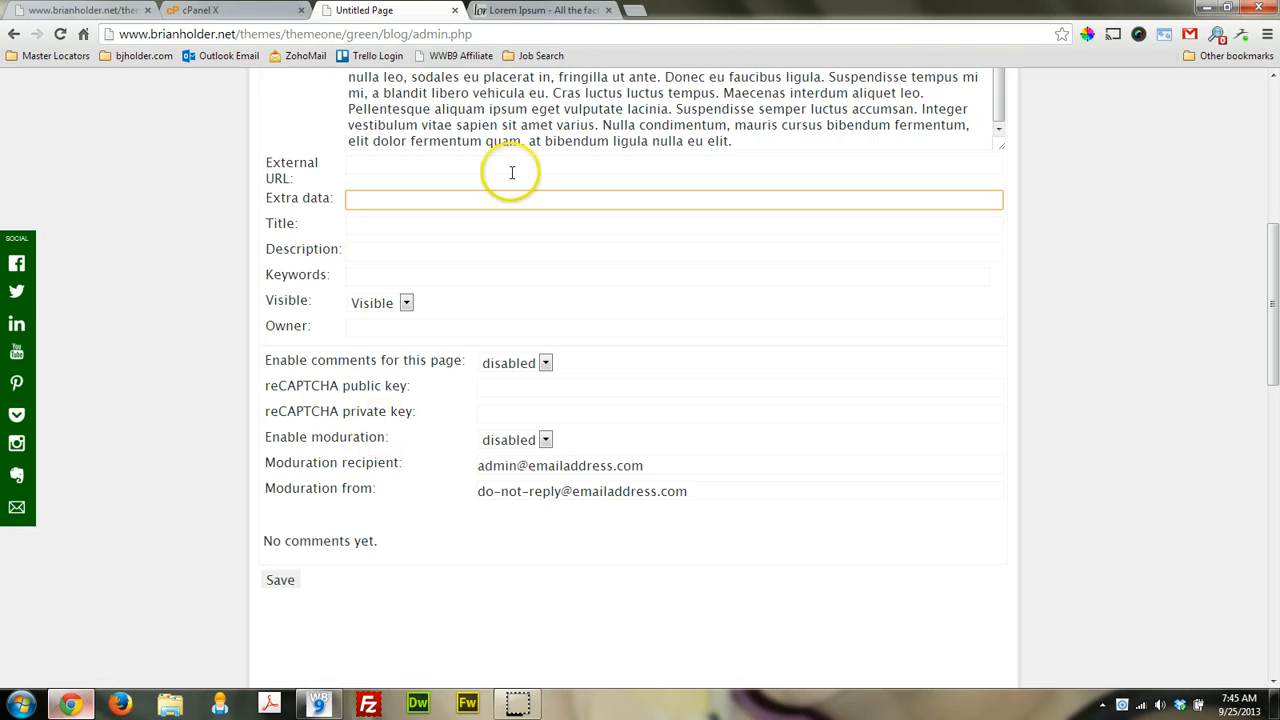
{"action": "type", "text": "This"}
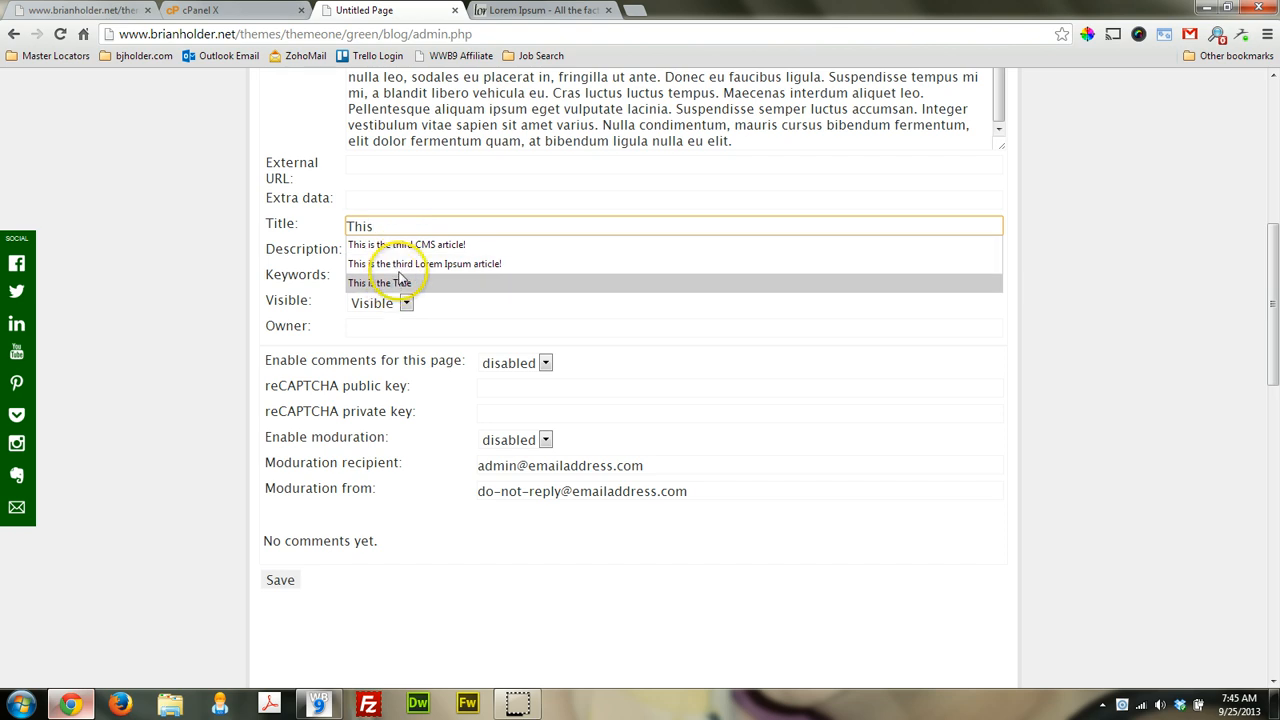
{"action": "left_click", "coordinate": [428, 264]}
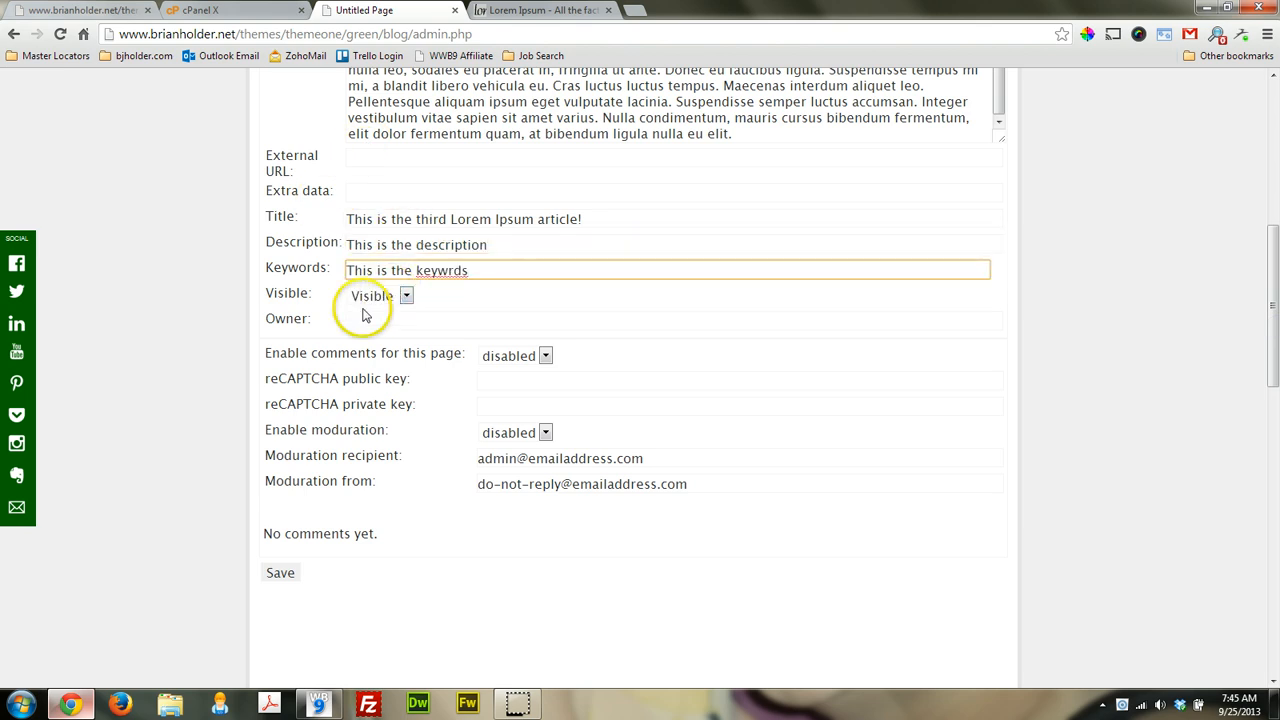
{"action": "left_click", "coordinate": [404, 296]}
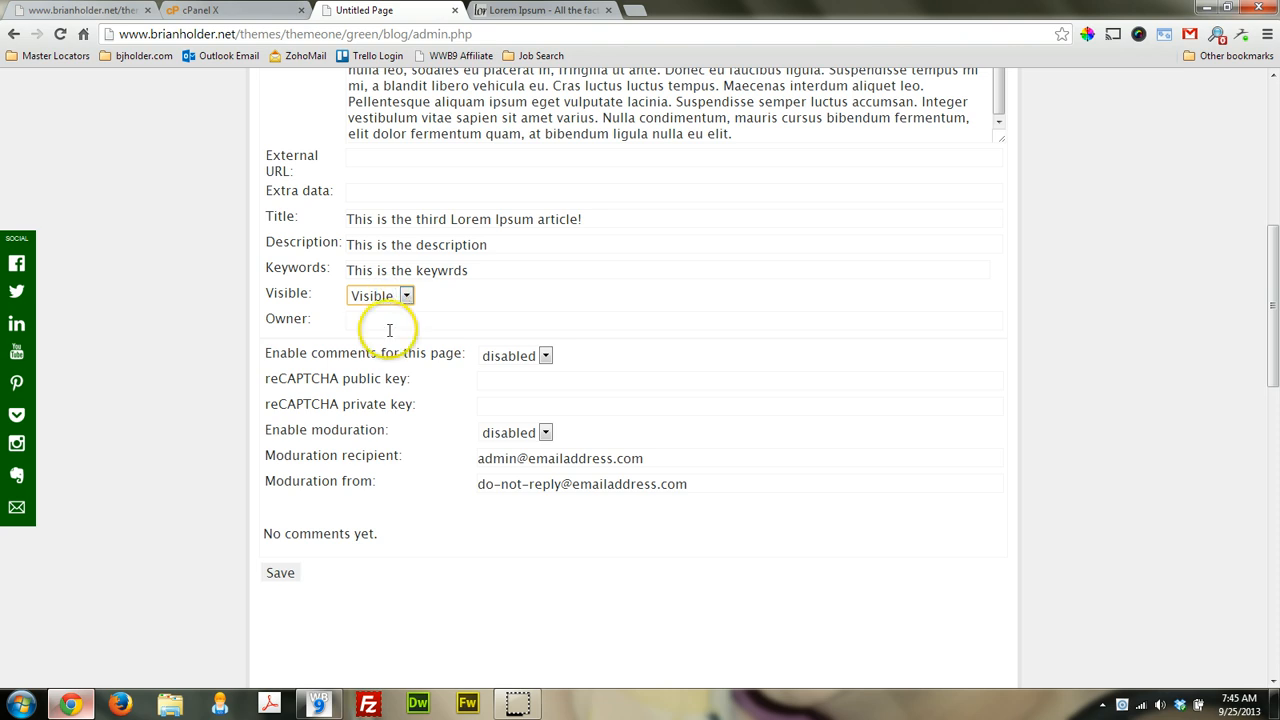
{"action": "left_click", "coordinate": [672, 320]}
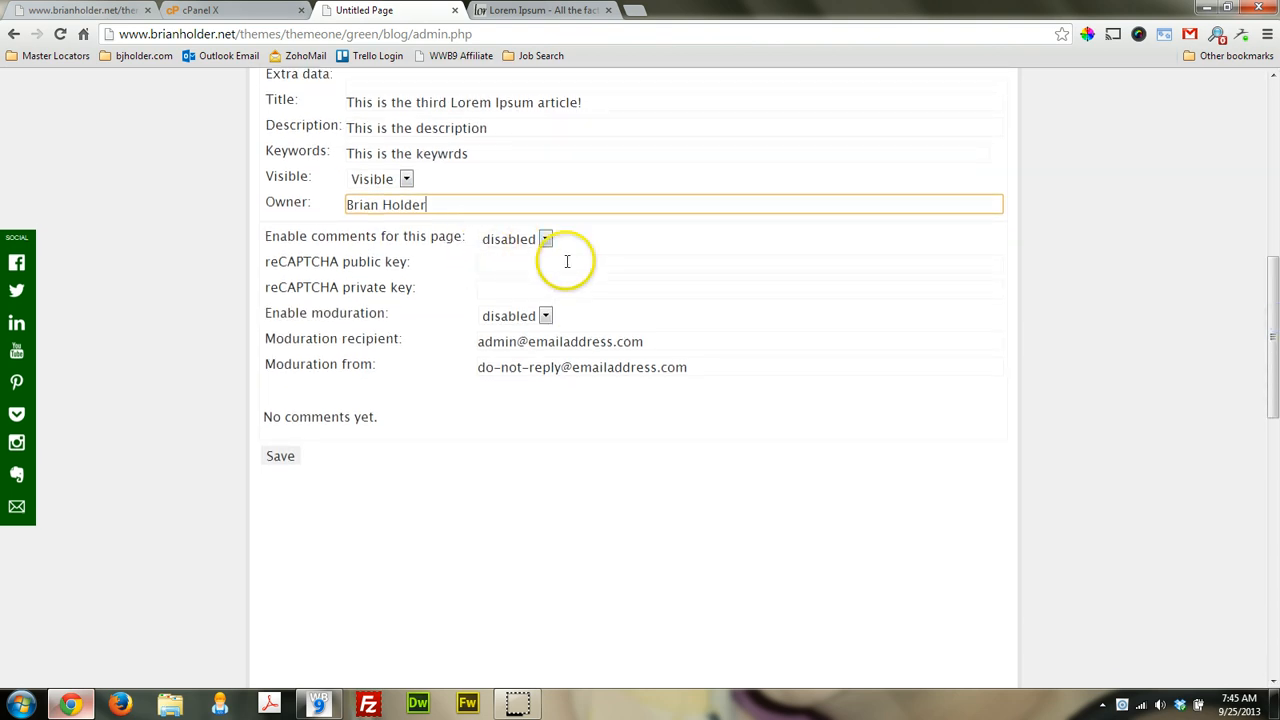
Step: Enable comments for the page and leave comment moderation disabled
{"action": "left_click", "coordinate": [516, 238]}
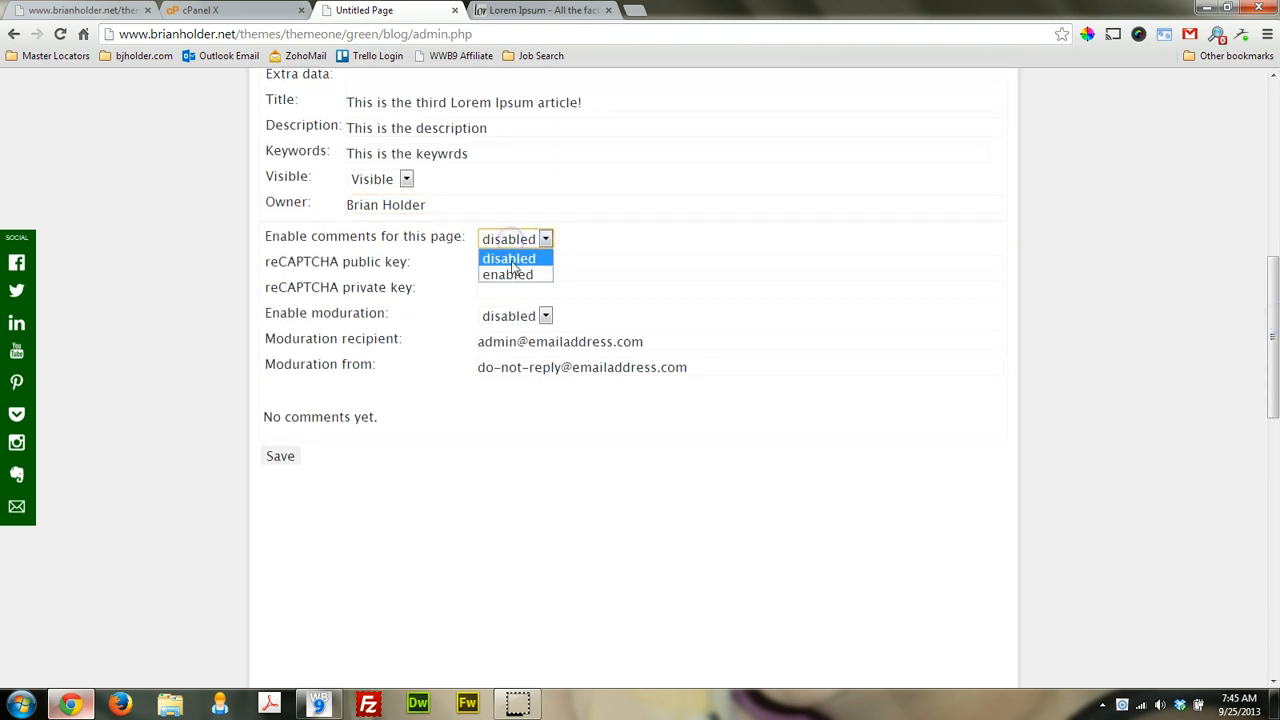
{"action": "left_click", "coordinate": [508, 274]}
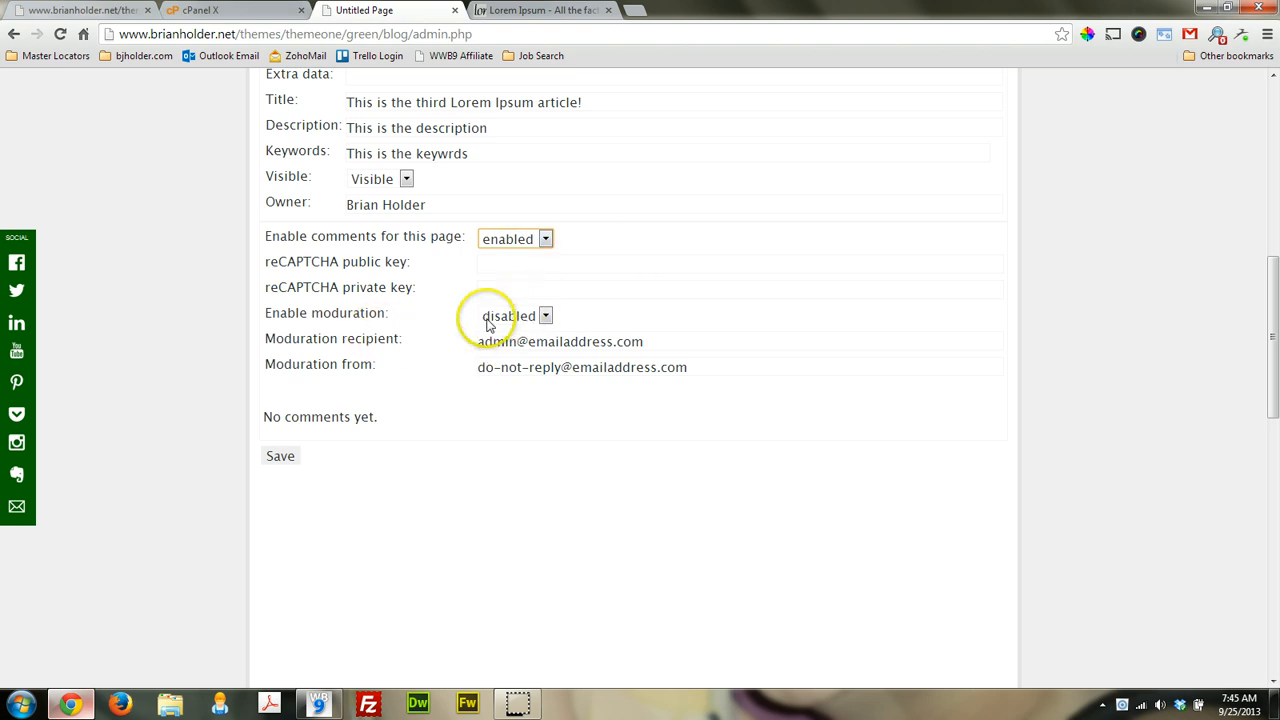
{"action": "left_click", "coordinate": [544, 316]}
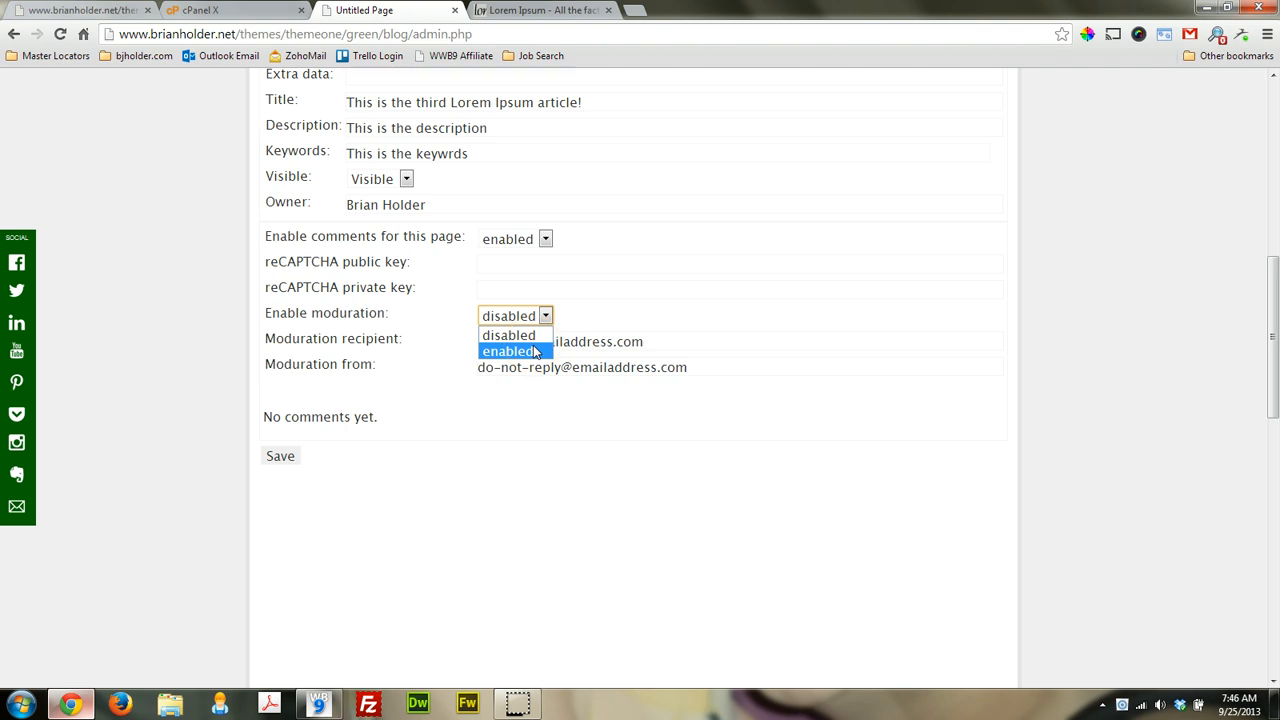
{"action": "left_click", "coordinate": [508, 336]}
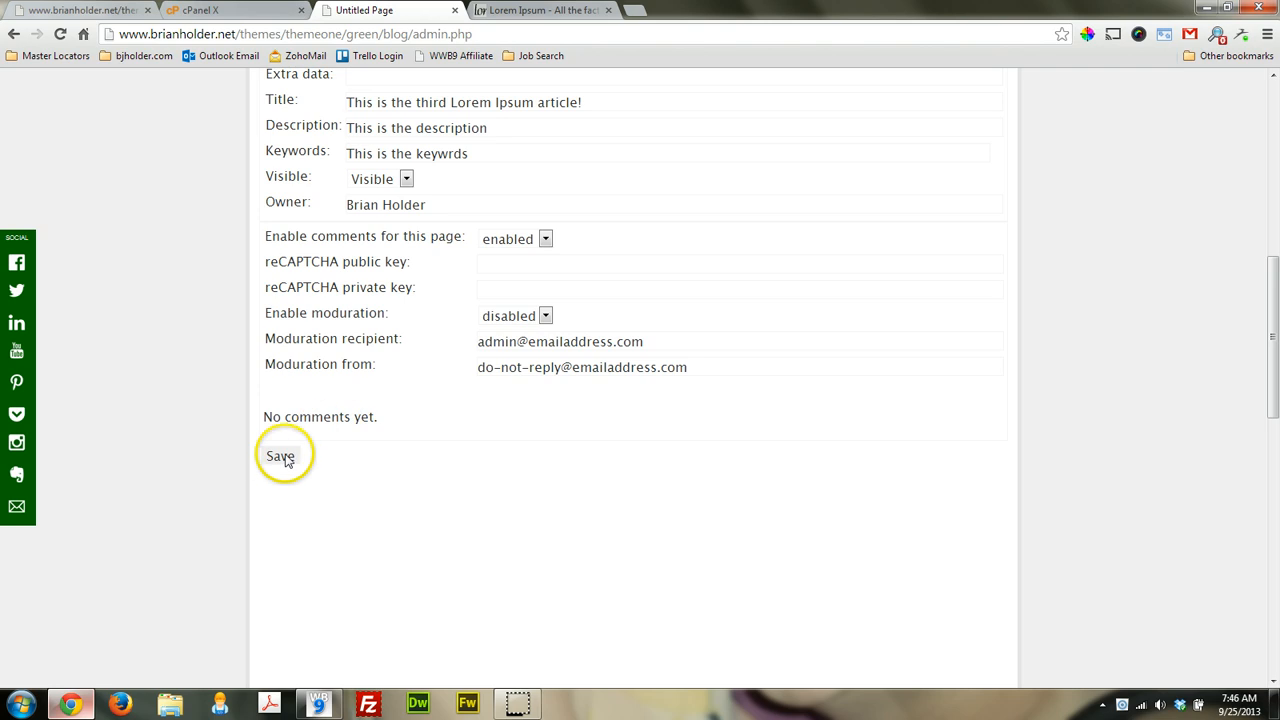
Step: Save the article and set the post to show on the home page in the admin list
{"action": "left_click", "coordinate": [280, 456]}
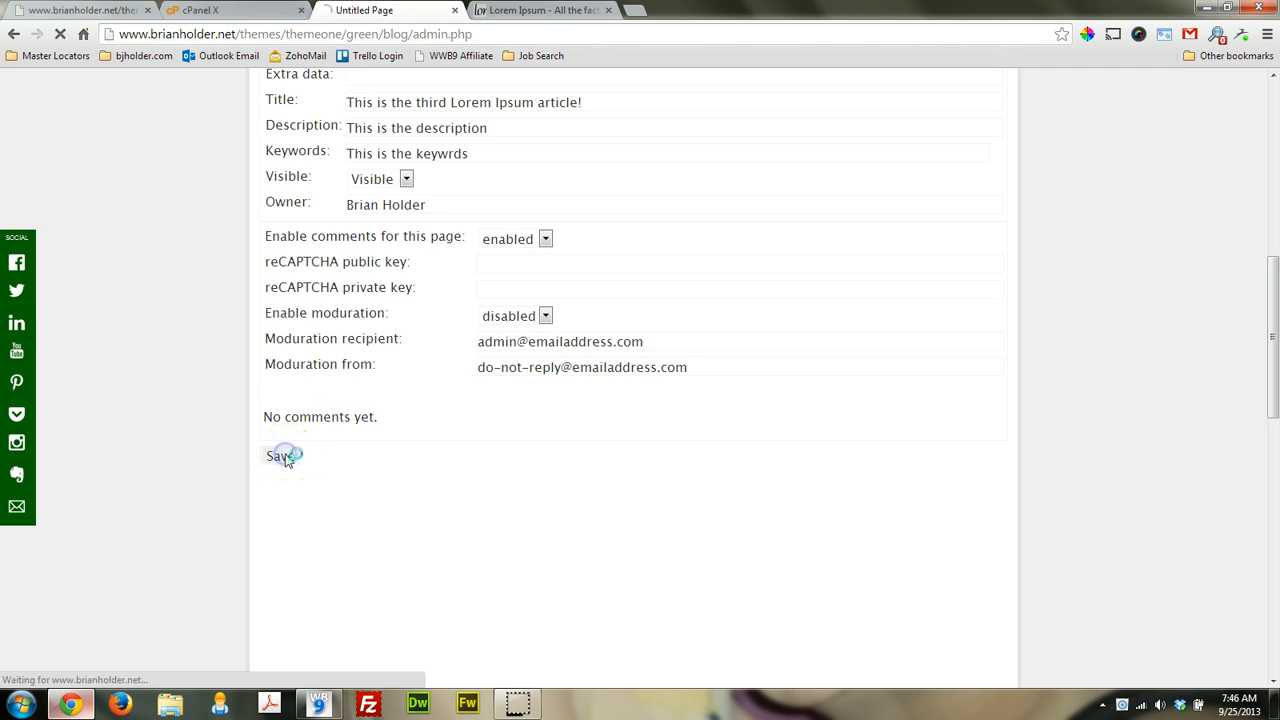
{"action": "left_click", "coordinate": [280, 456]}
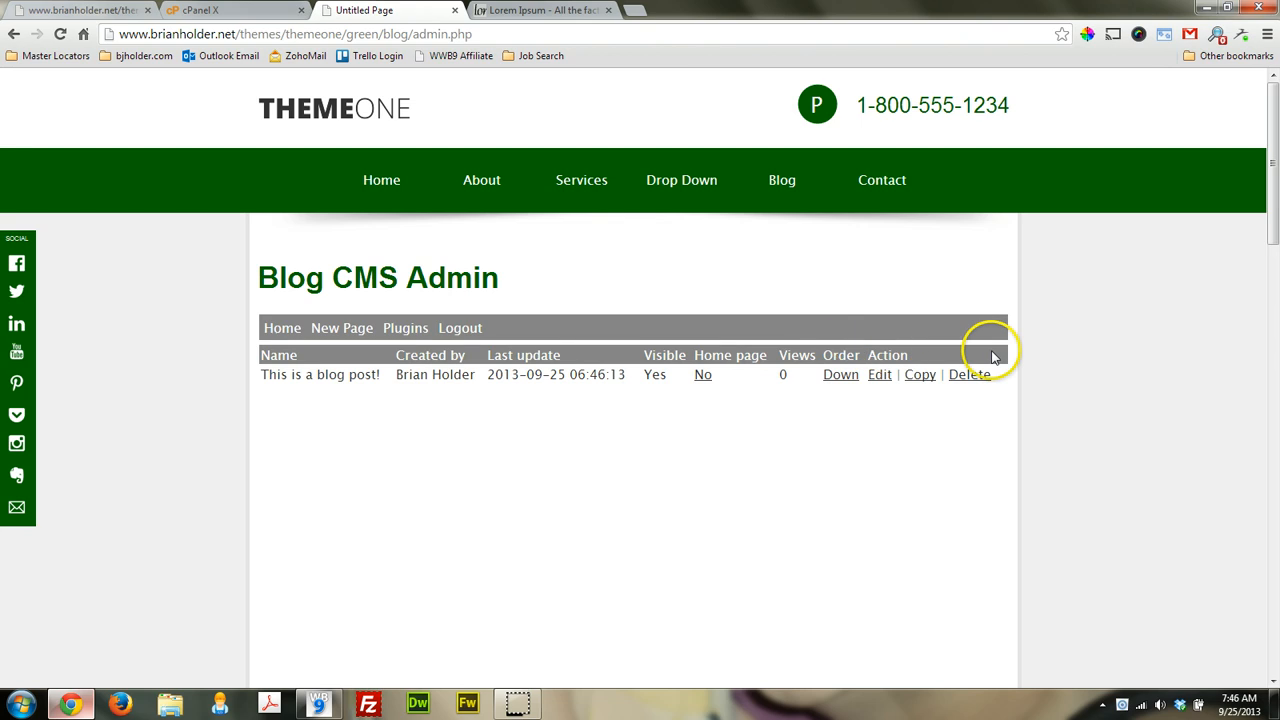
{"action": "left_click", "coordinate": [702, 374]}
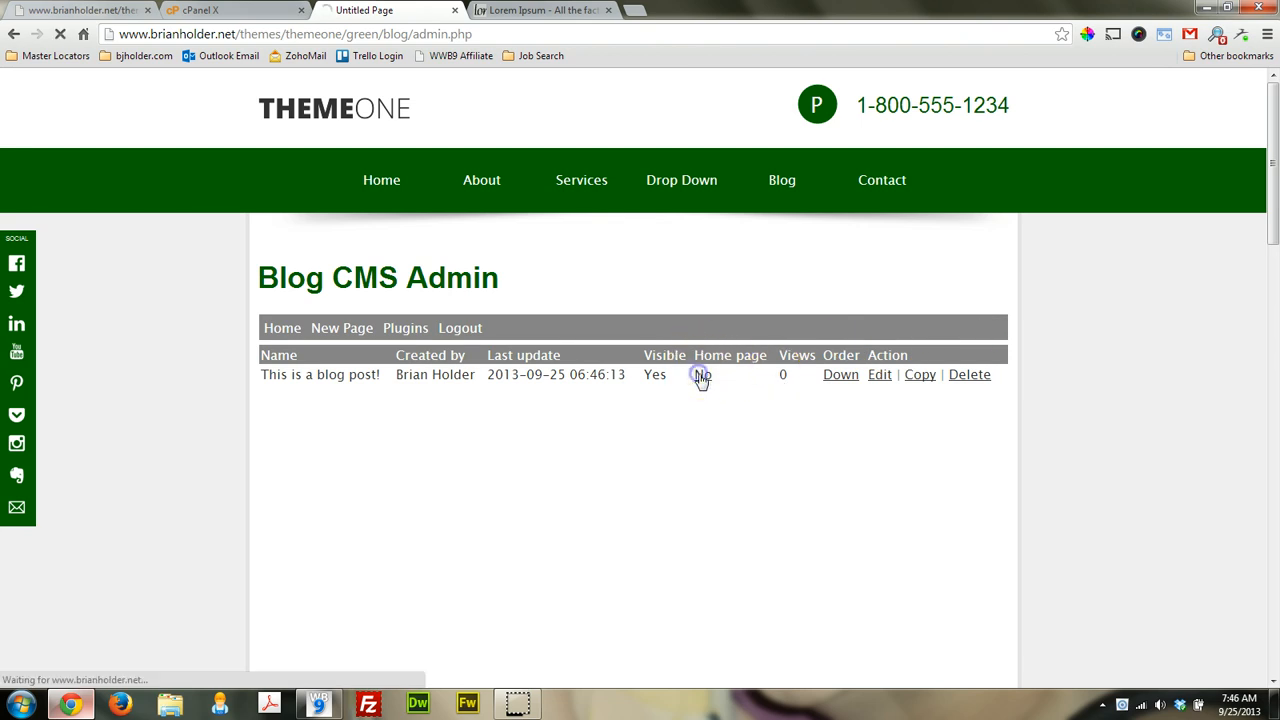
{"action": "left_click", "coordinate": [700, 374]}
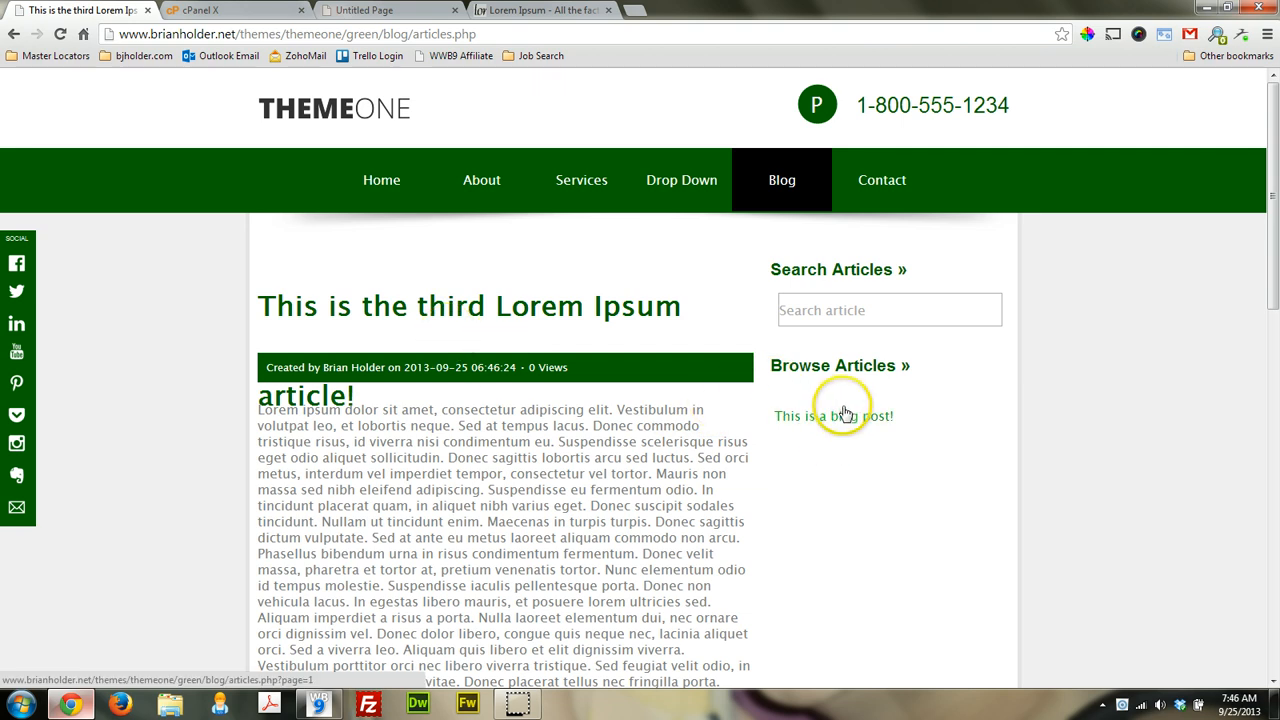
{"action": "mouse_move", "coordinate": [898, 344]}
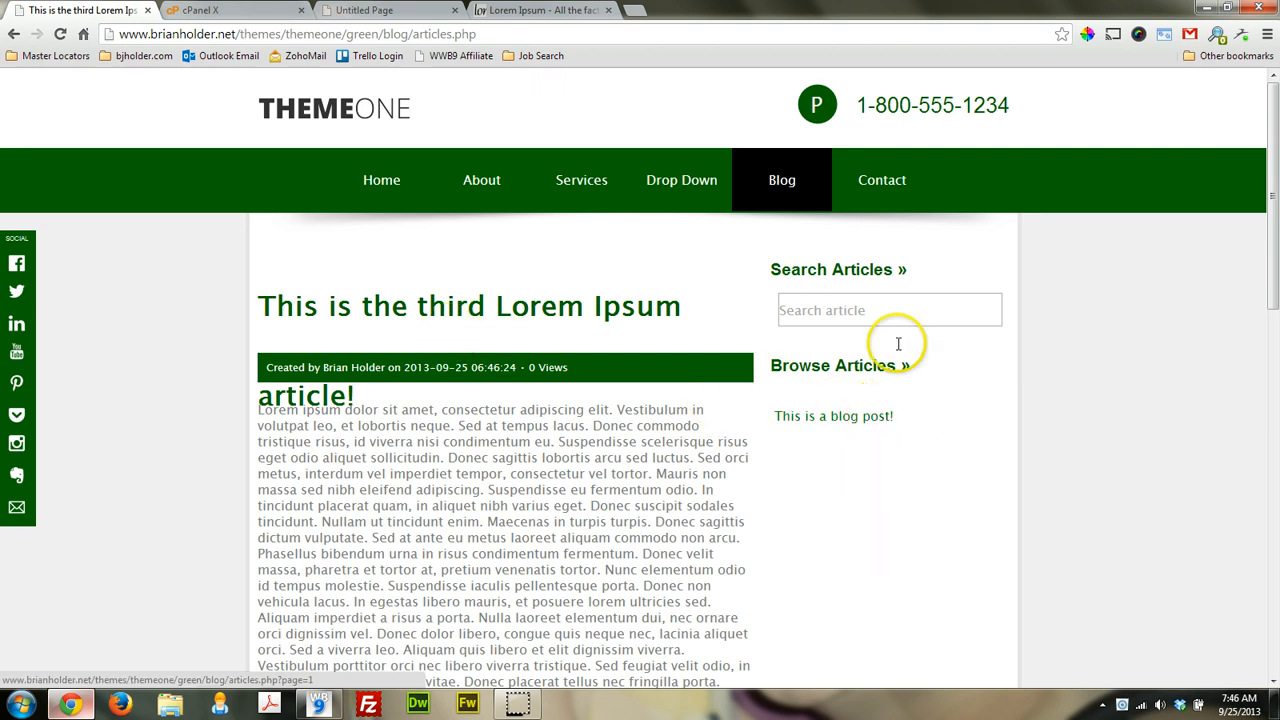
Step: Scroll through the live article down to the 'no comments yet' section and Add a comment form
{"action": "scroll", "scroll_direction": "down", "scroll_amount": 3}
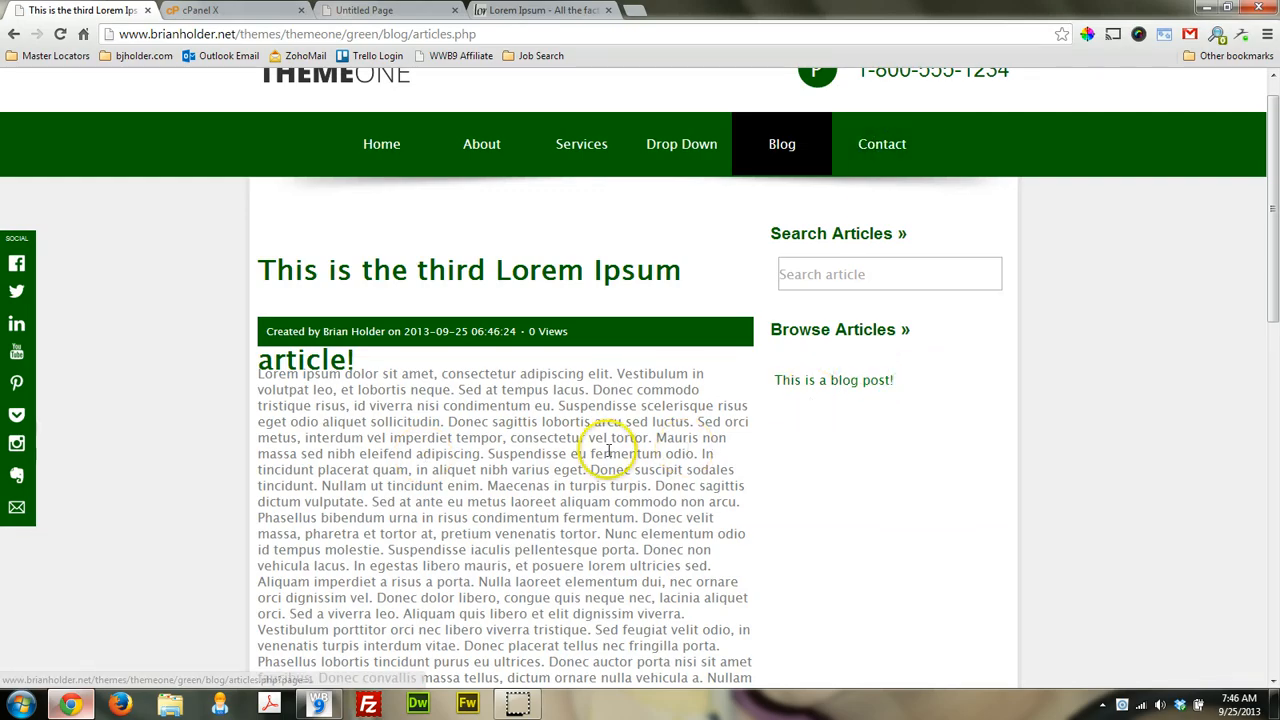
{"action": "scroll", "scroll_direction": "down", "scroll_amount": 3}
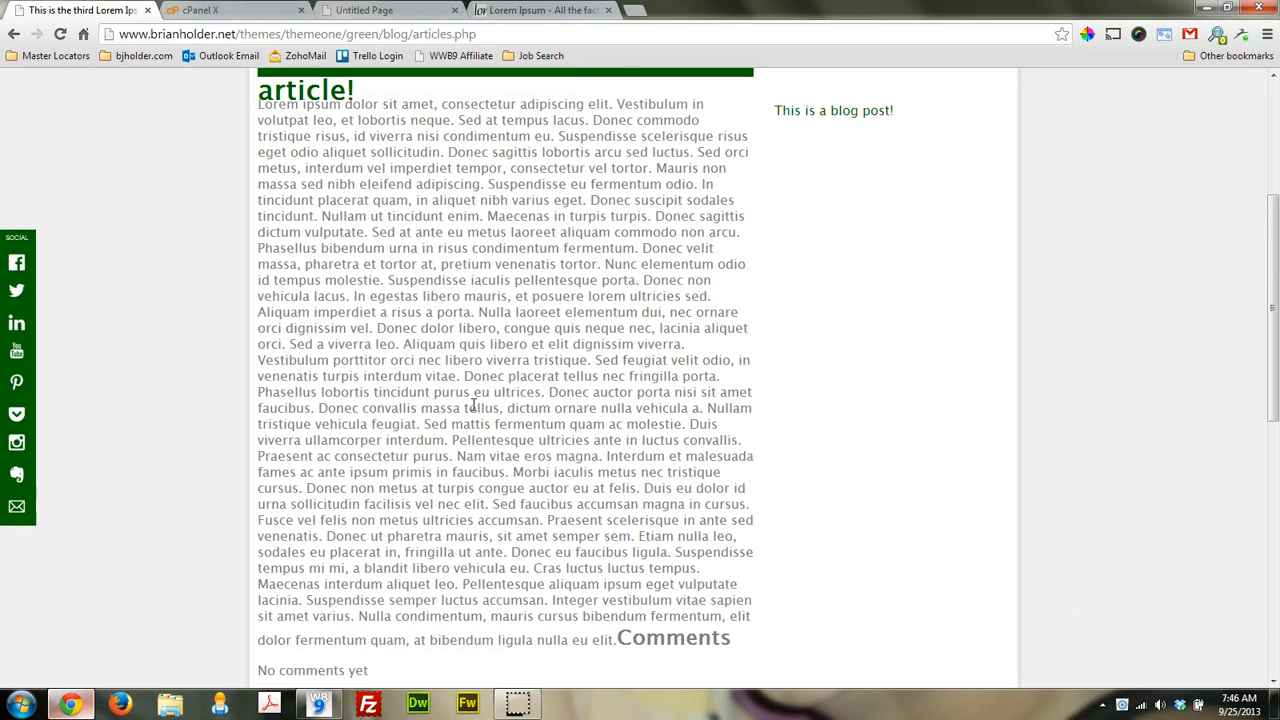
{"action": "scroll", "scroll_direction": "down", "scroll_amount": 3}
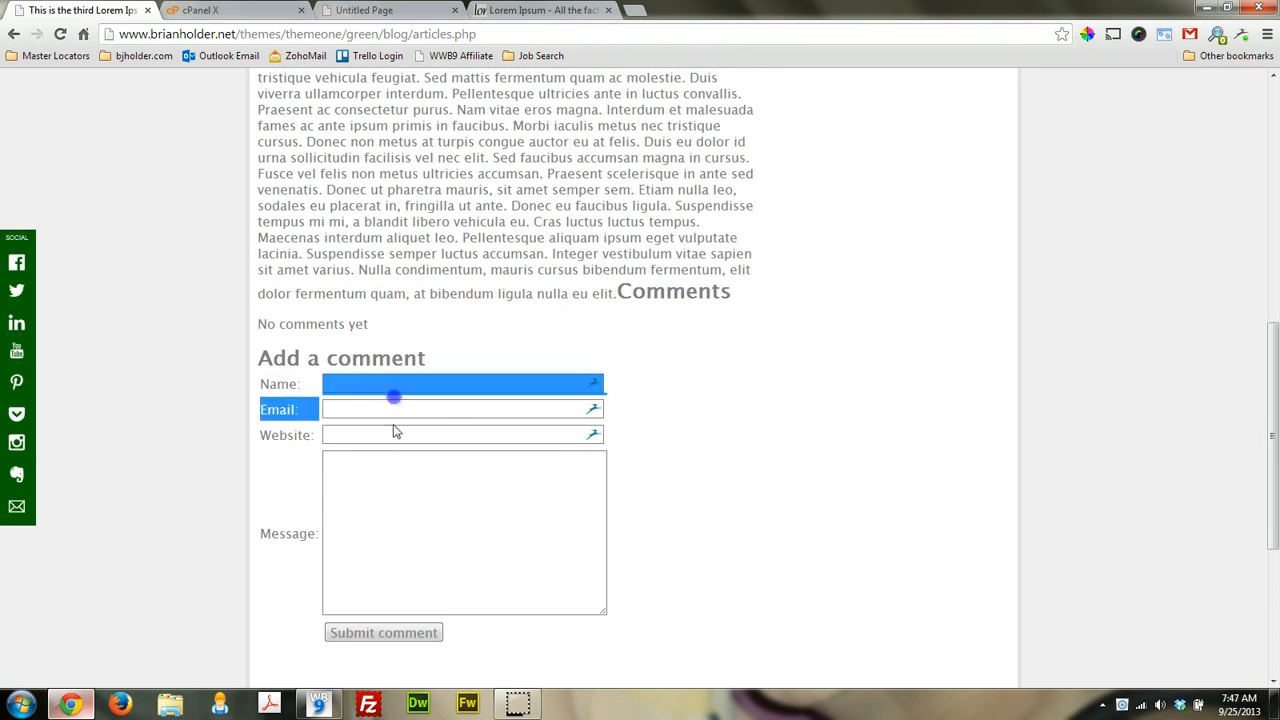
{"action": "scroll", "scroll_direction": "down", "scroll_amount": 3}
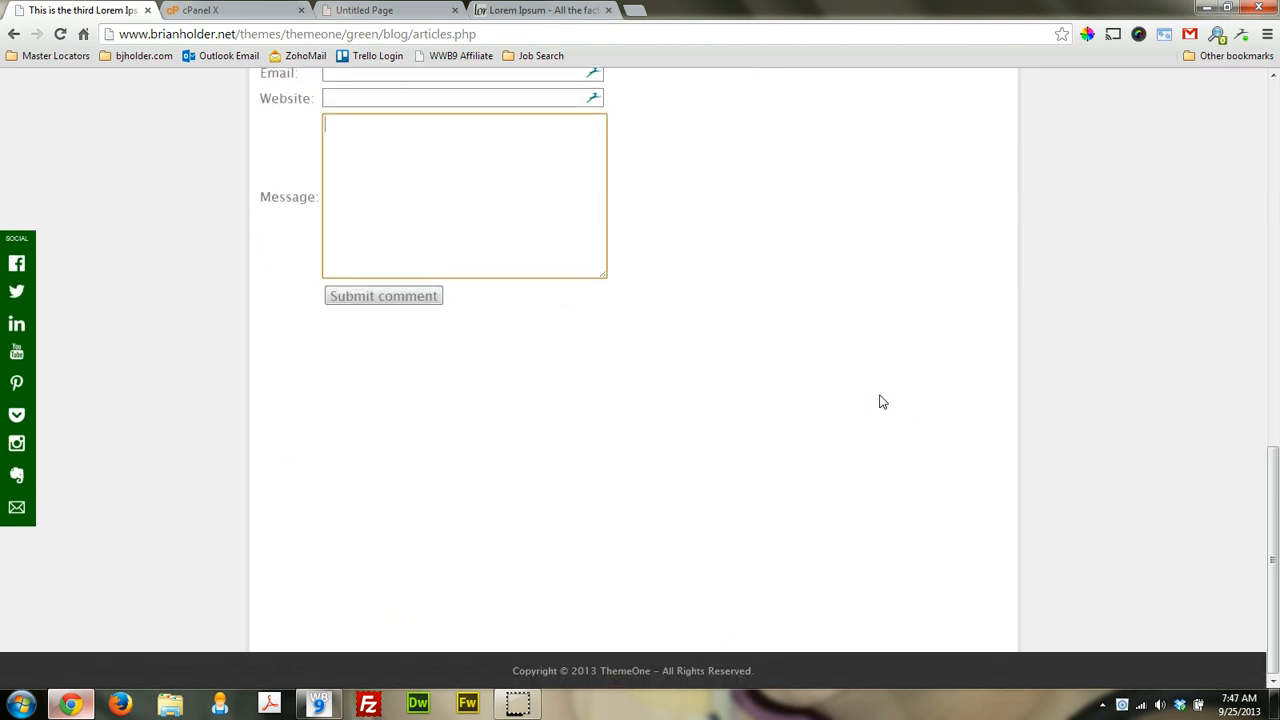
{"action": "scroll", "scroll_direction": "up", "scroll_amount": 3}
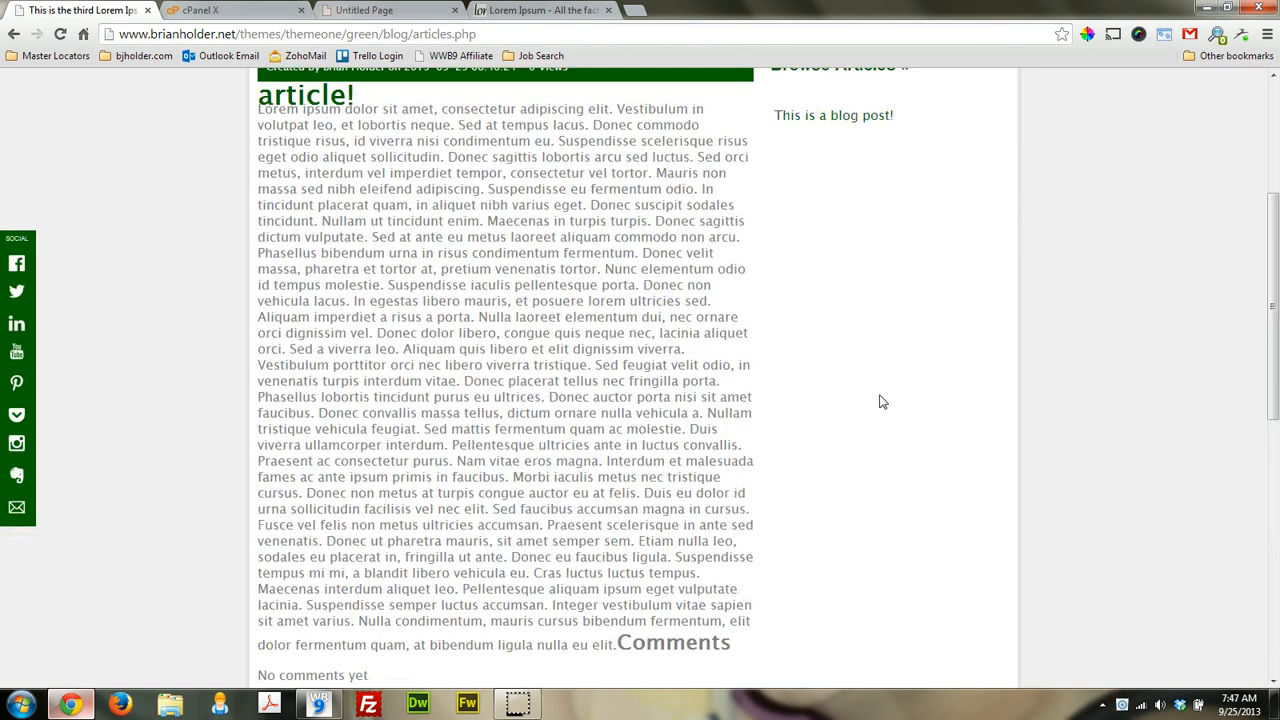